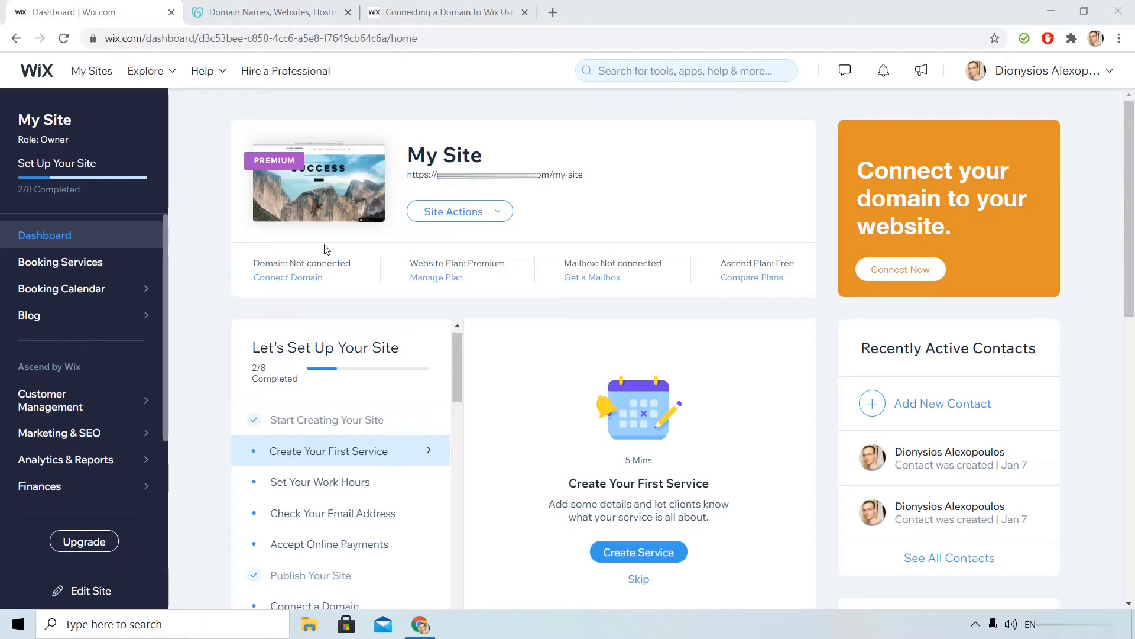
pyautogui.moveTo(344, 283)
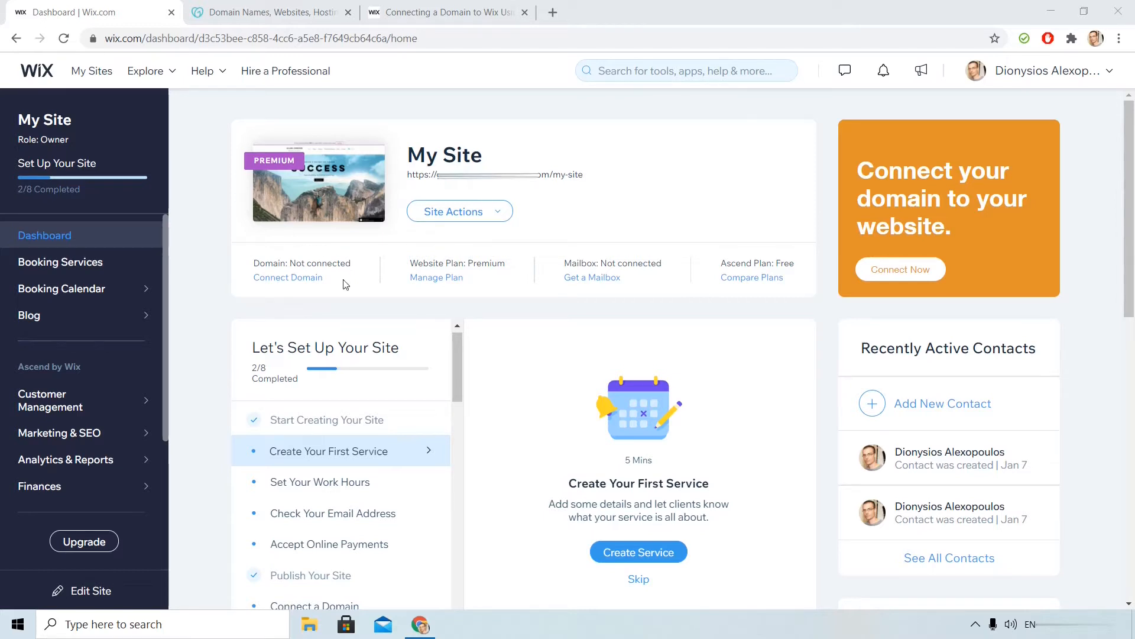
pyautogui.moveTo(127, 238)
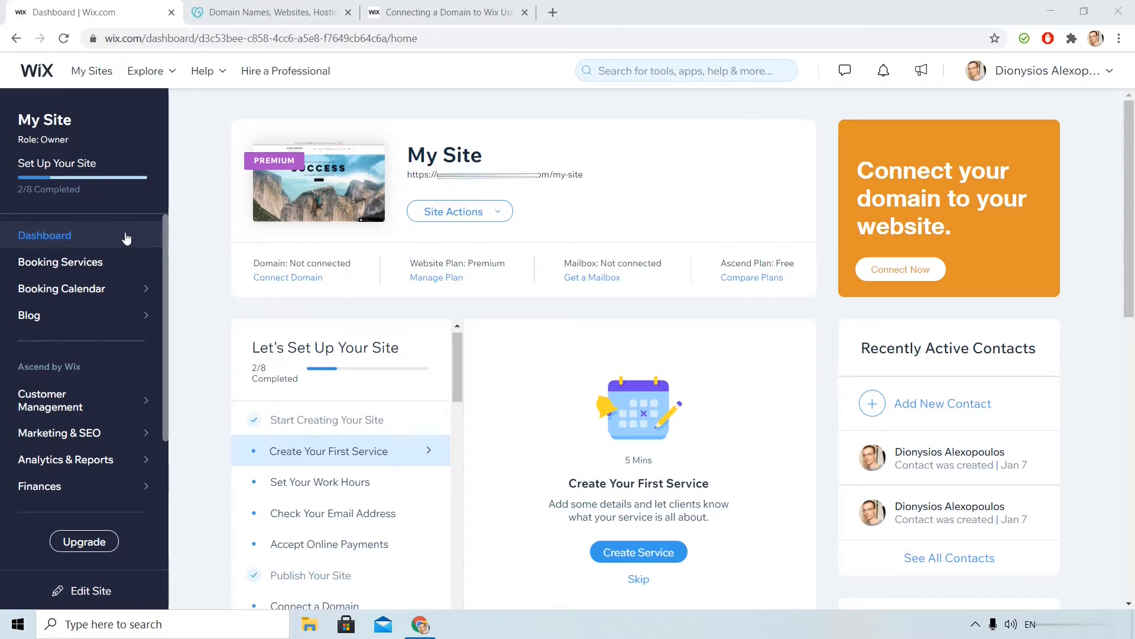
pyautogui.moveTo(262, 250)
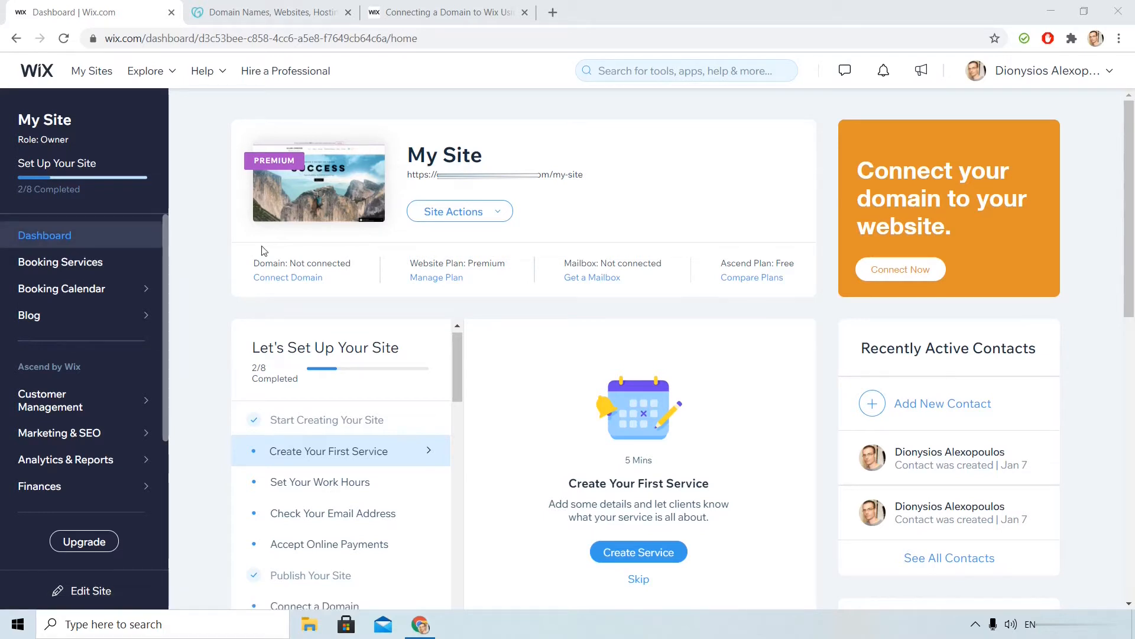
pyautogui.moveTo(1062, 95)
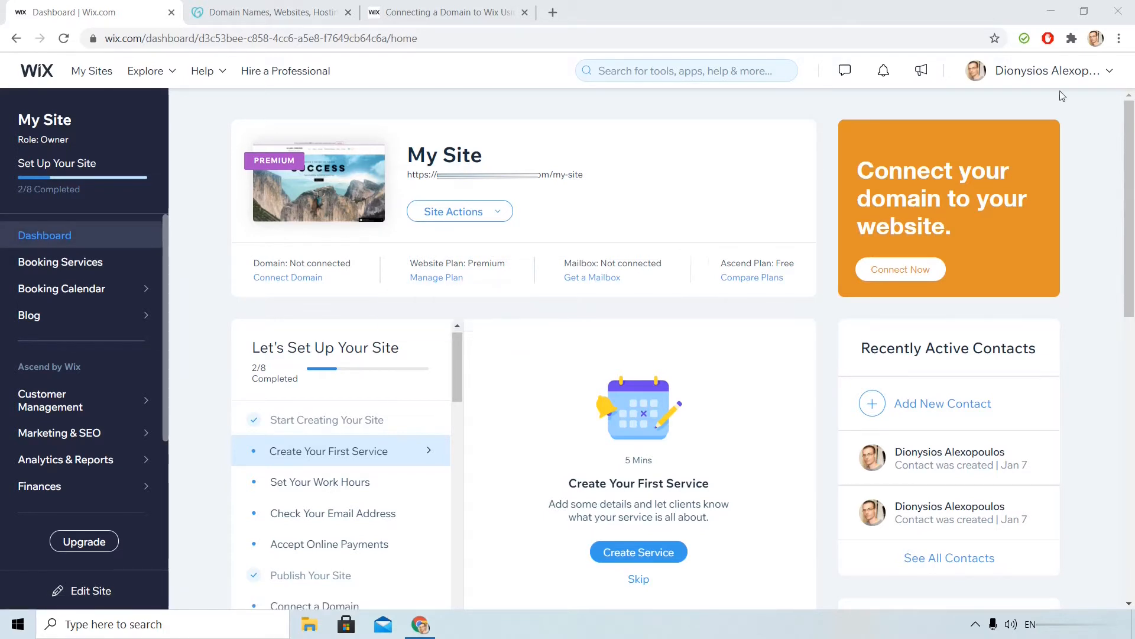
# Step: Connect the already-owned domain friction.me in Wix until it's found at GoDaddy
pyautogui.click(1050, 70)
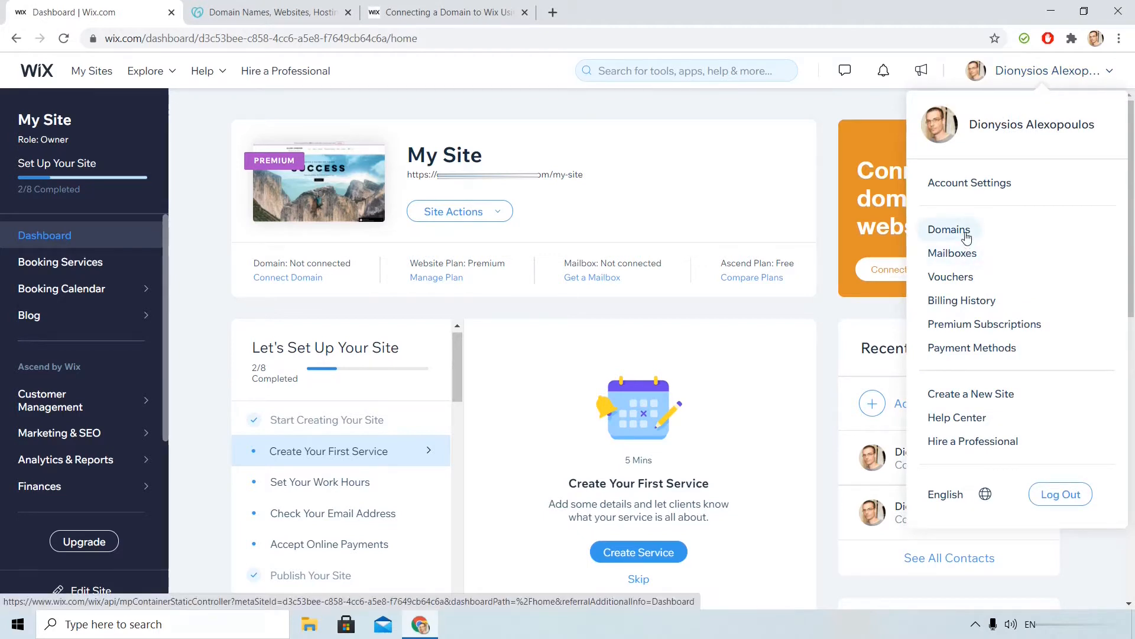
pyautogui.moveTo(775, 137)
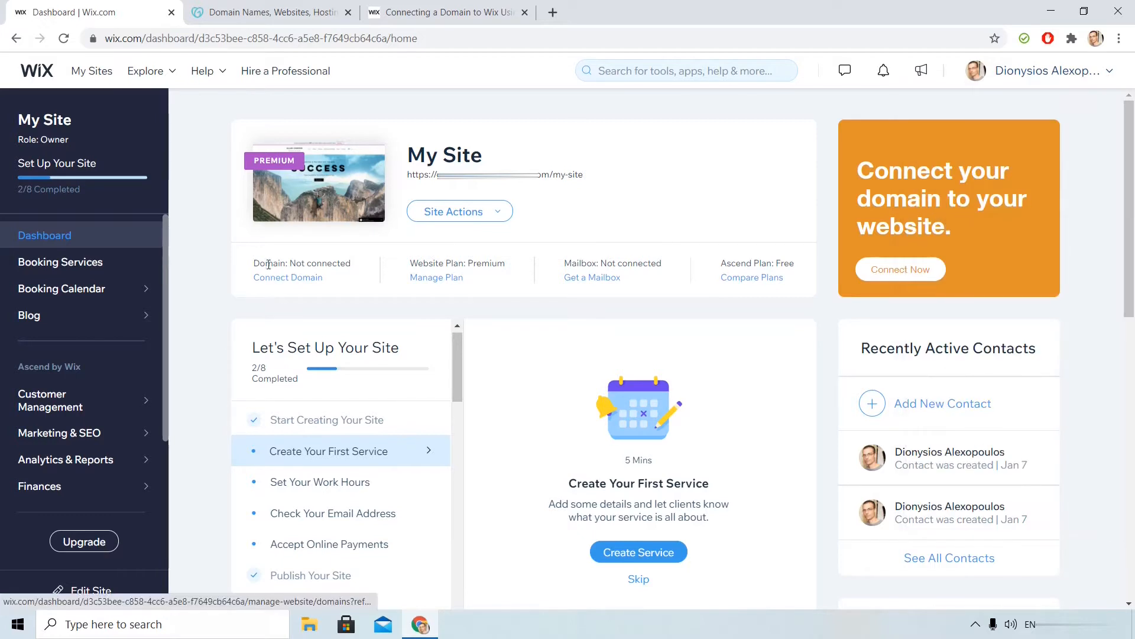
pyautogui.moveTo(306, 284)
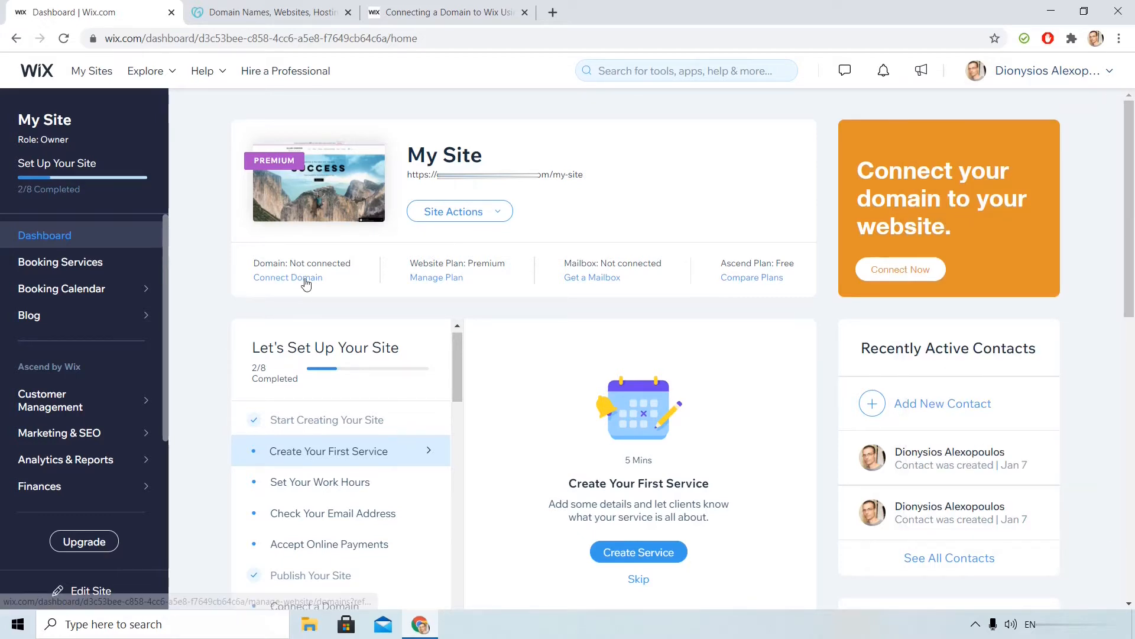
pyautogui.click(287, 278)
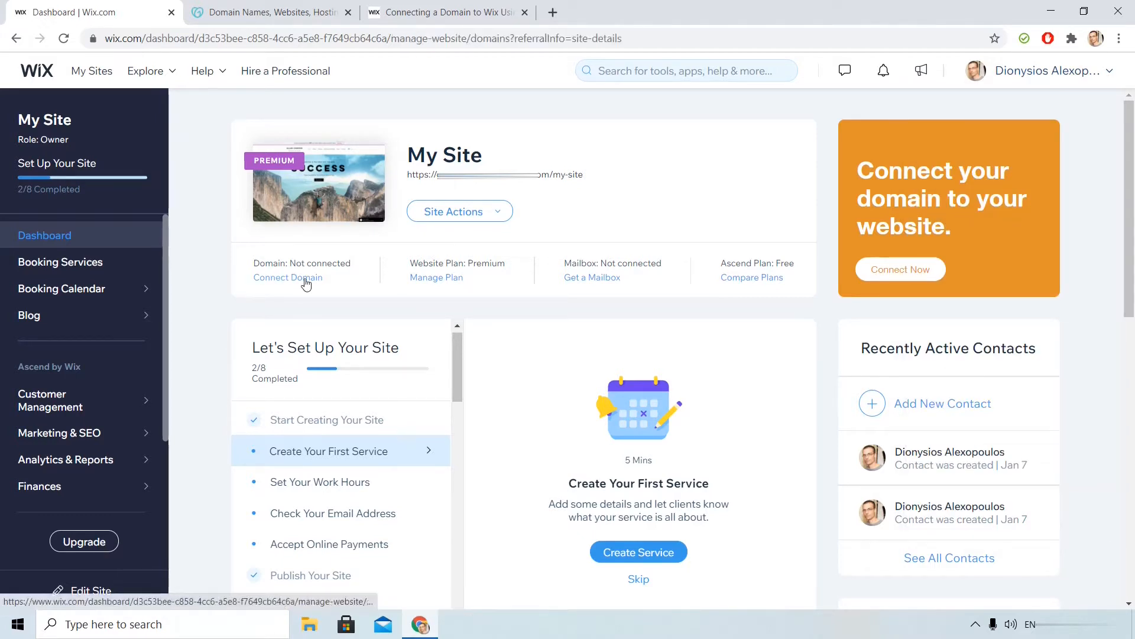
pyautogui.click(288, 278)
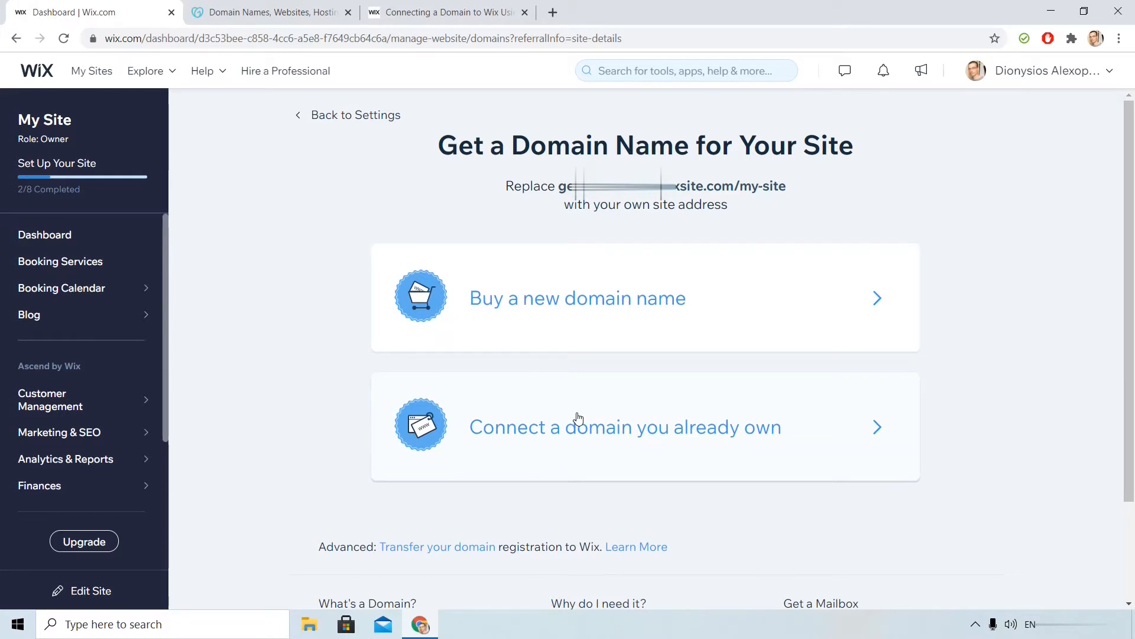
pyautogui.click(624, 426)
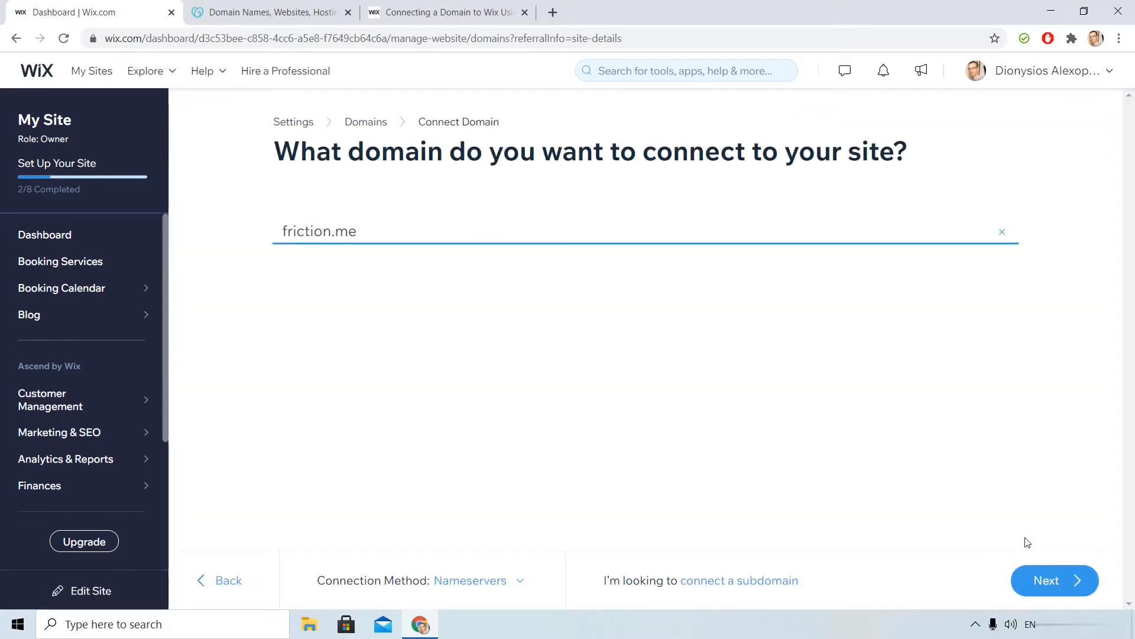
pyautogui.click(1054, 580)
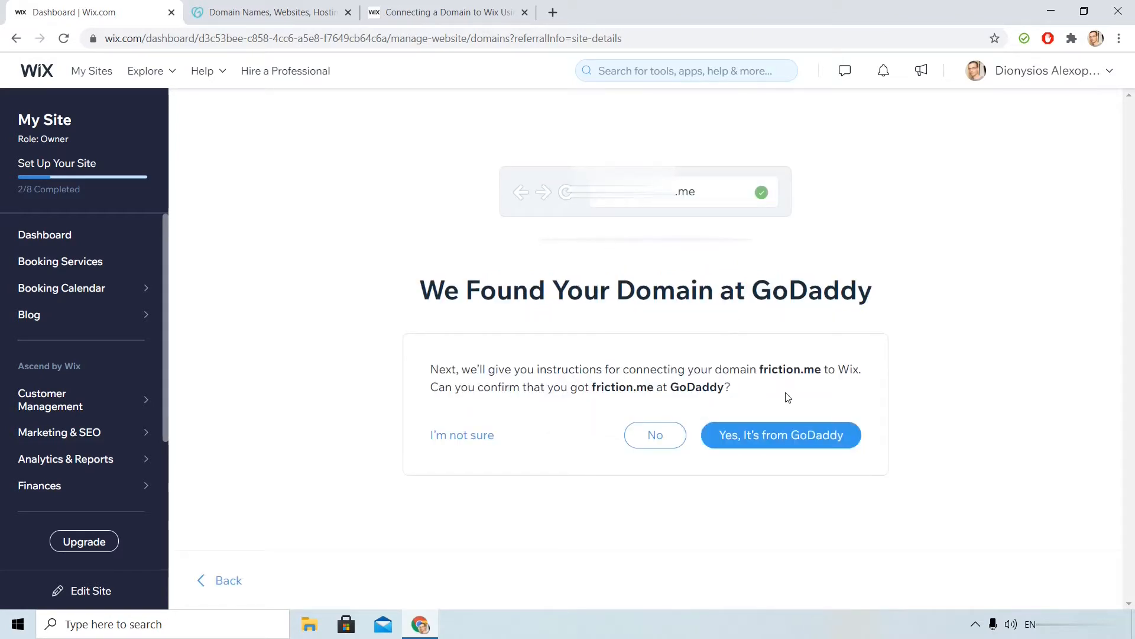
# Step: Confirm friction.me is from GoDaddy and show the Text Guide instructions
pyautogui.click(780, 434)
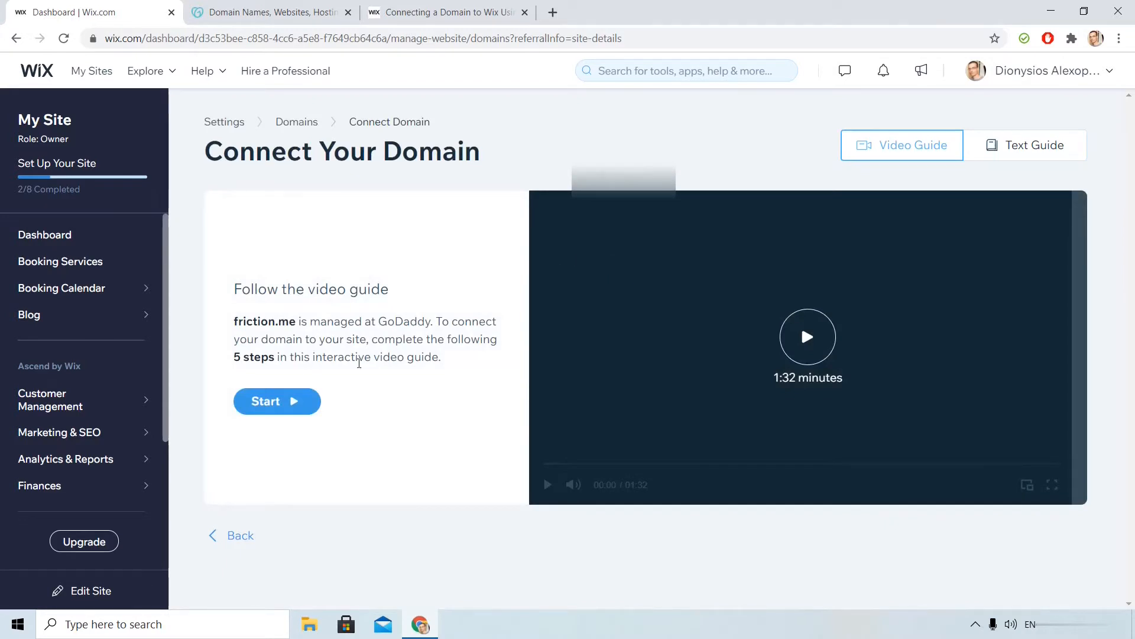
pyautogui.moveTo(454, 325)
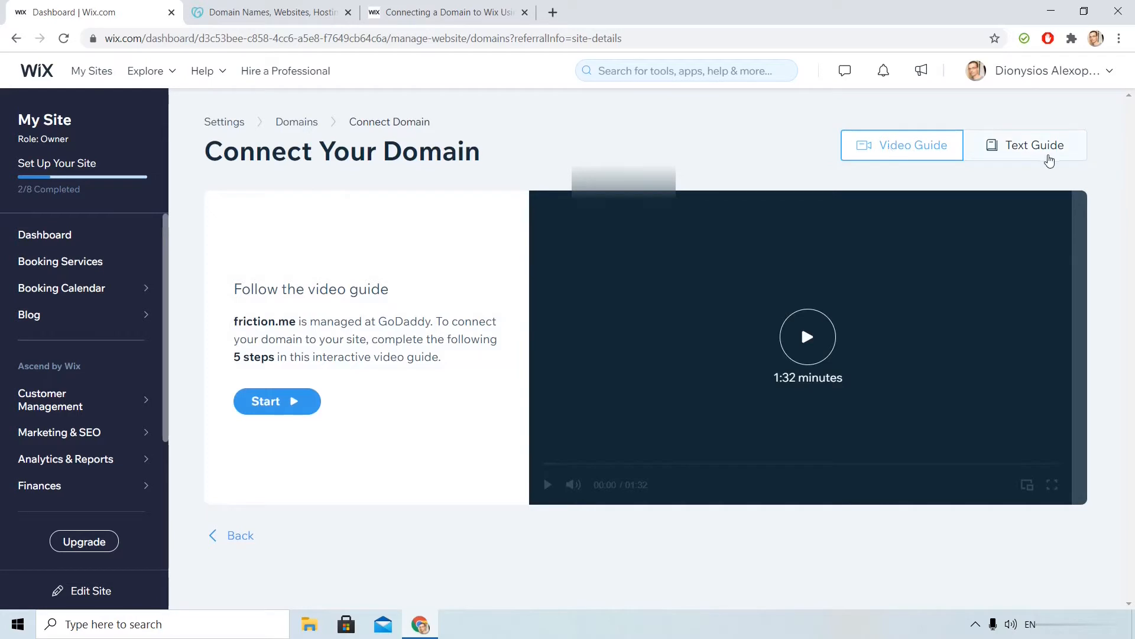
pyautogui.click(1023, 145)
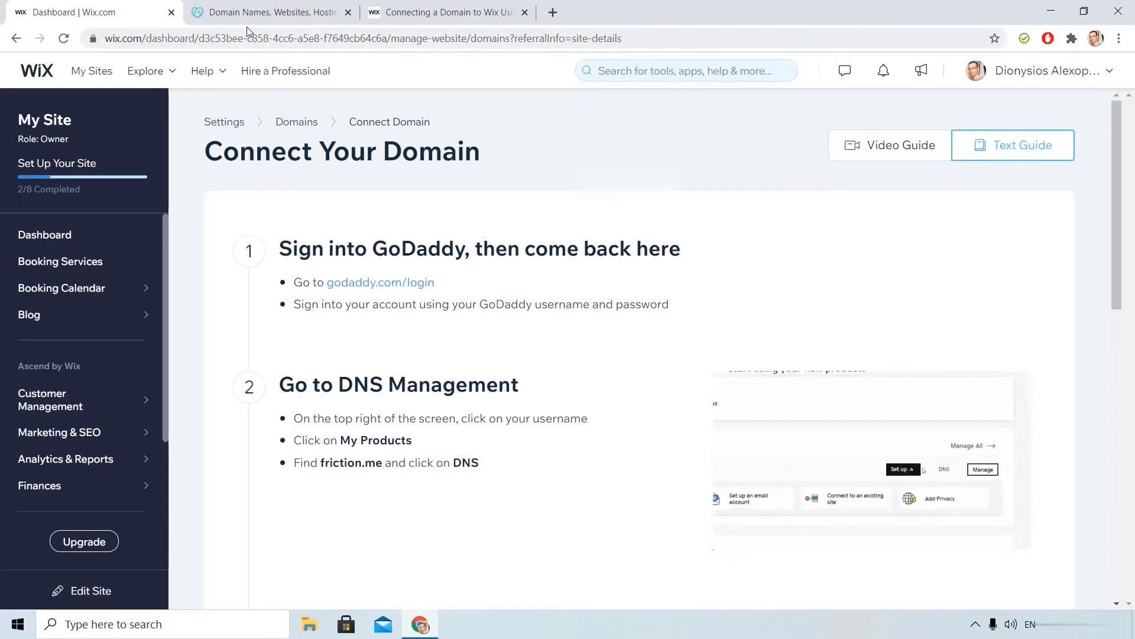
# Step: Open GoDaddy's Domain Manager from My Products, filtered to friction.me
pyautogui.click(268, 13)
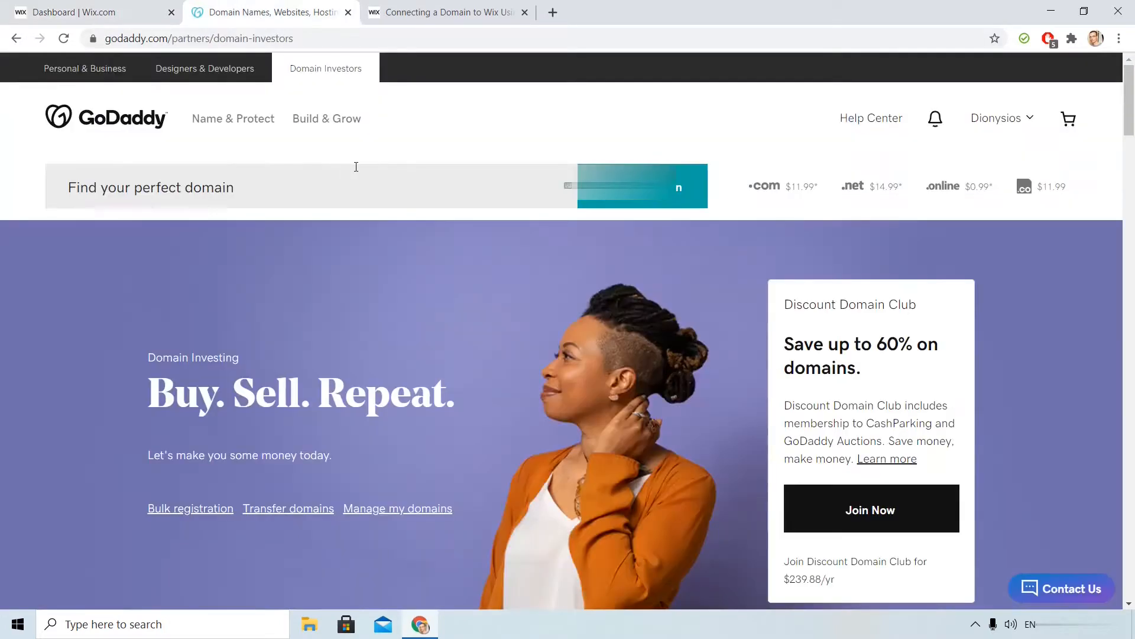
pyautogui.click(998, 117)
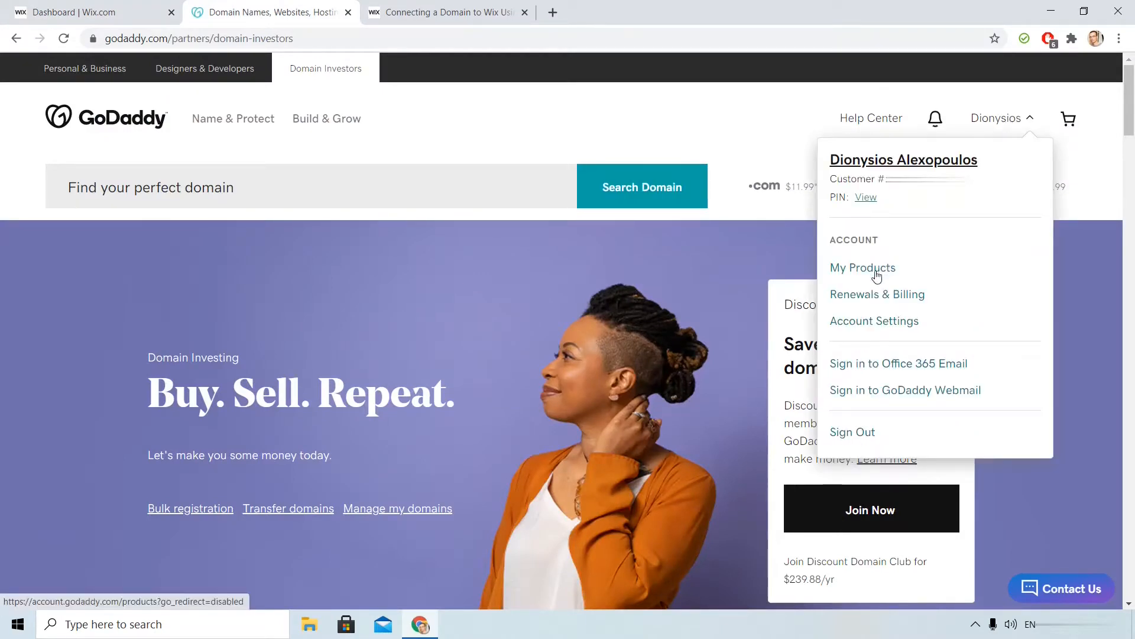
pyautogui.click(863, 267)
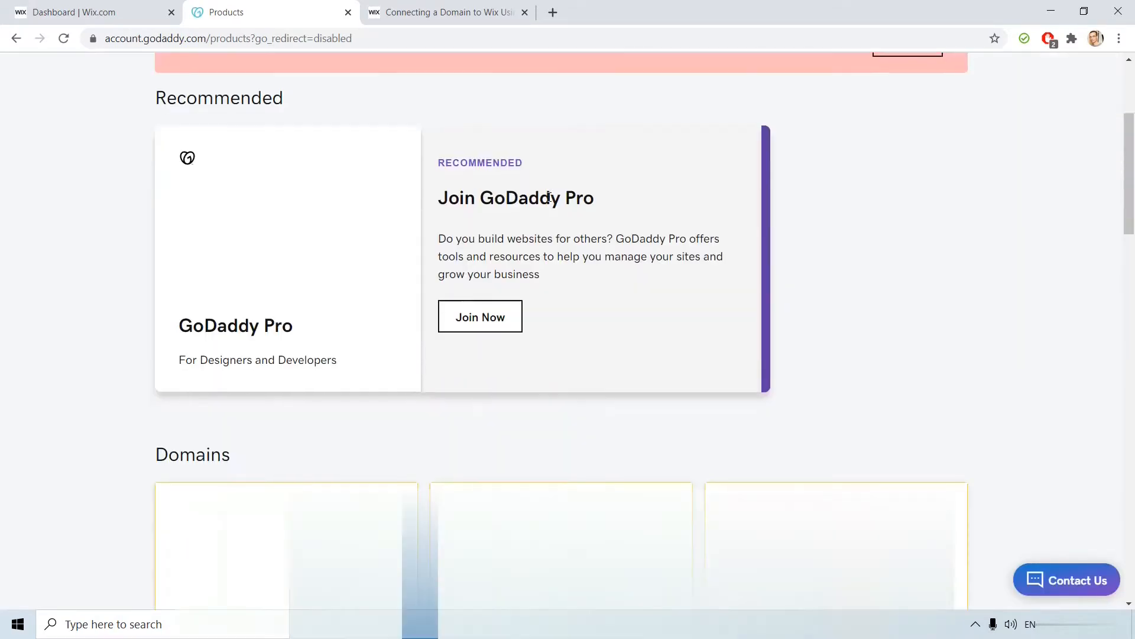
pyautogui.scroll(-3)
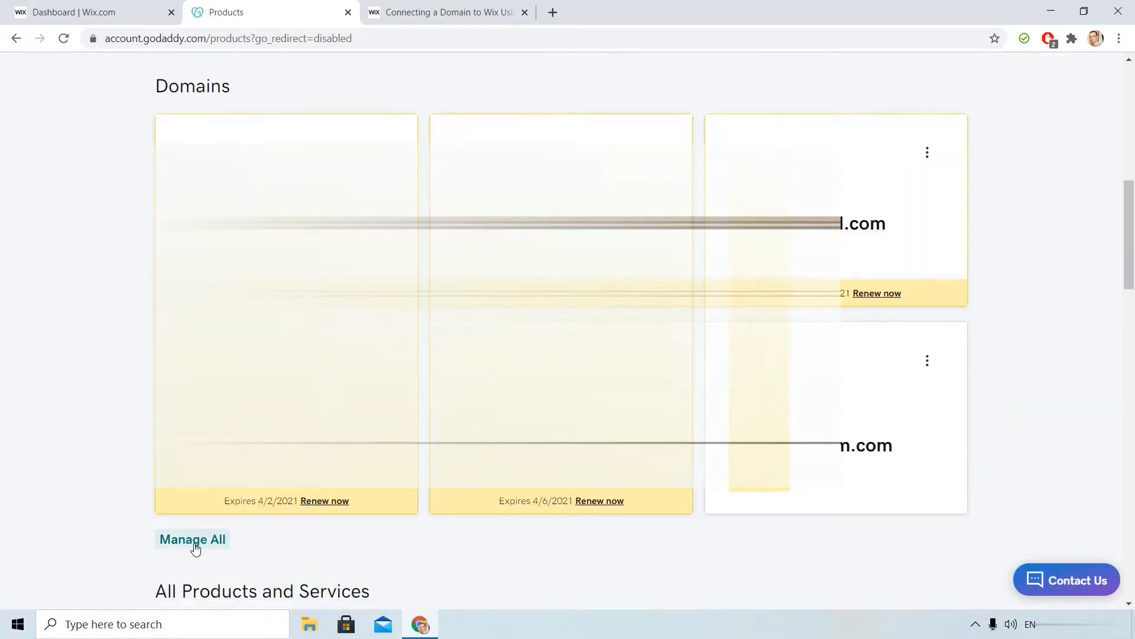
pyautogui.click(192, 538)
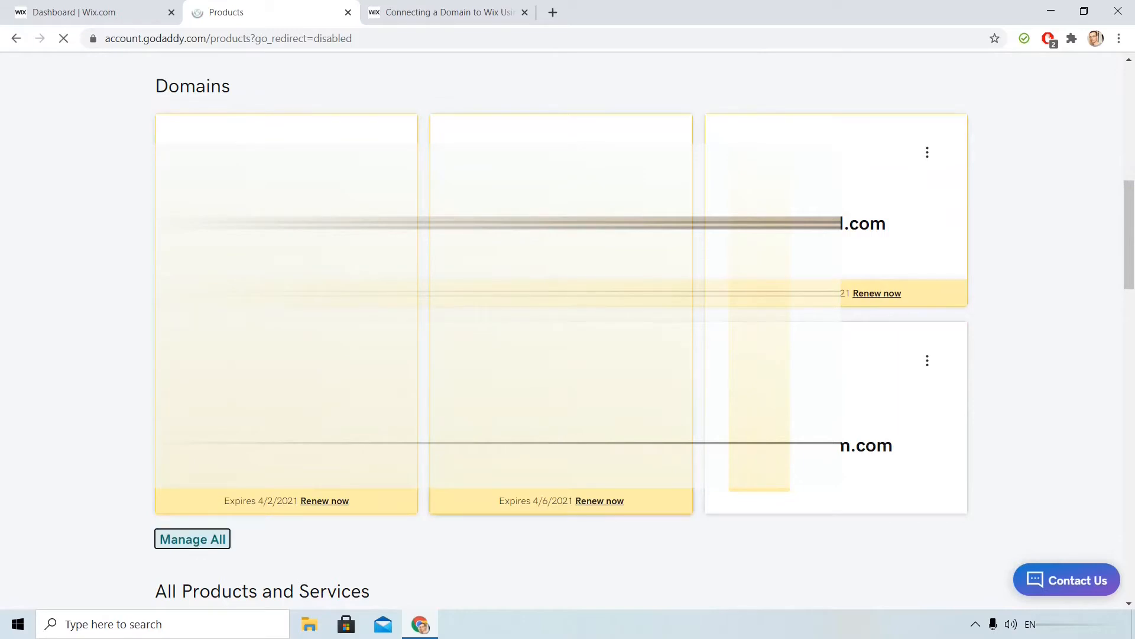
pyautogui.click(192, 539)
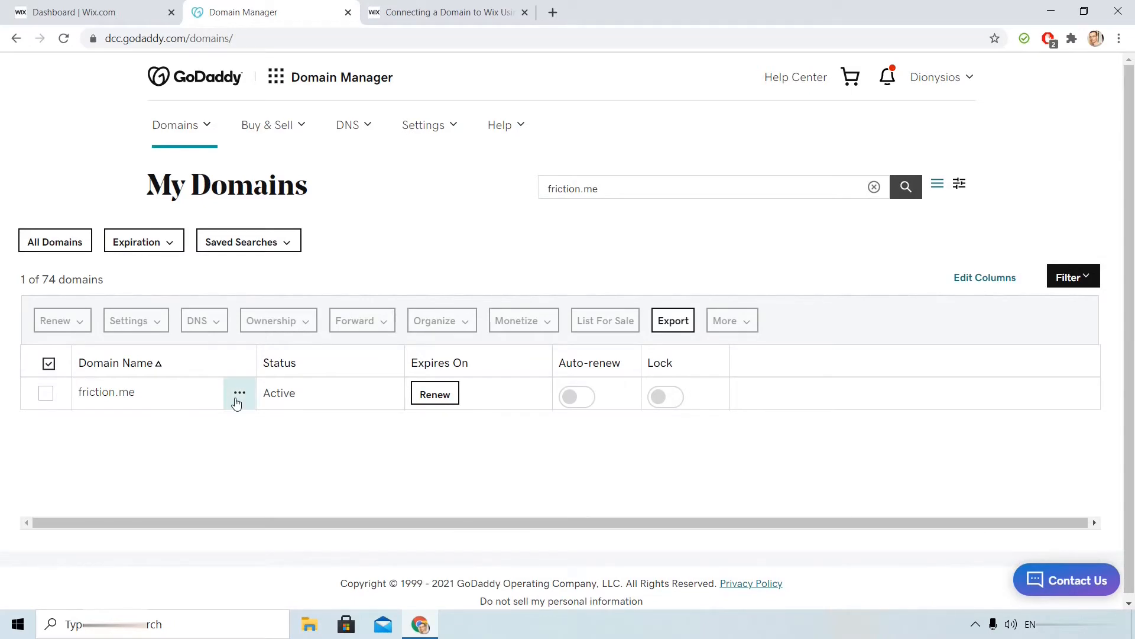
# Step: Open DNS Management for friction.me in GoDaddy
pyautogui.click(239, 392)
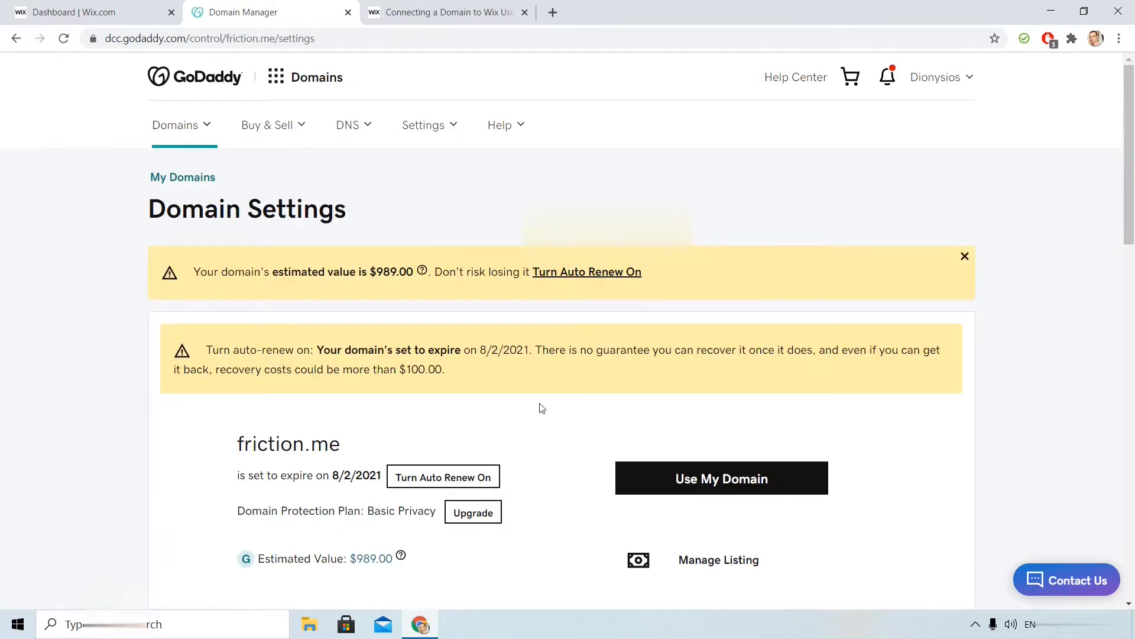
pyautogui.scroll(-3)
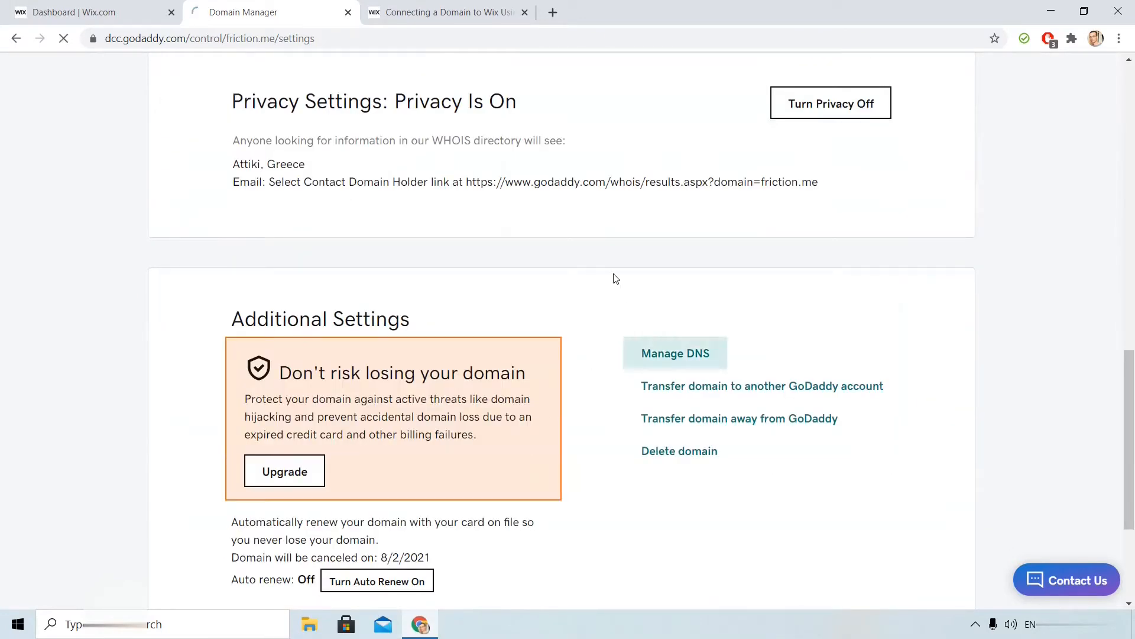
pyautogui.click(674, 353)
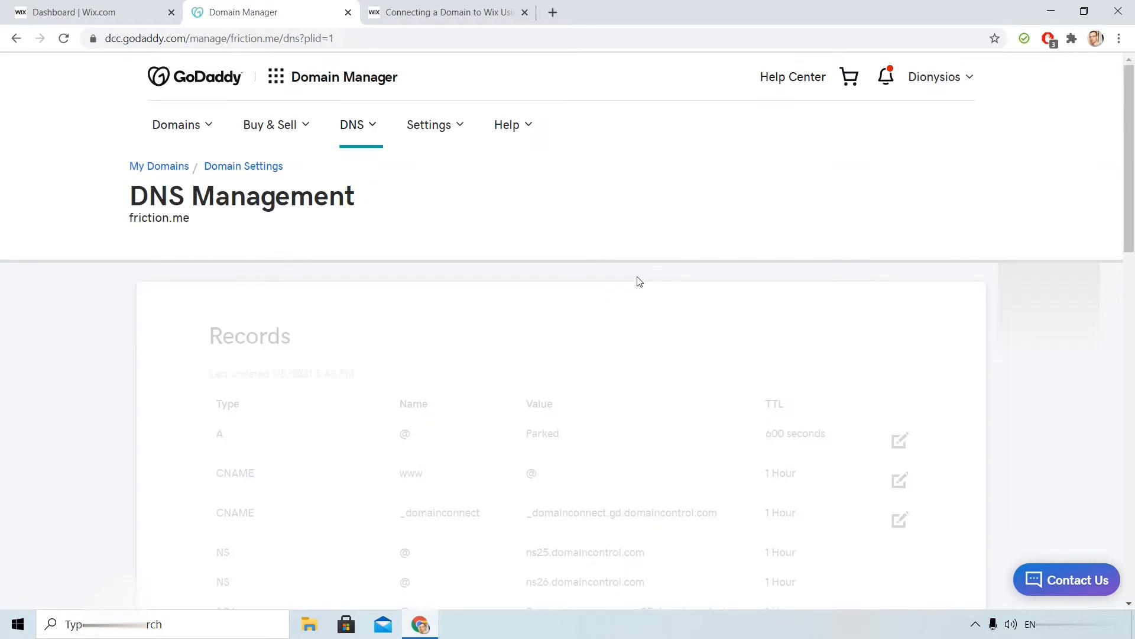
# Step: Open the blank custom nameserver form for friction.me, then return to the Wix guide
pyautogui.scroll(-3)
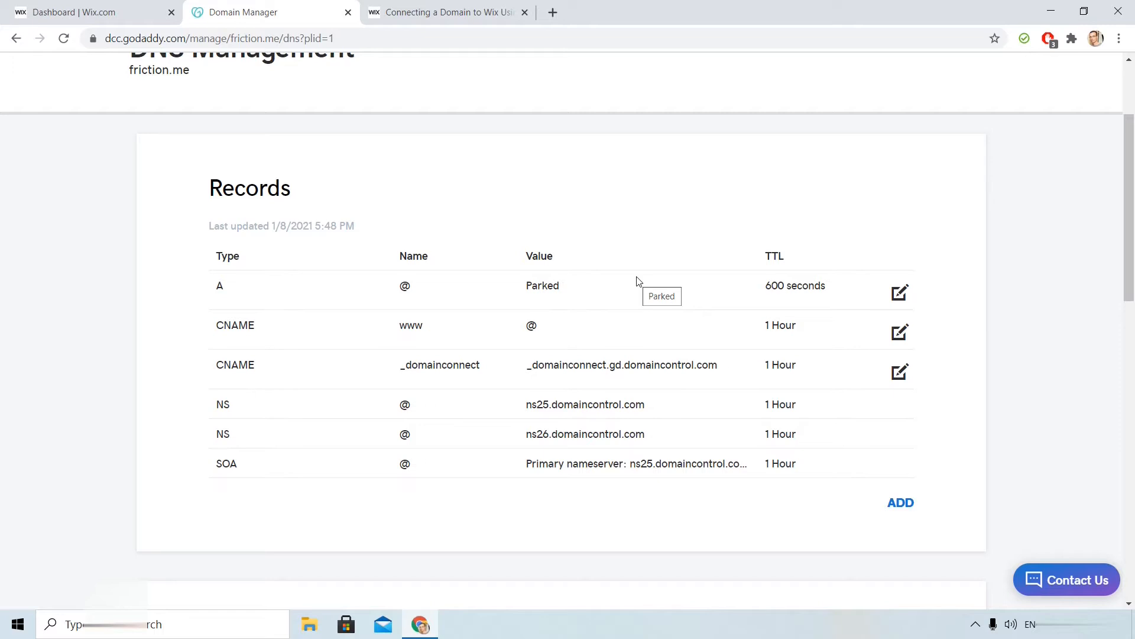
pyautogui.scroll(-3)
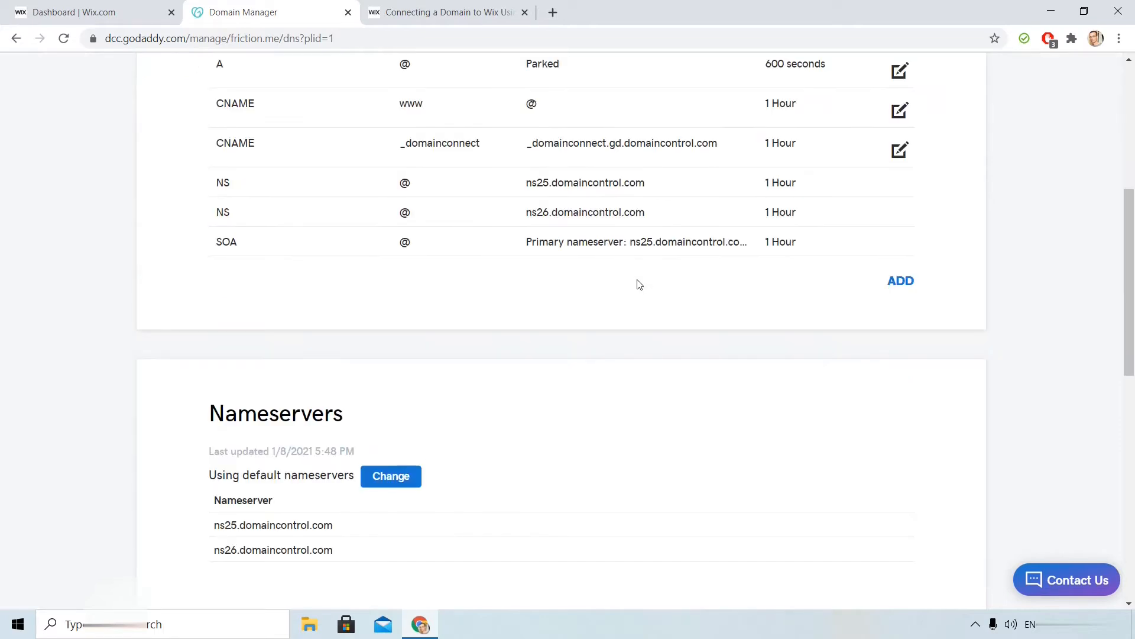
pyautogui.scroll(-3)
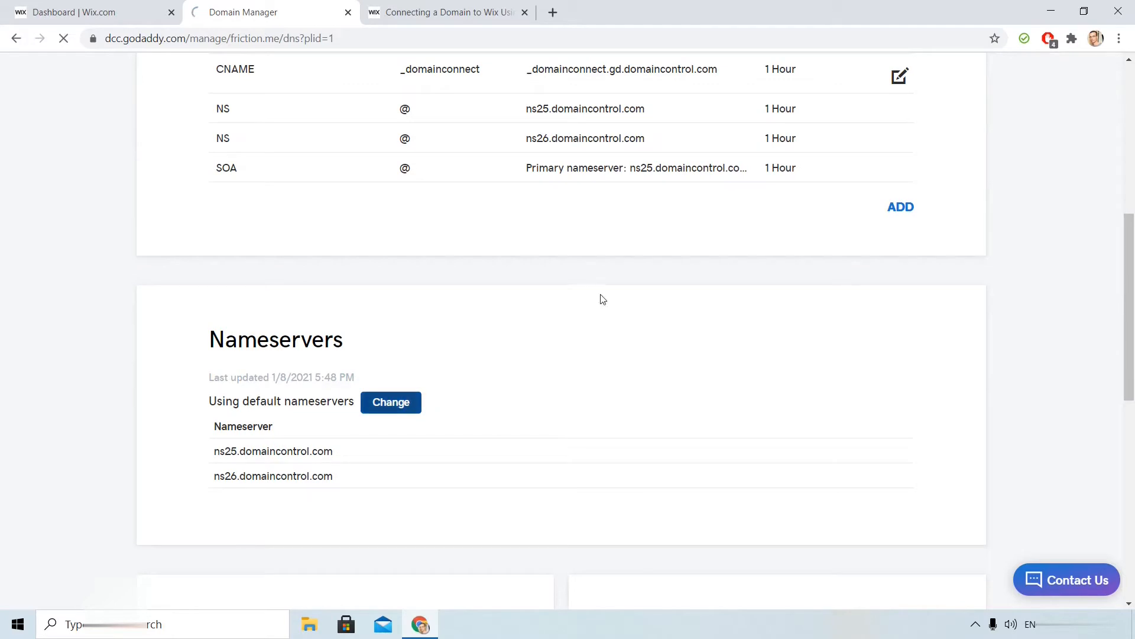
pyautogui.click(390, 402)
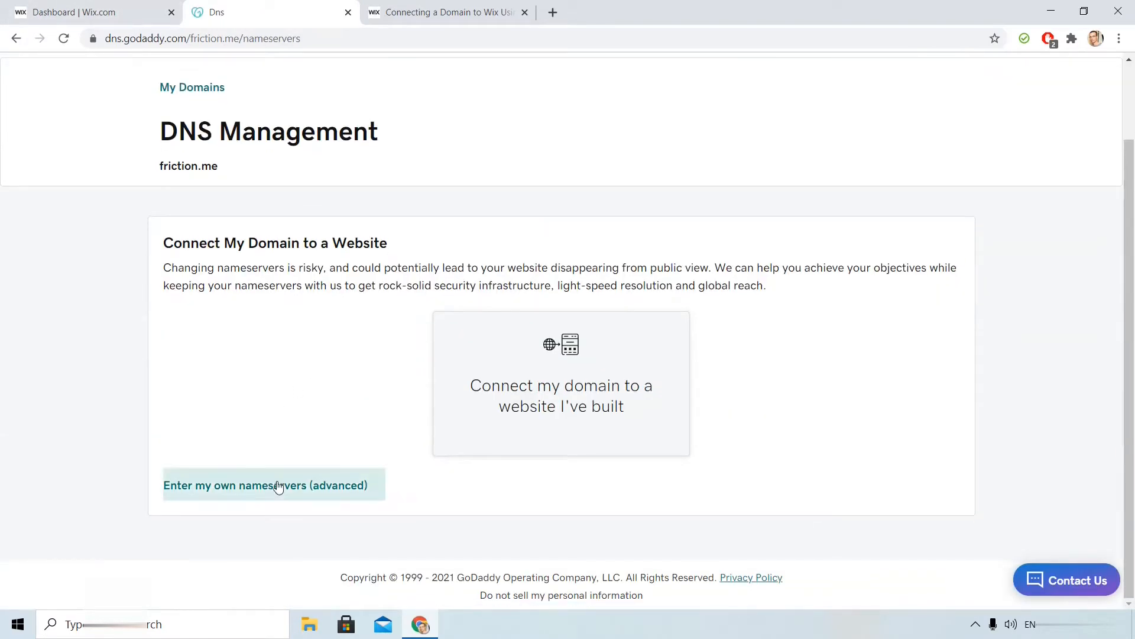
pyautogui.click(265, 485)
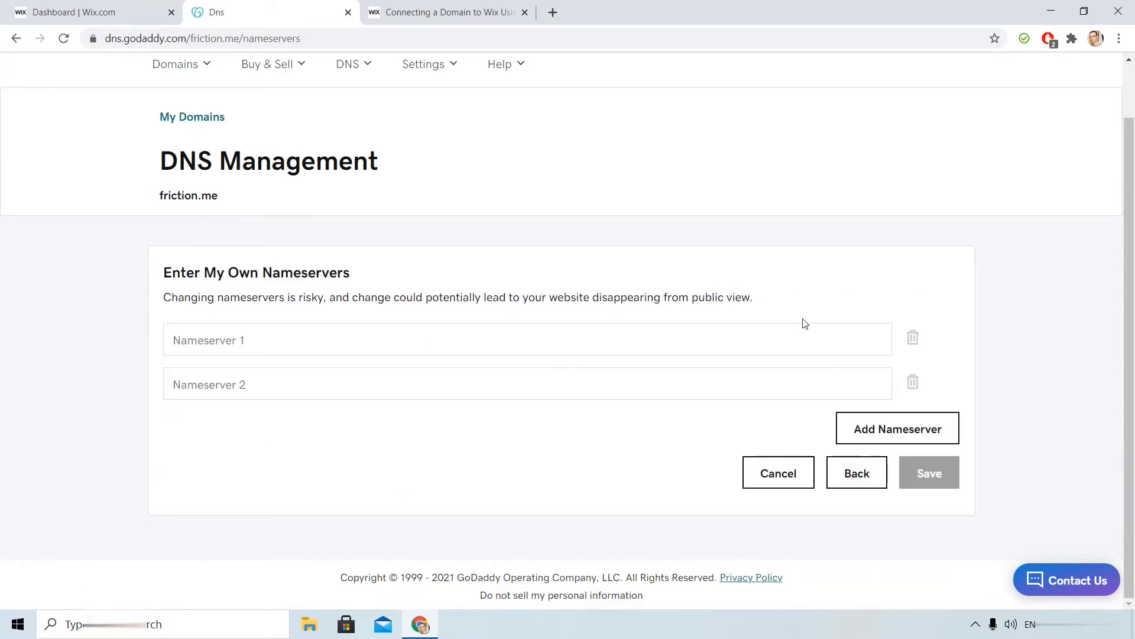
pyautogui.click(94, 13)
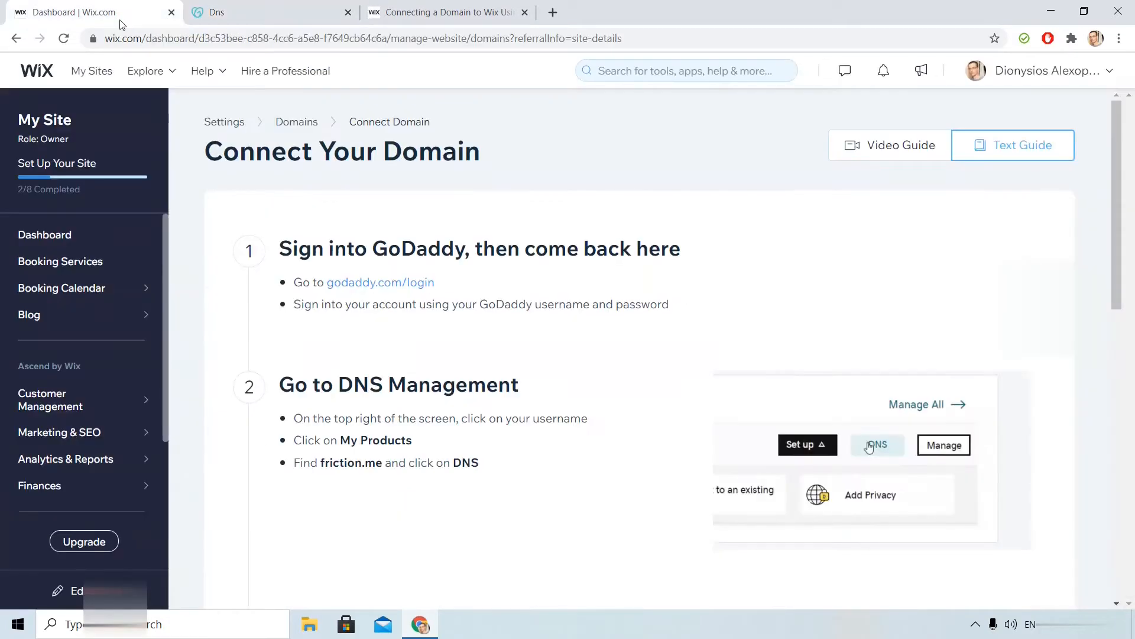
# Step: Copy ns13.wixdns.net from step 4 of the Wix connection guide
pyautogui.scroll(-3)
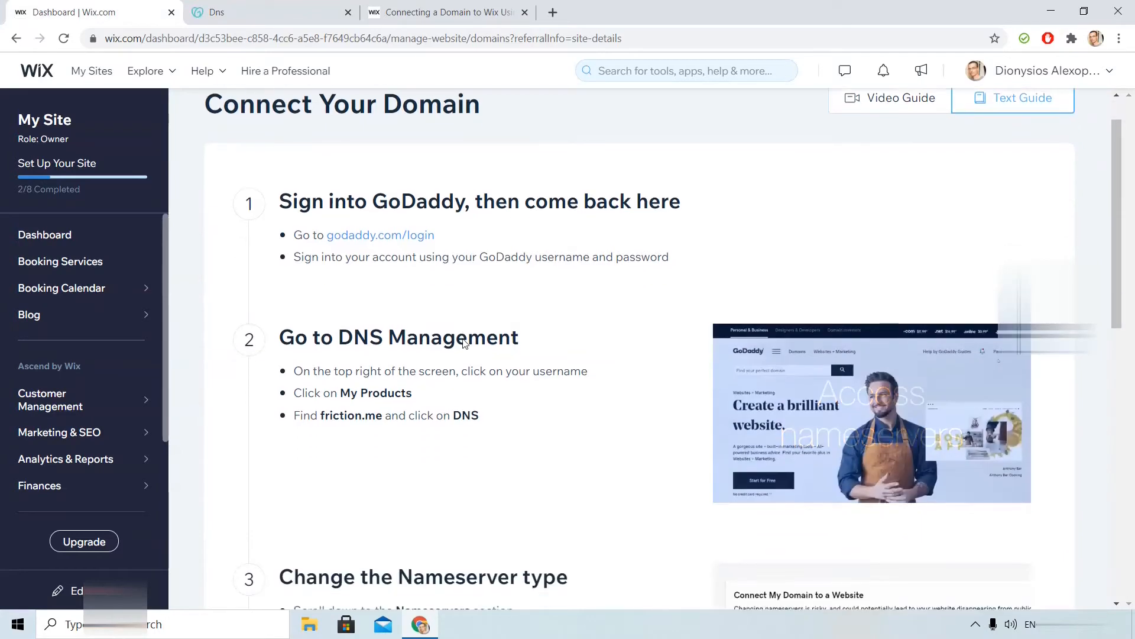
pyautogui.scroll(-3)
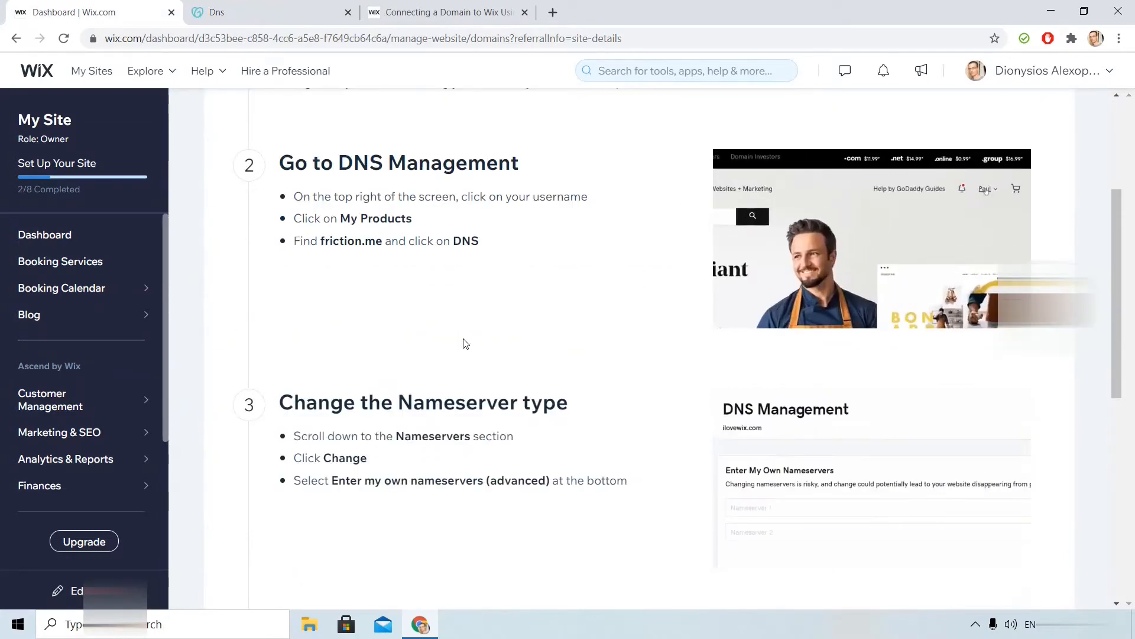
pyautogui.scroll(-3)
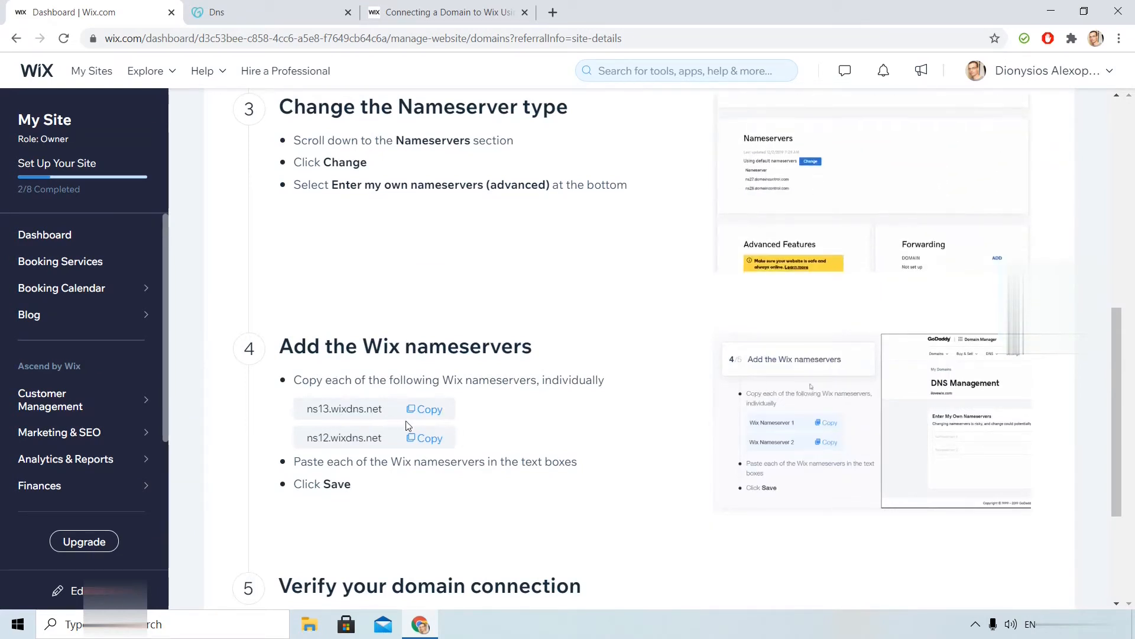
pyautogui.click(426, 409)
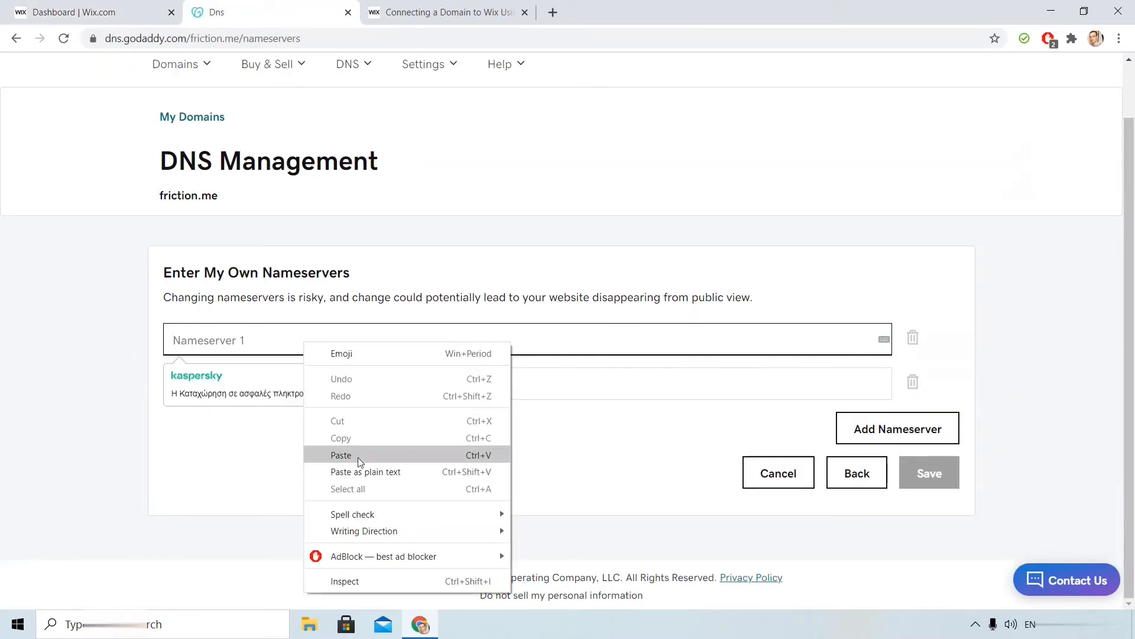
# Step: Enter ns13.wixdns.net as Nameserver 1 and ns12.wixdns.net as Nameserver 2
pyautogui.click(83, 12)
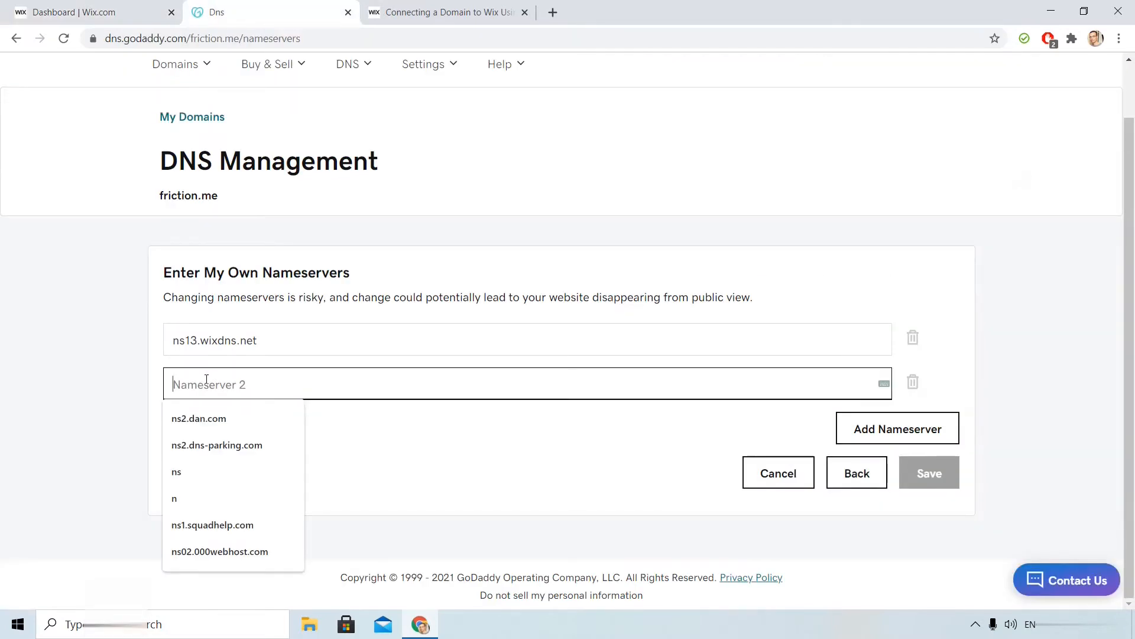
pyautogui.write('ns12.wixdns.net')
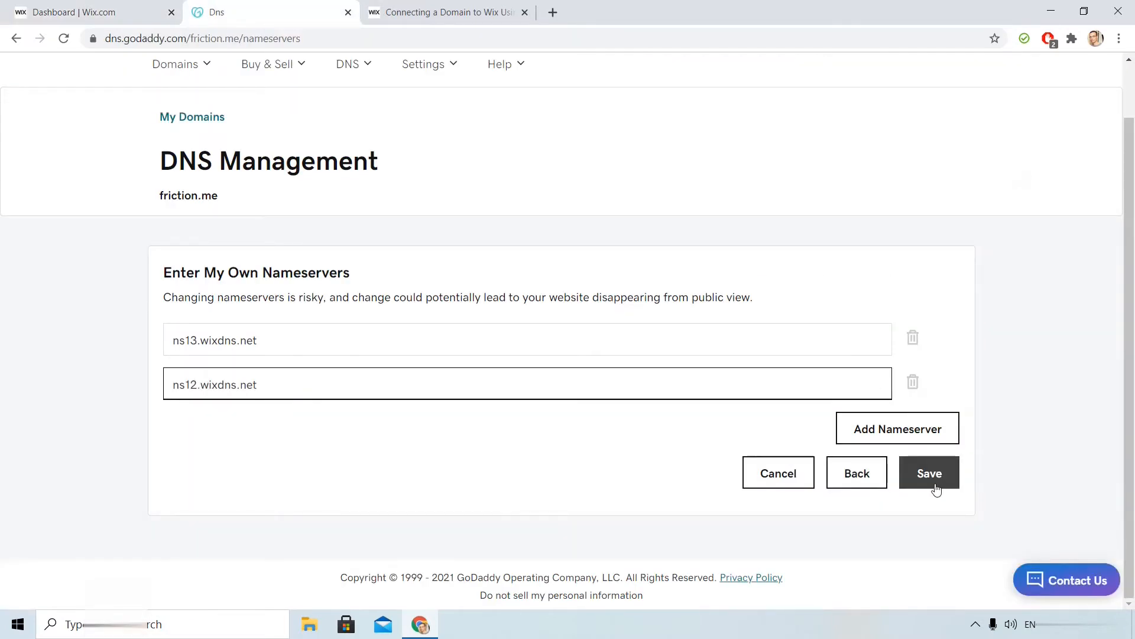
# Step: Save friction.me's Wix nameservers, giving consent and confirming the update
pyautogui.click(929, 473)
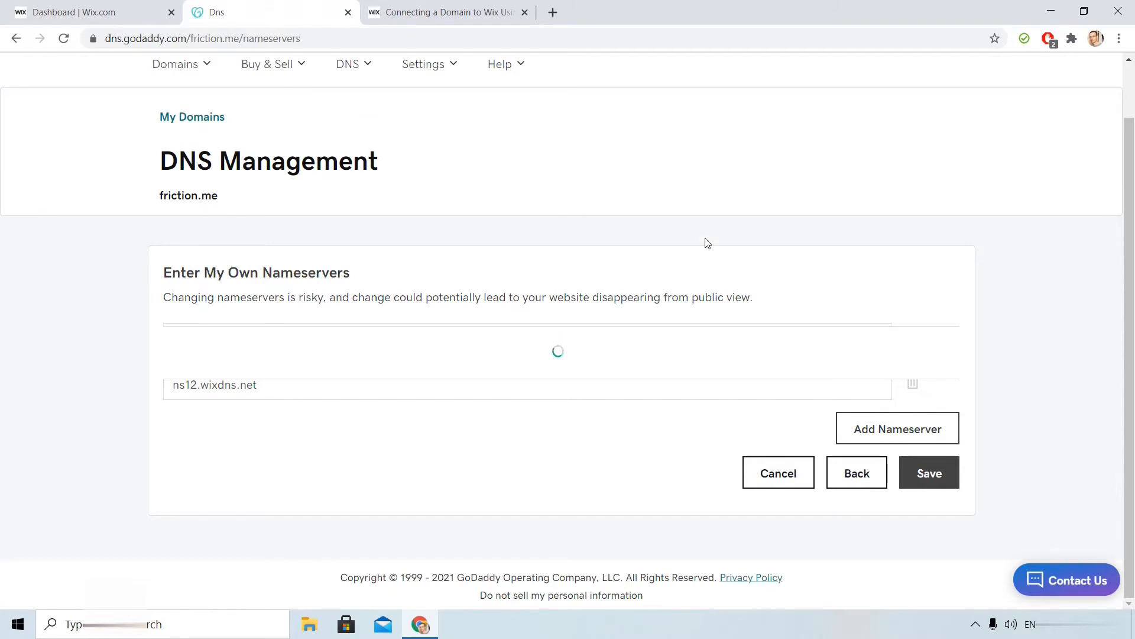
pyautogui.click(929, 473)
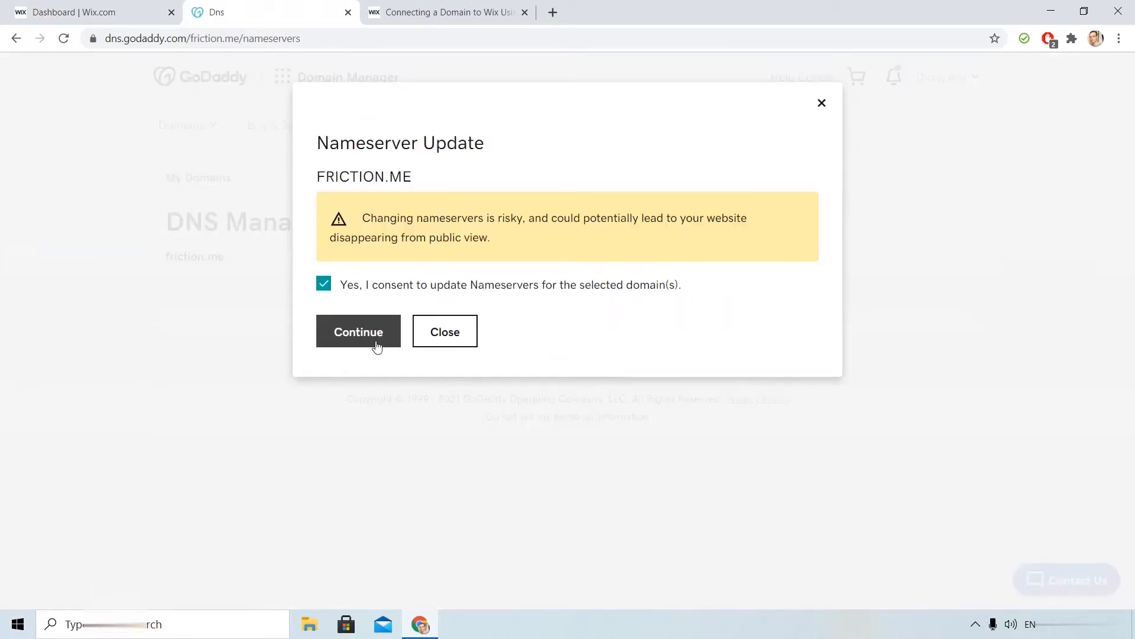
pyautogui.click(358, 331)
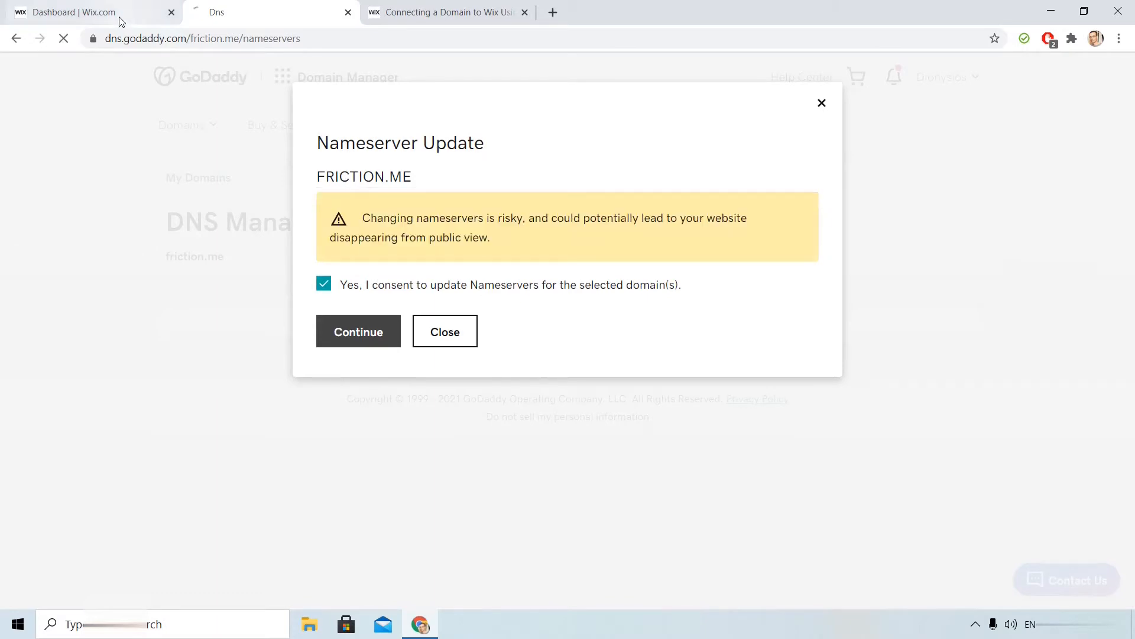
pyautogui.click(358, 331)
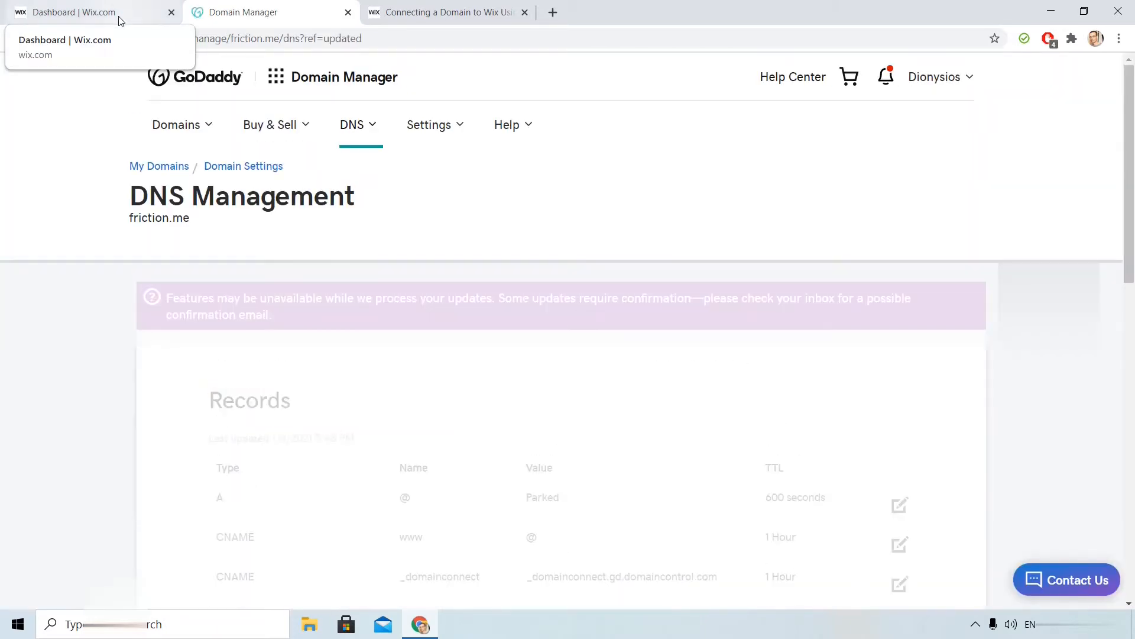
# Step: Verify friction.me's connection until Wix reports it live by Sunday, January 10
pyautogui.click(83, 12)
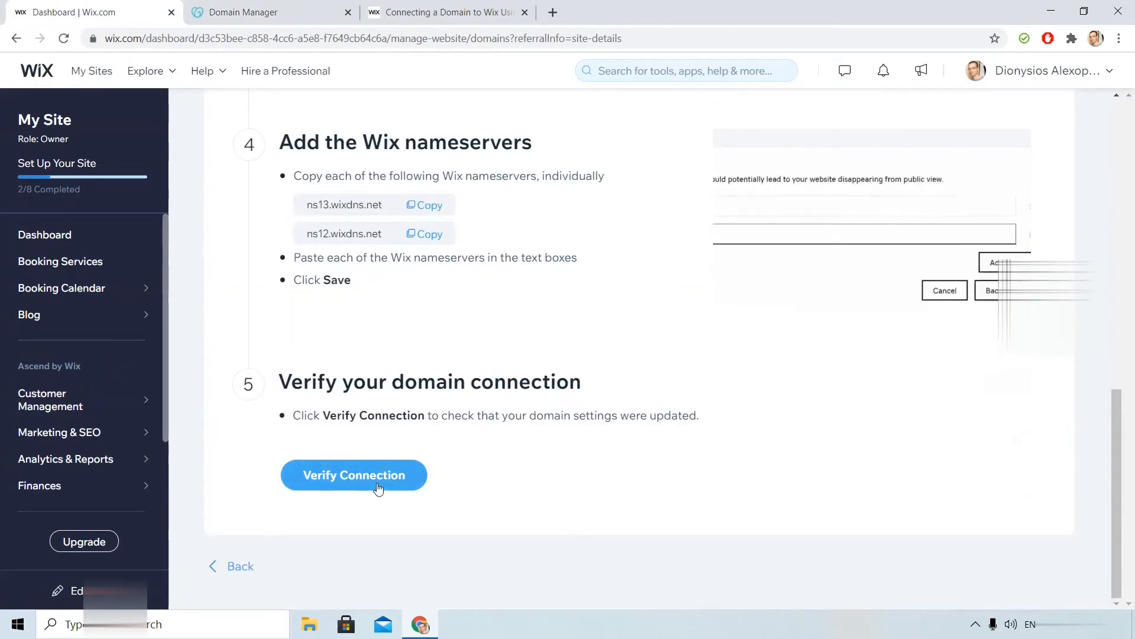
pyautogui.click(355, 475)
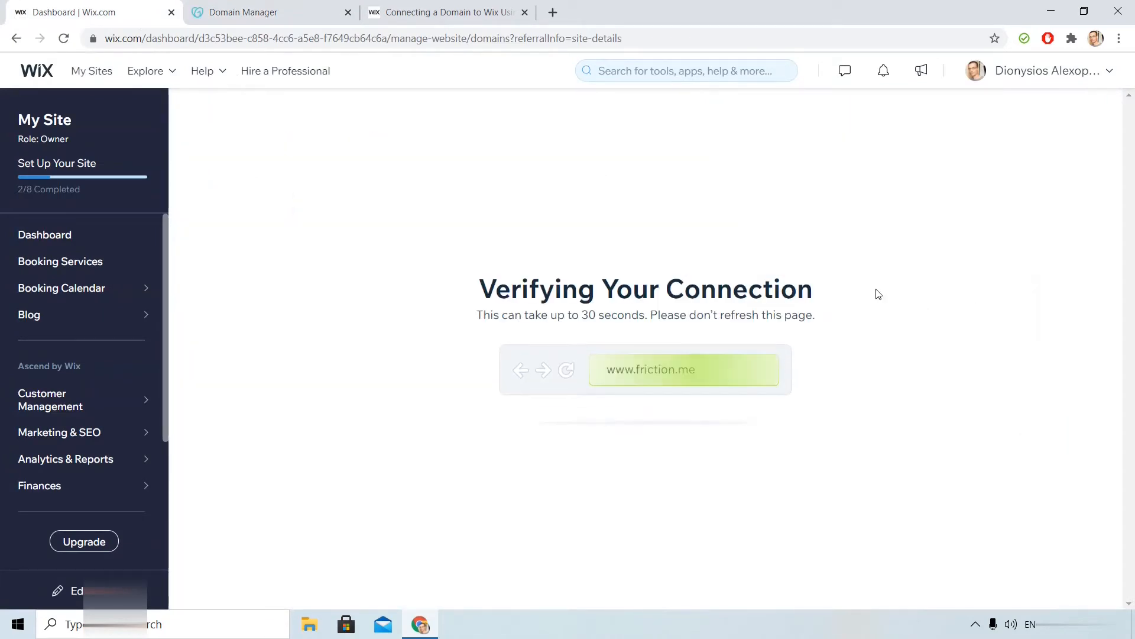
pyautogui.moveTo(678, 172)
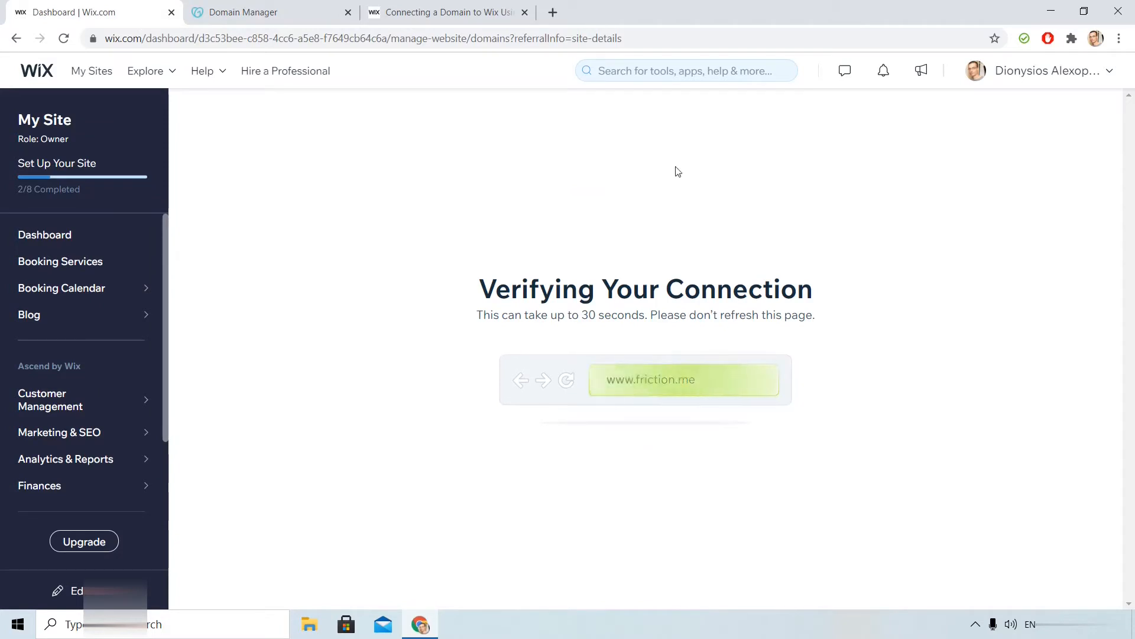
pyautogui.moveTo(749, 232)
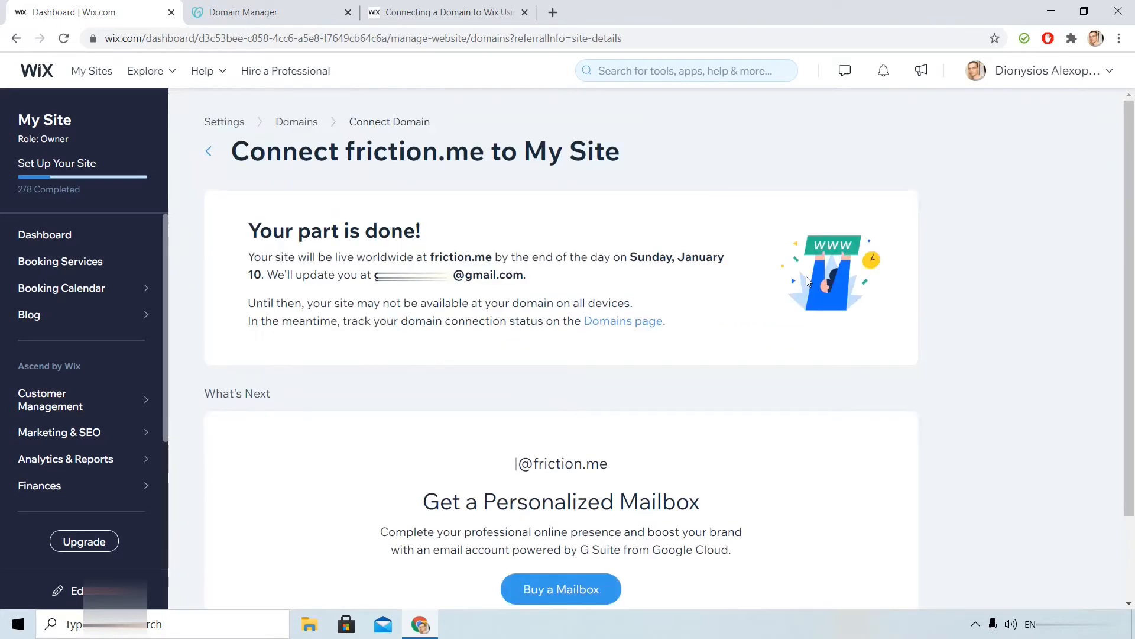
pyautogui.write('sal')
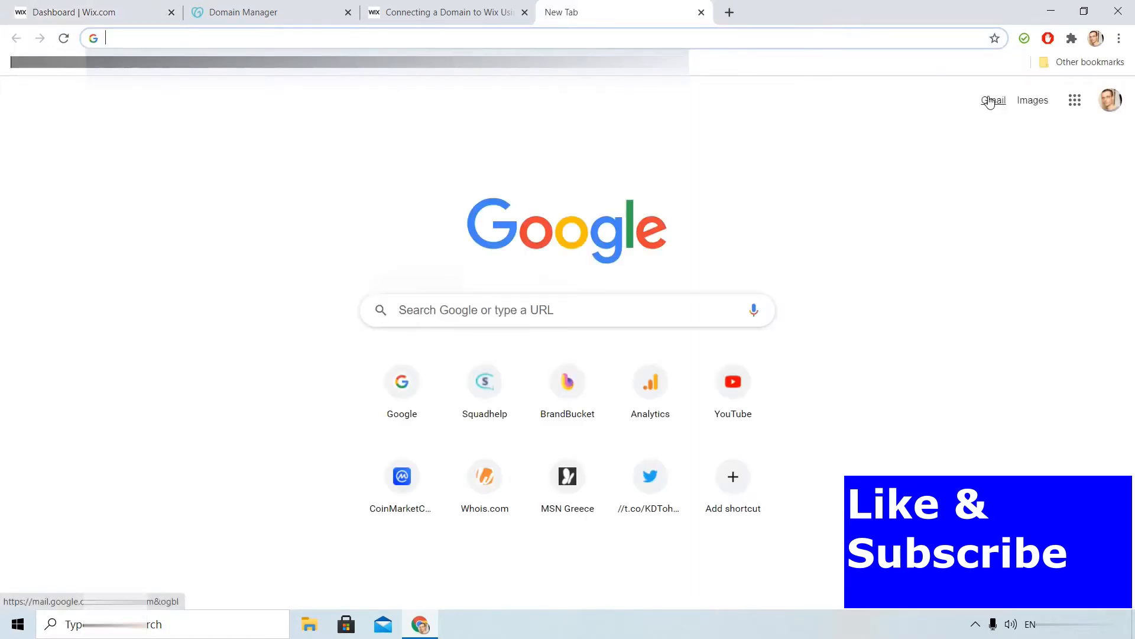
# Step: Open the Gmail inbox, then return to Wix's Domains page for friction.me
pyautogui.click(993, 100)
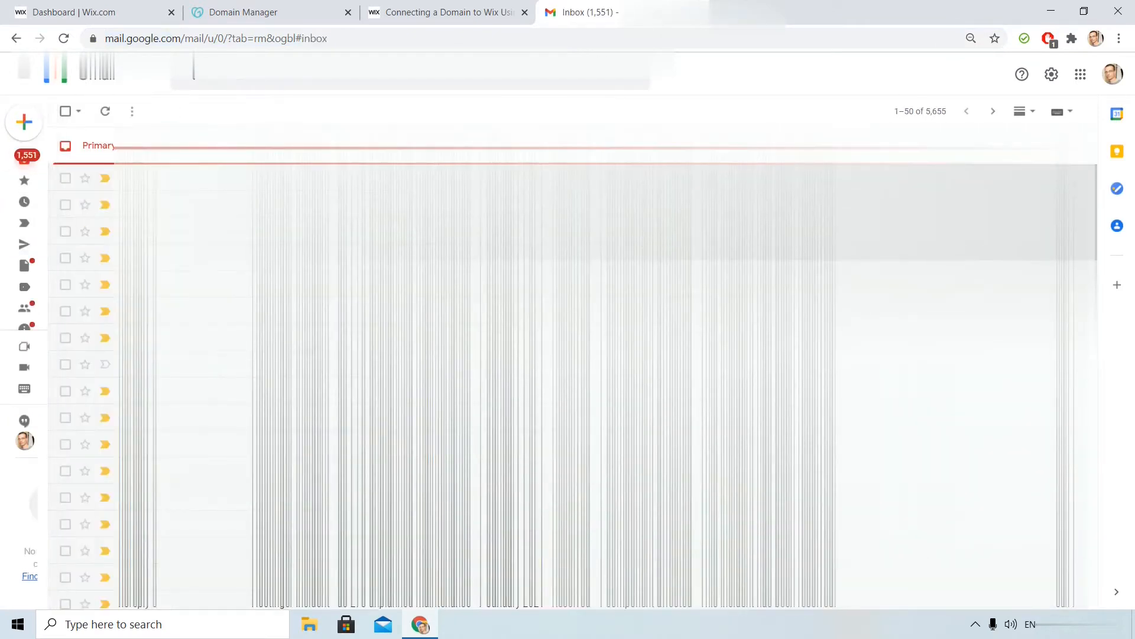
pyautogui.click(87, 12)
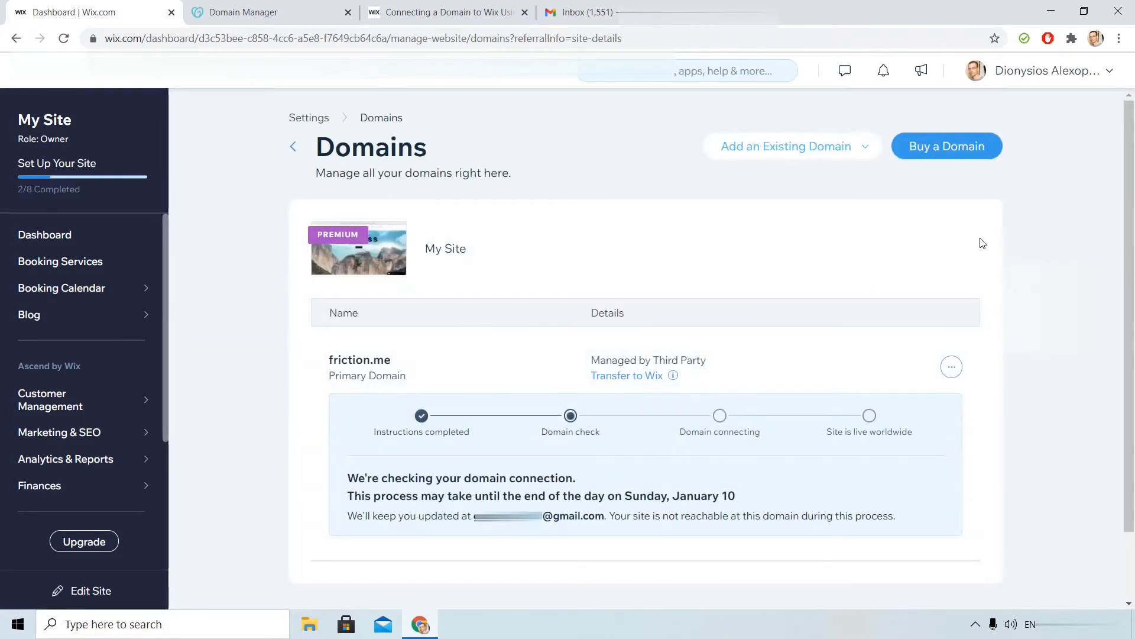
# Step: Review friction.me's unassign, remove and transfer options on the Domains page, leaving them unchanged
pyautogui.click(1043, 70)
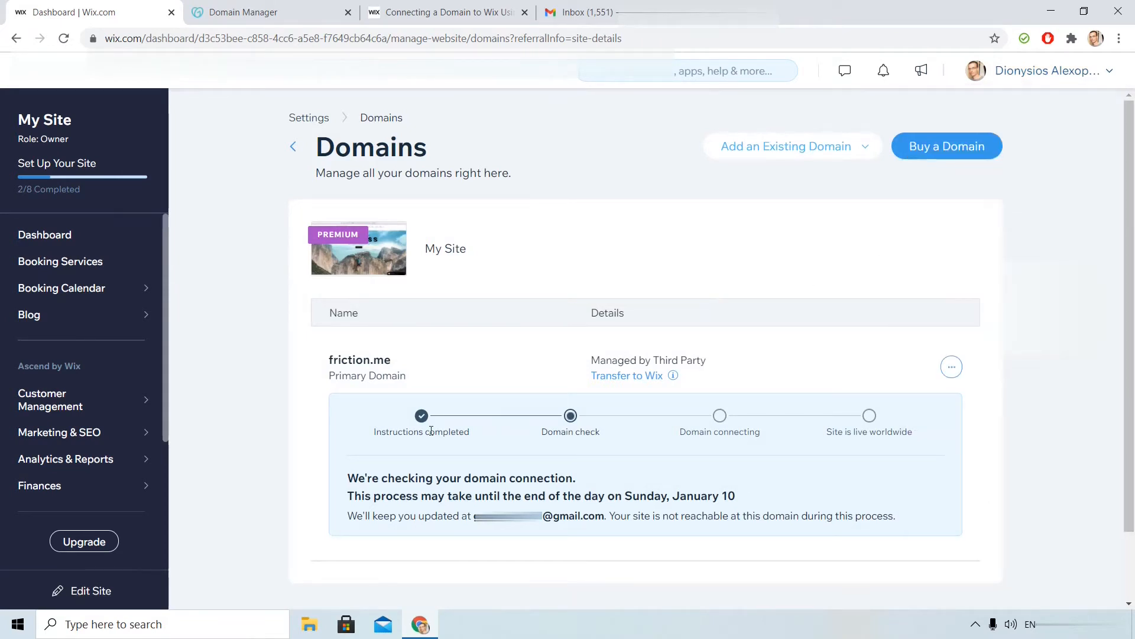
pyautogui.moveTo(597, 453)
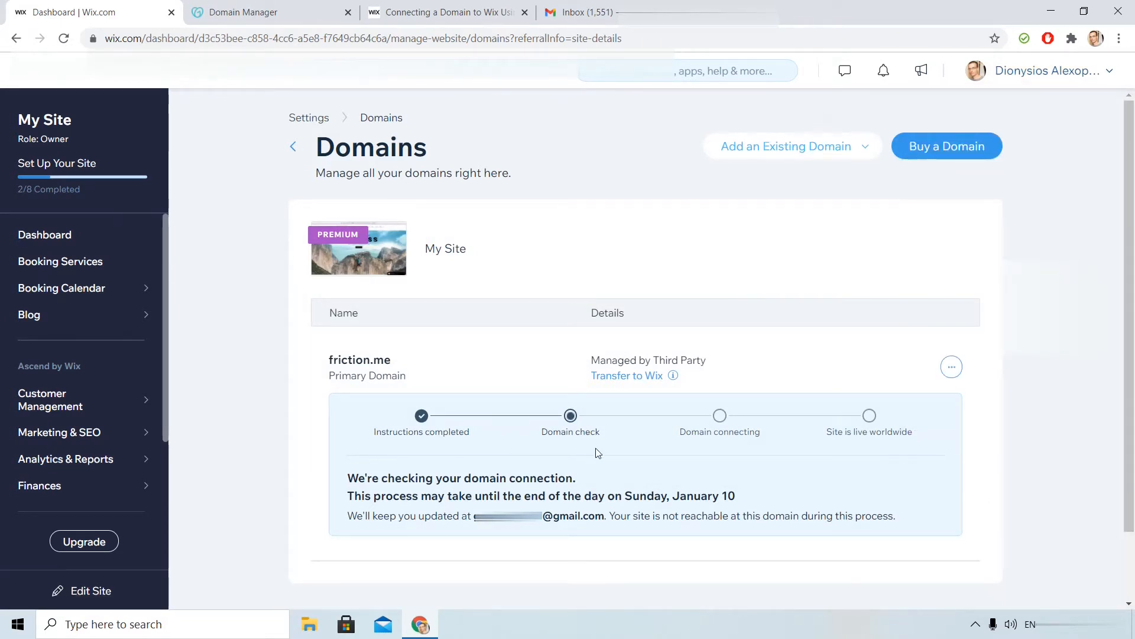
pyautogui.moveTo(465, 460)
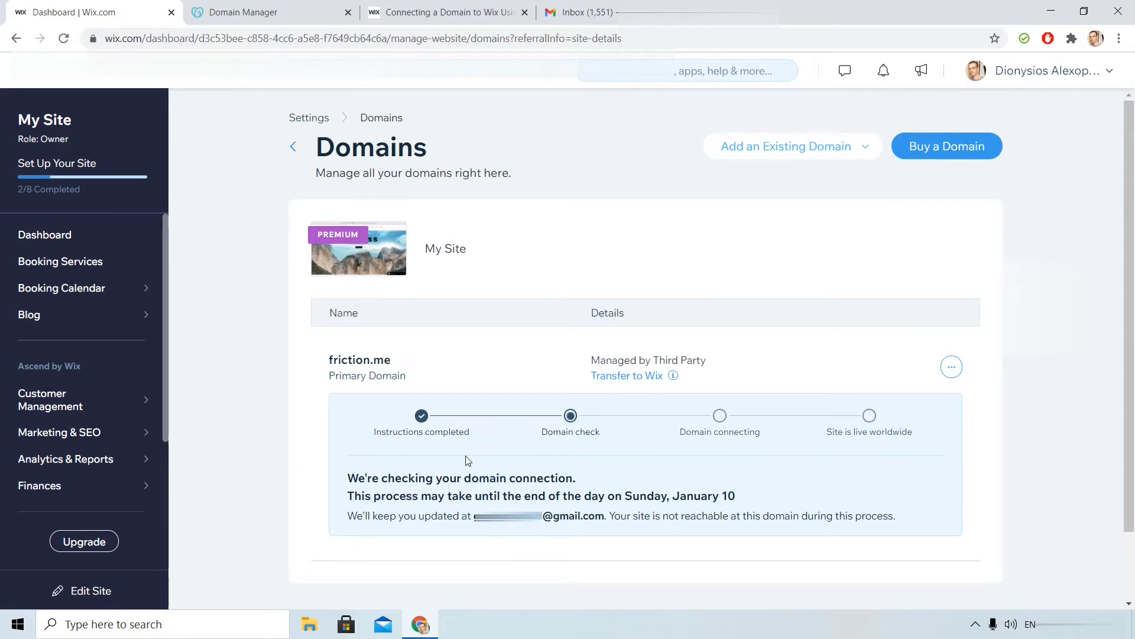
pyautogui.scroll(-3)
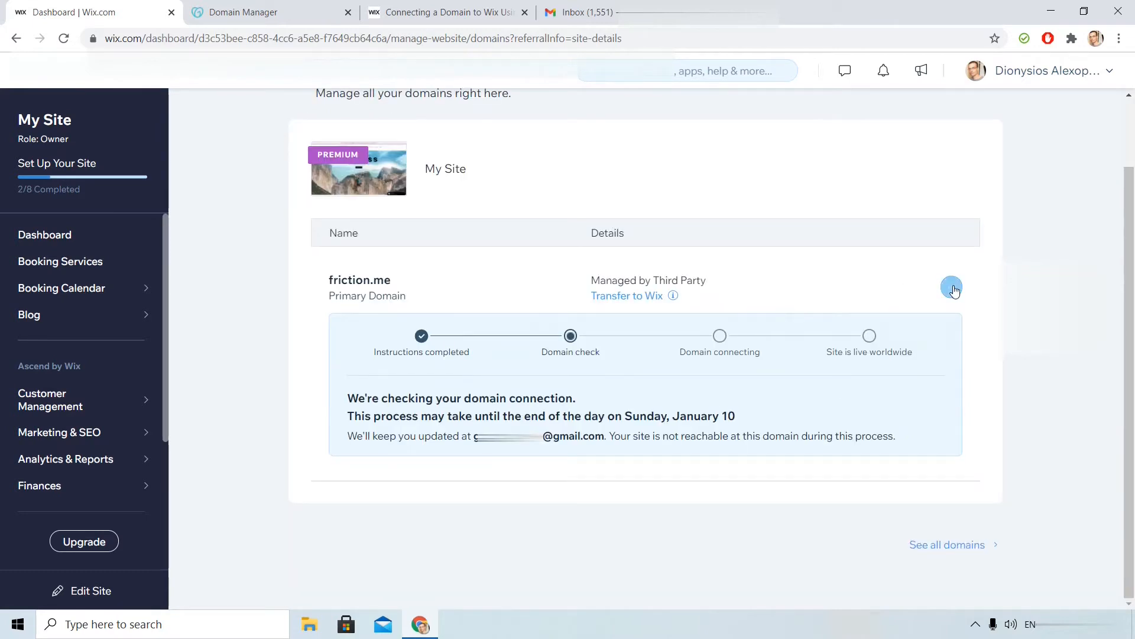
pyautogui.click(952, 287)
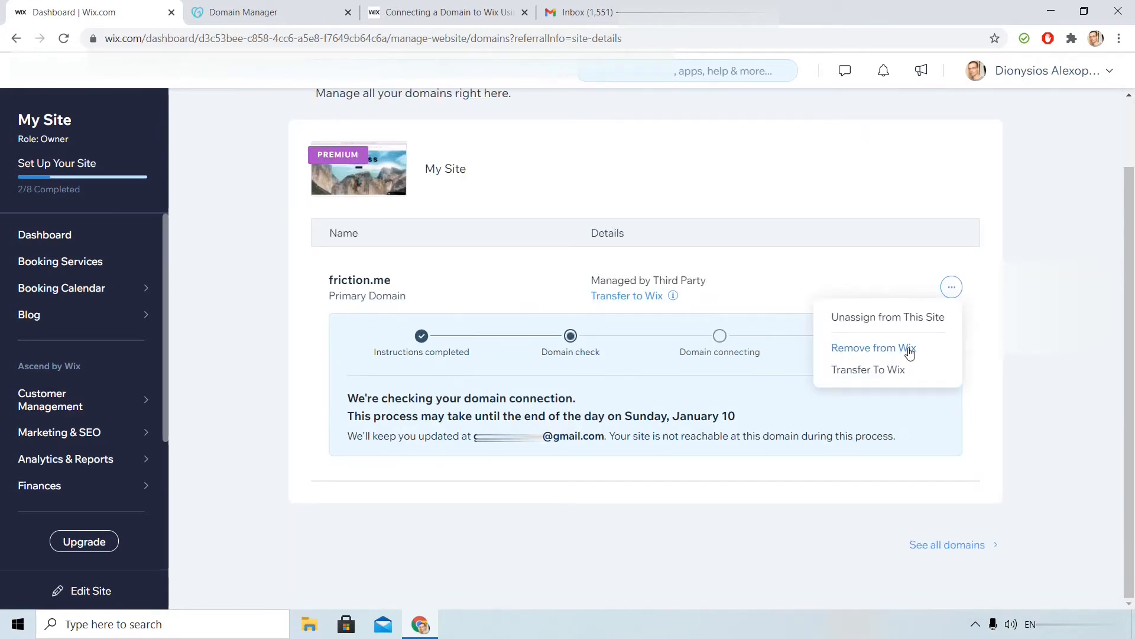
pyautogui.moveTo(868, 369)
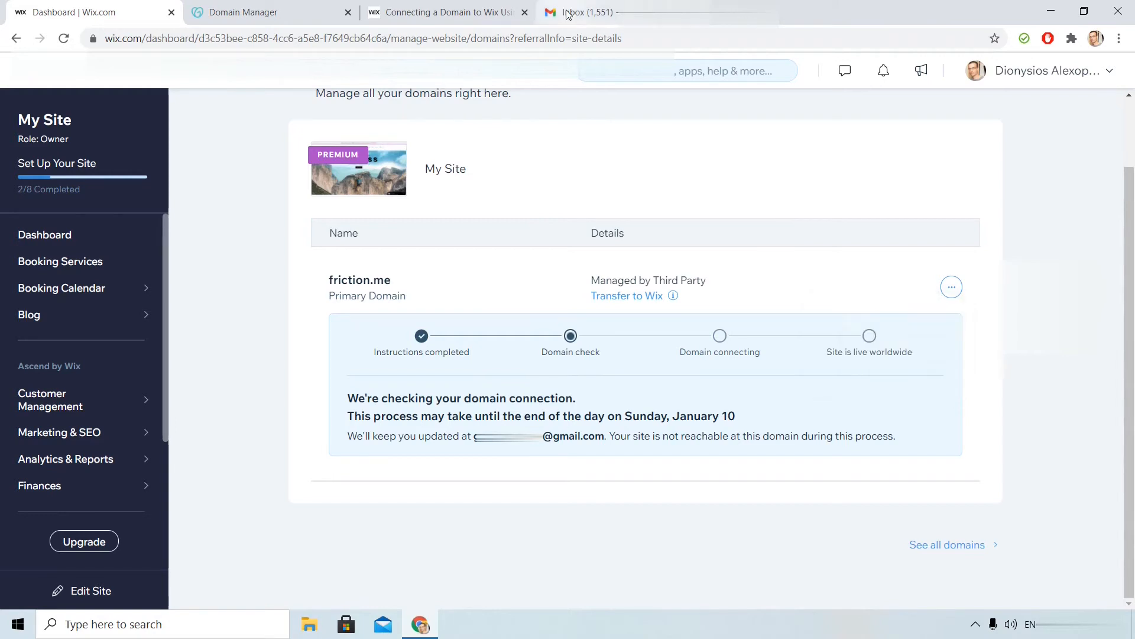
pyautogui.click(579, 13)
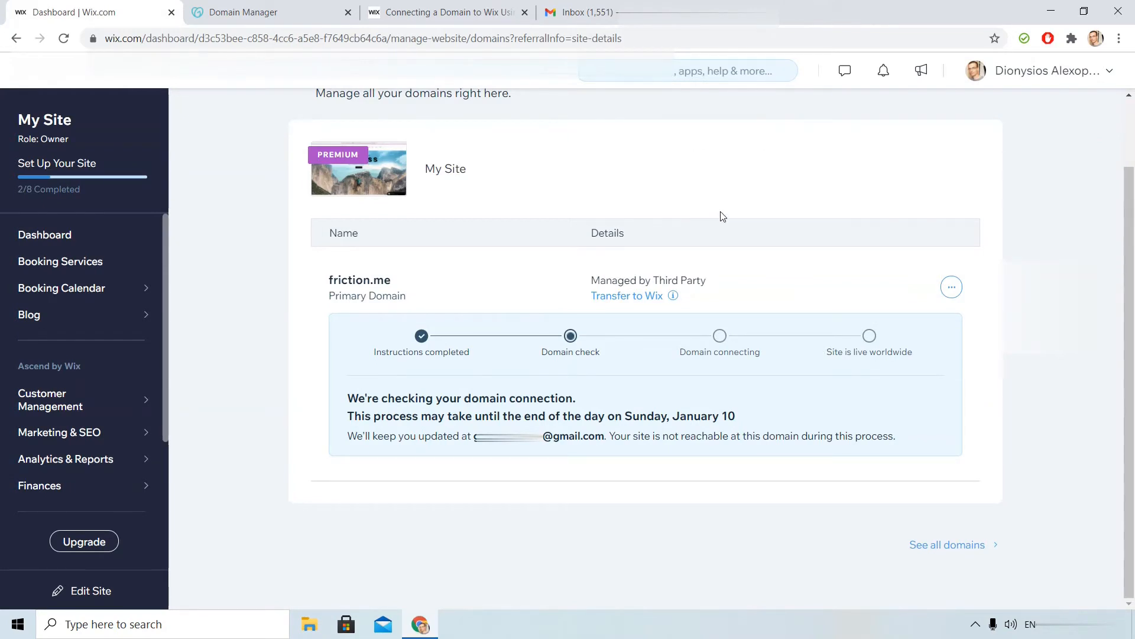
pyautogui.click(1043, 70)
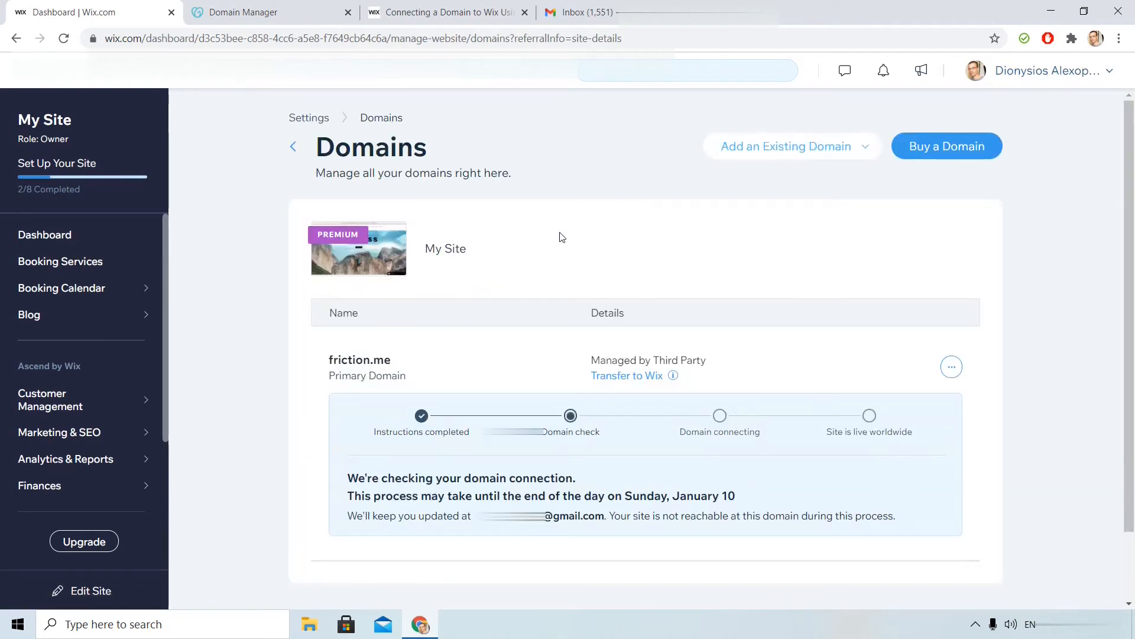
# Step: Start connecting the already-owned domain ballistic.me to the Wix site
pyautogui.scroll(-3)
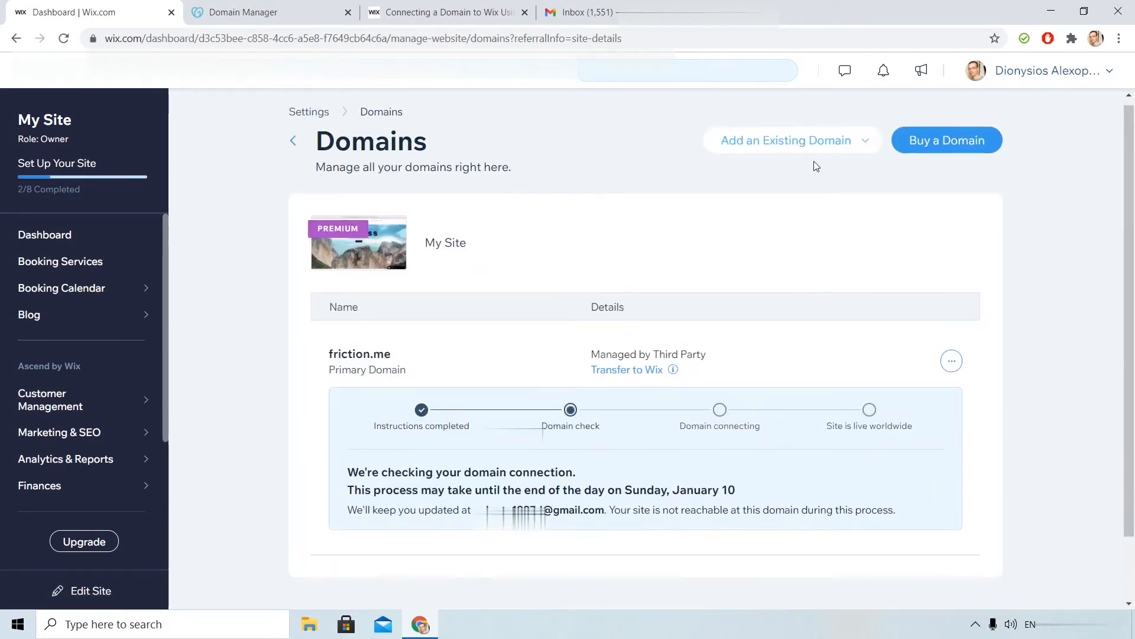
pyautogui.click(784, 140)
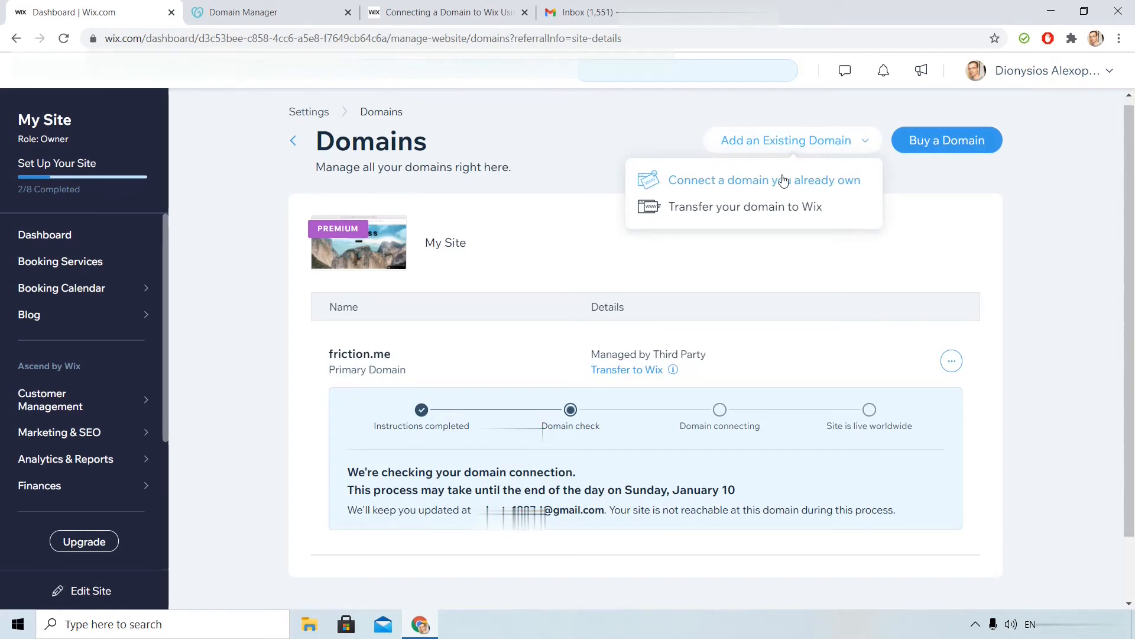
pyautogui.click(763, 180)
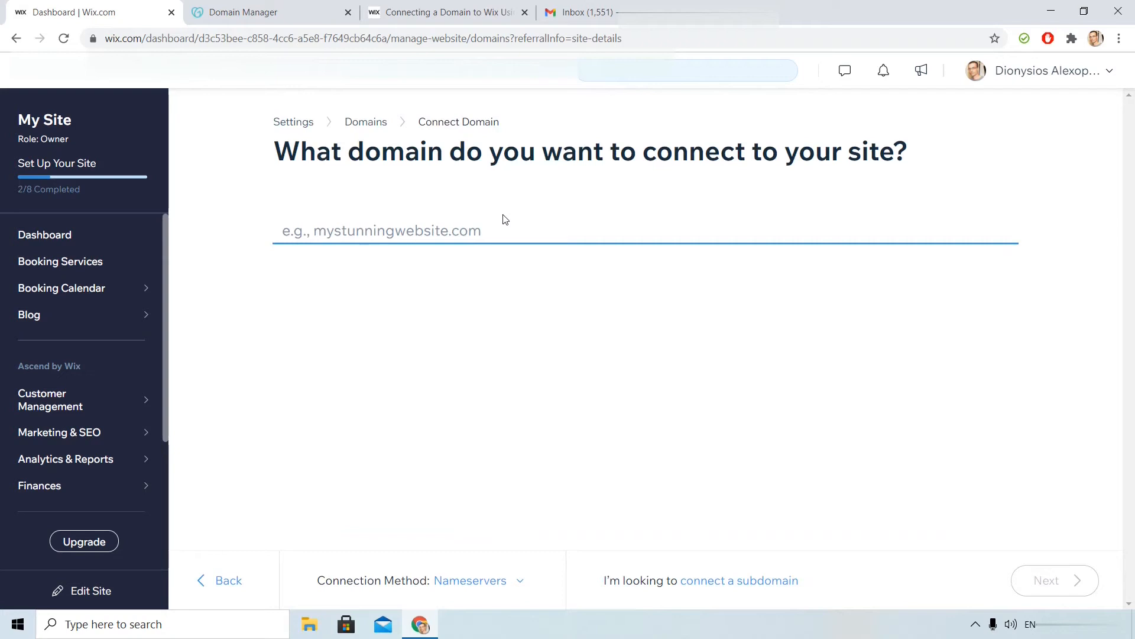
pyautogui.write('ballistic.me')
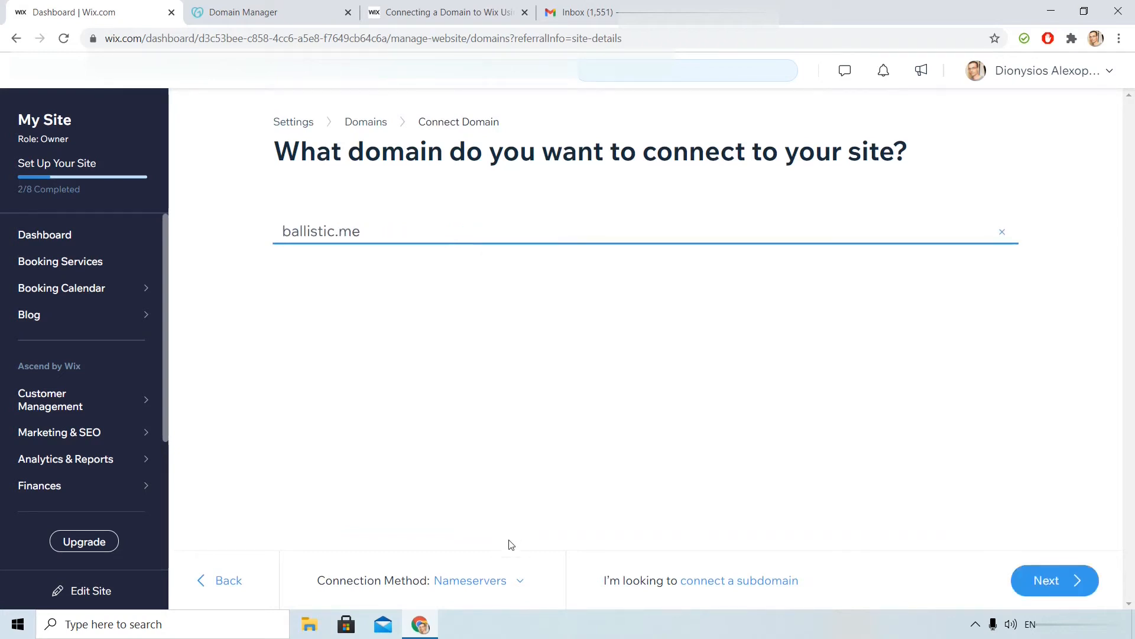
pyautogui.moveTo(294, 573)
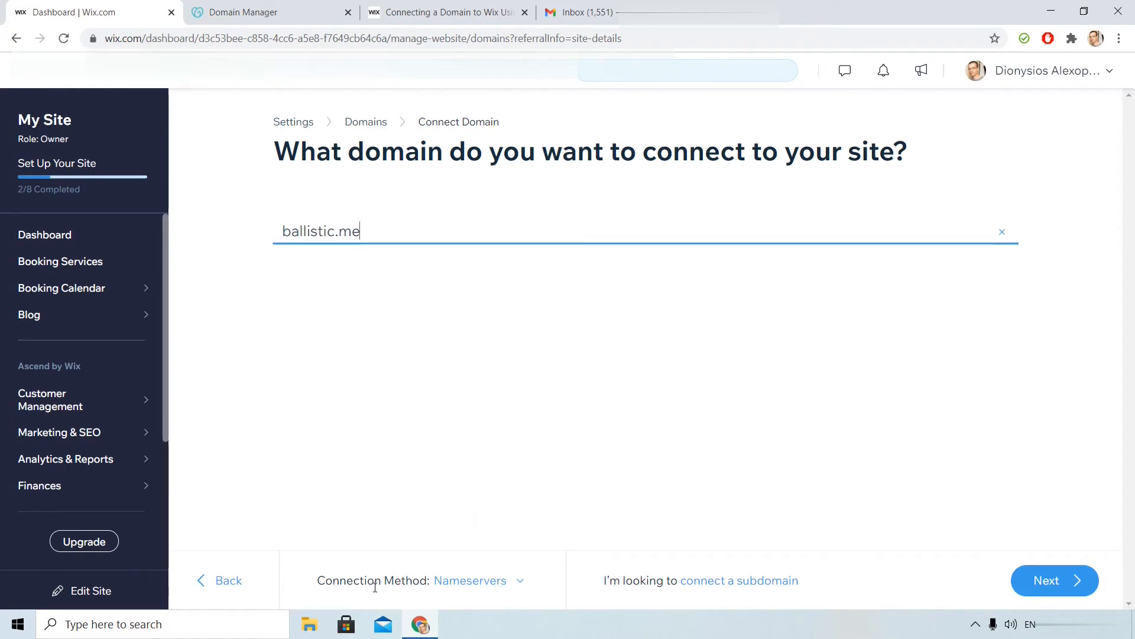
# Step: Use the Pointing connection method and confirm ballistic.me is from GoDaddy to get DNS instructions
pyautogui.click(478, 580)
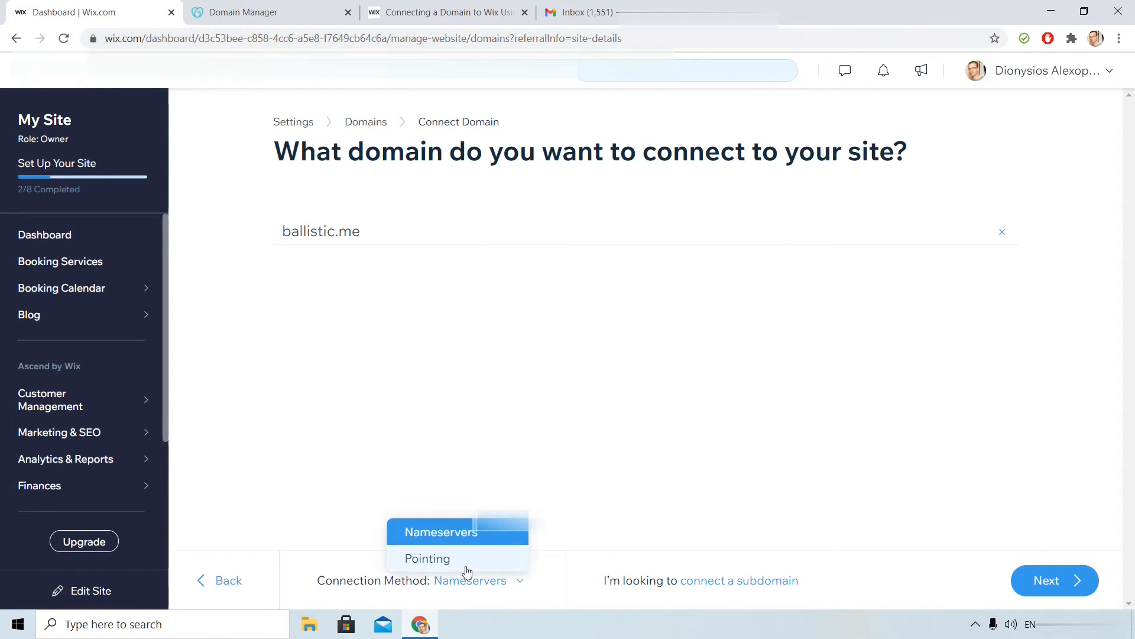
pyautogui.click(427, 559)
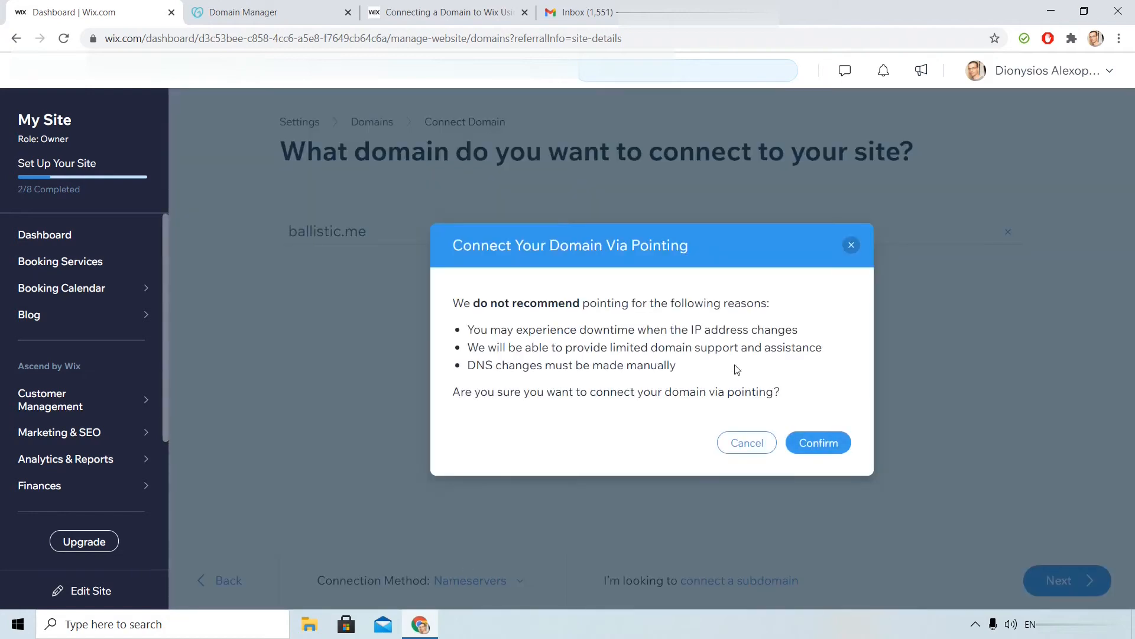
pyautogui.moveTo(727, 360)
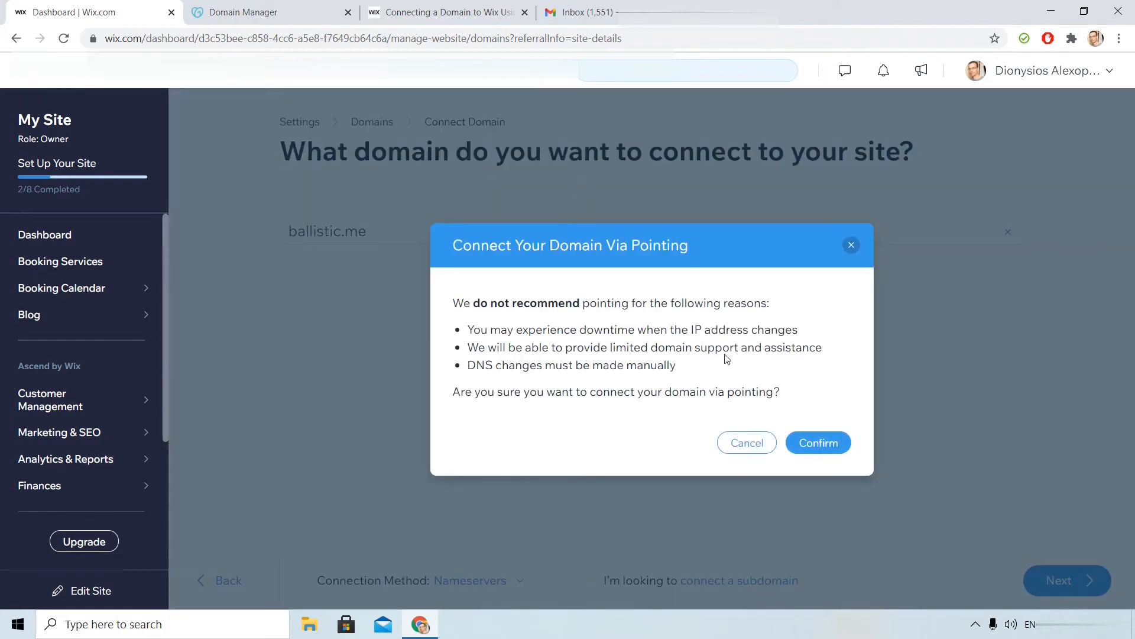
pyautogui.moveTo(836, 387)
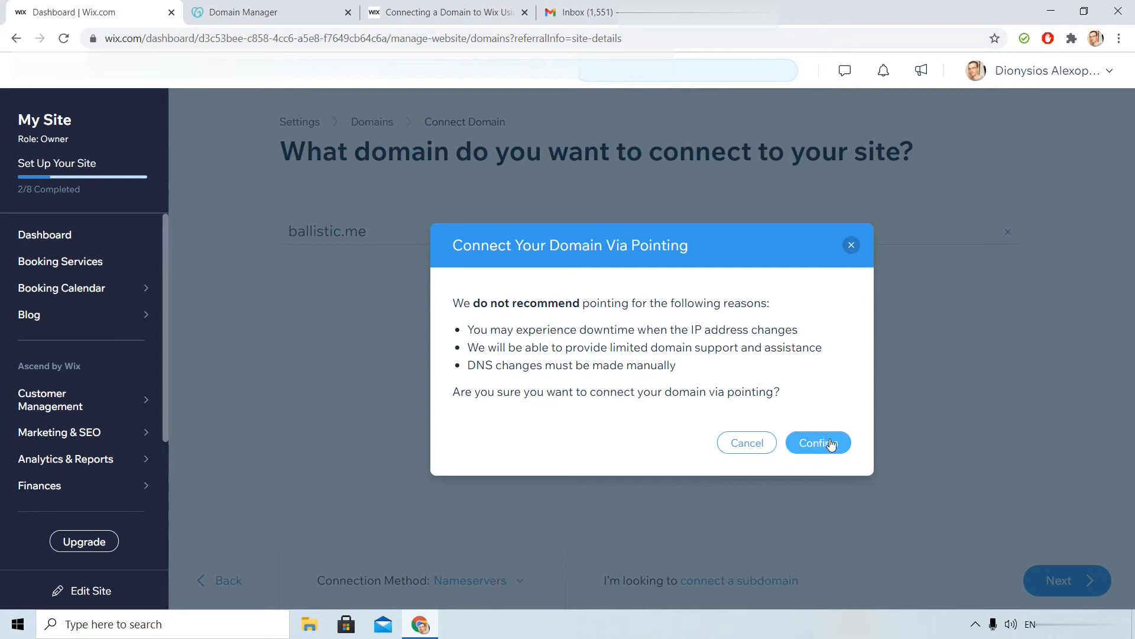
pyautogui.click(818, 442)
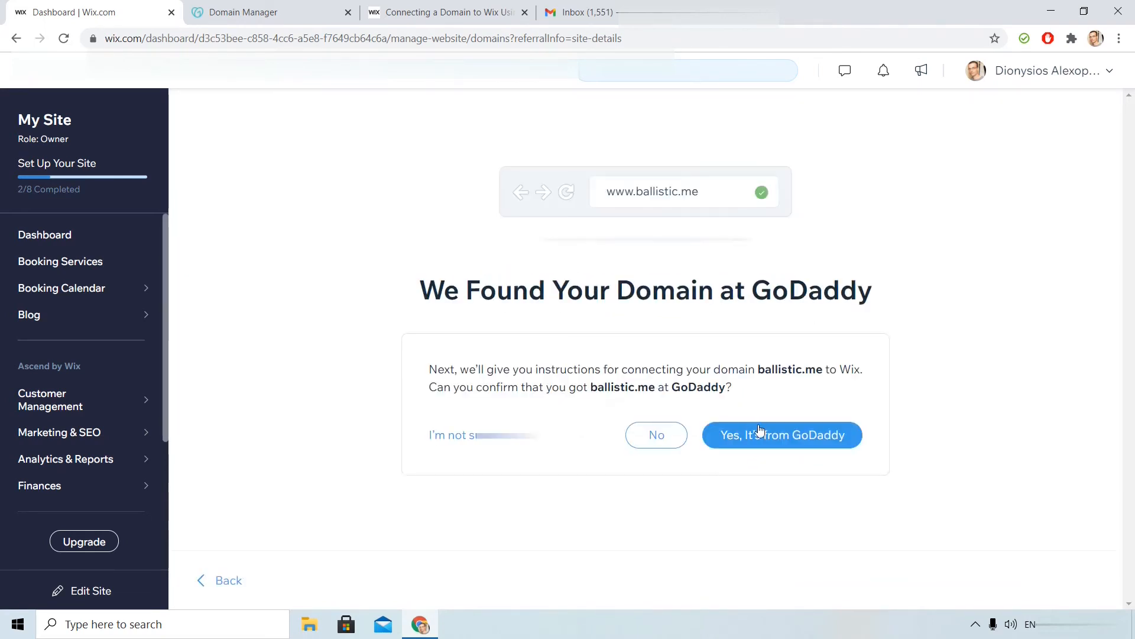
pyautogui.click(781, 435)
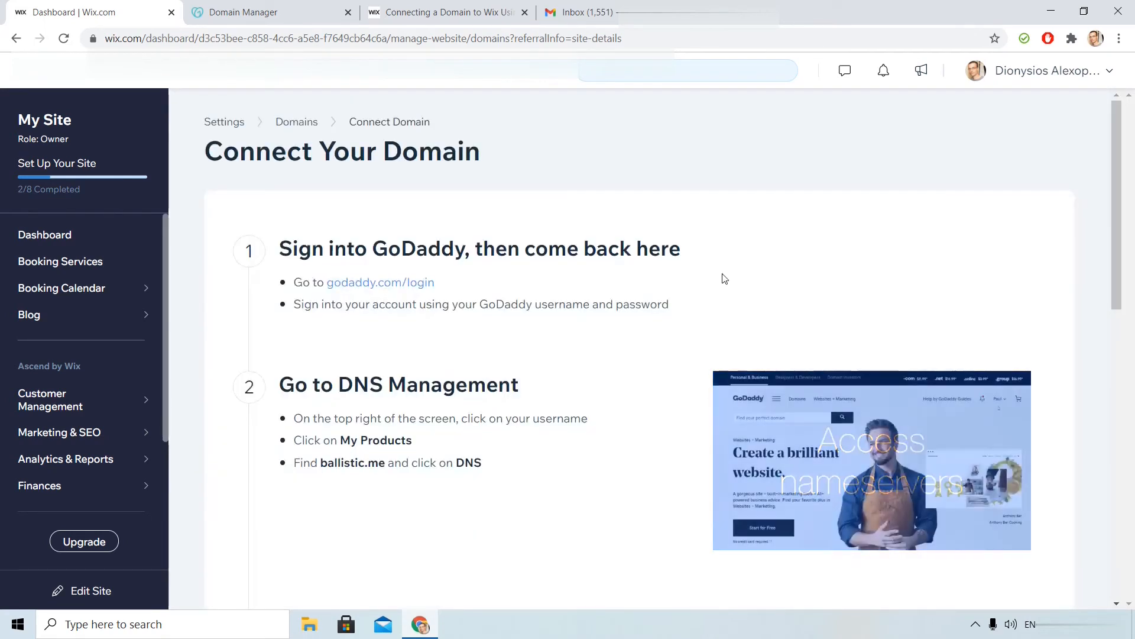
pyautogui.scroll(-3)
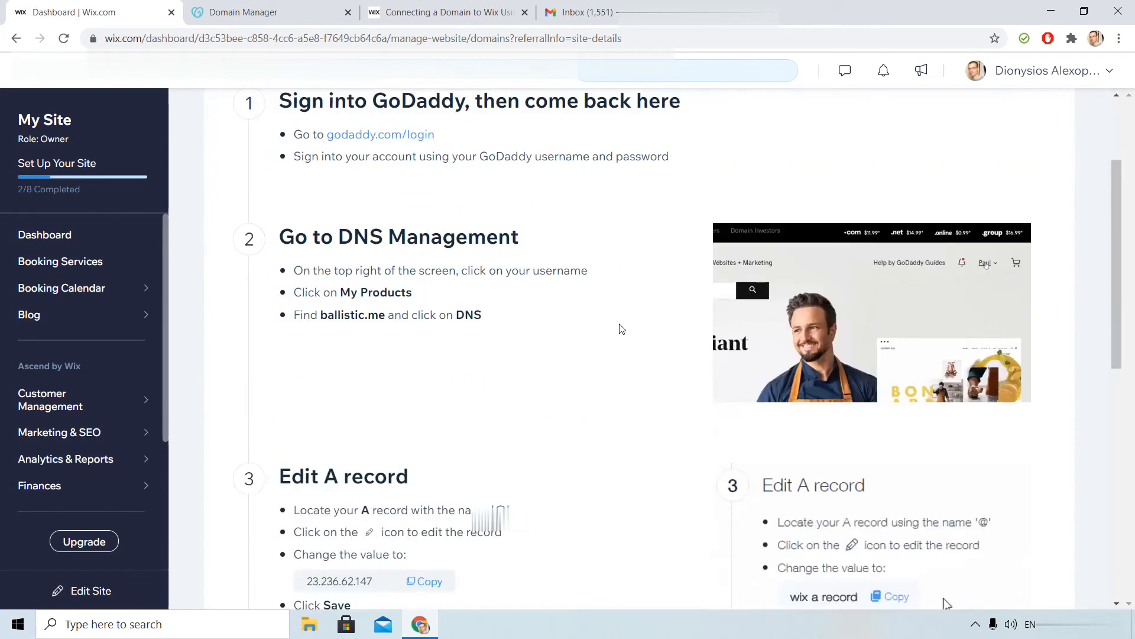
pyautogui.scroll(-3)
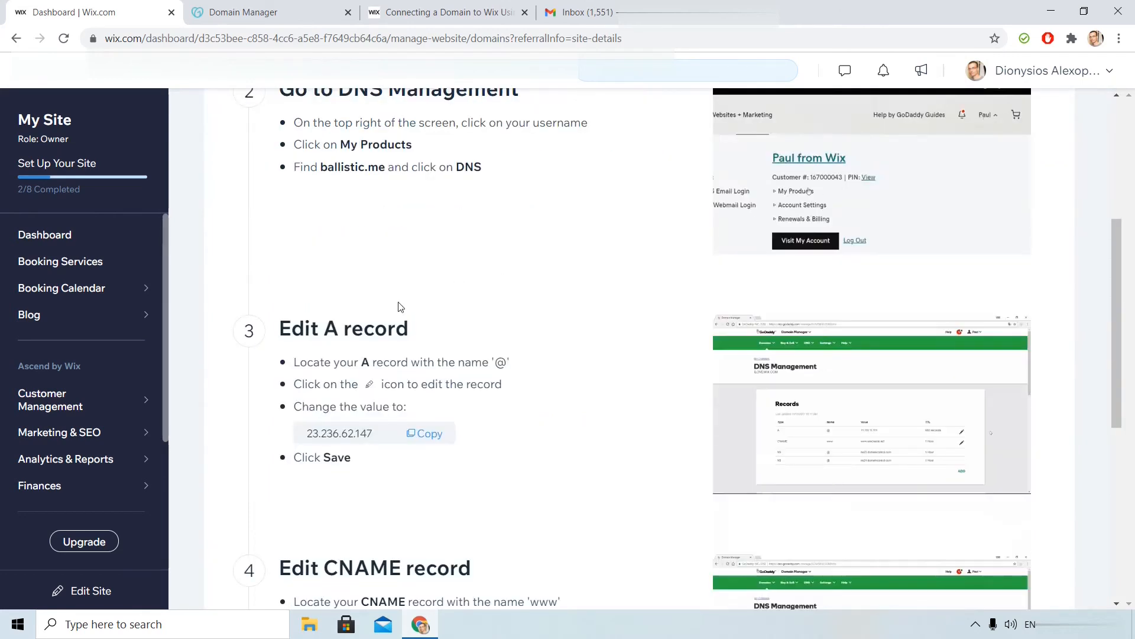
# Step: Find ballistic.me in GoDaddy's domain list and open its DNS Management page
pyautogui.click(249, 12)
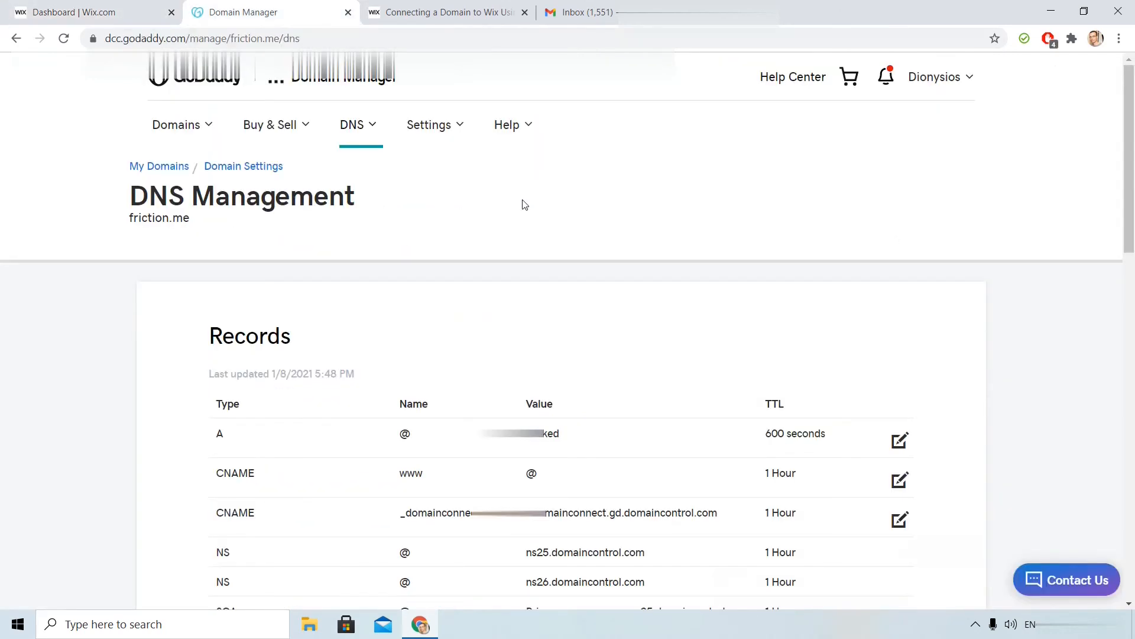
pyautogui.moveTo(160, 165)
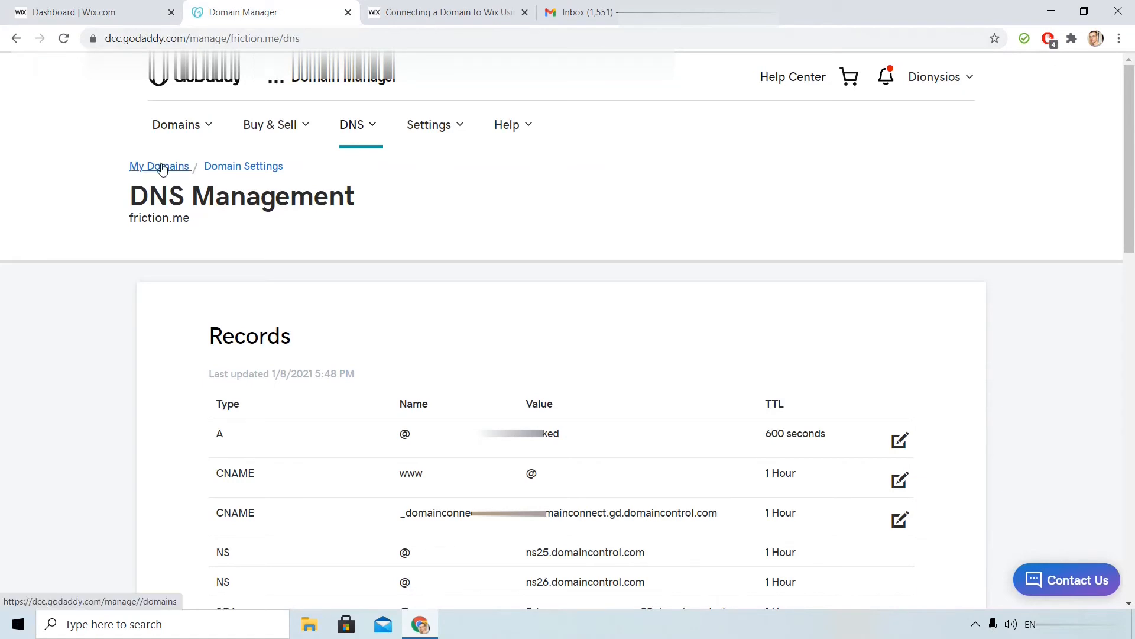
pyautogui.click(159, 166)
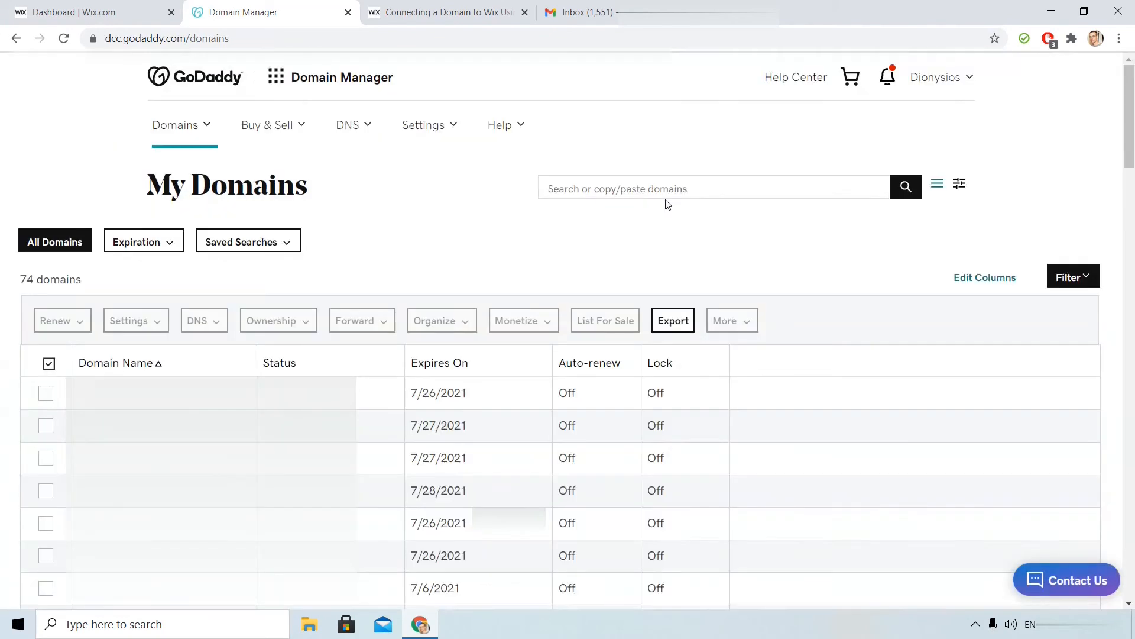
pyautogui.write('ballistic.me')
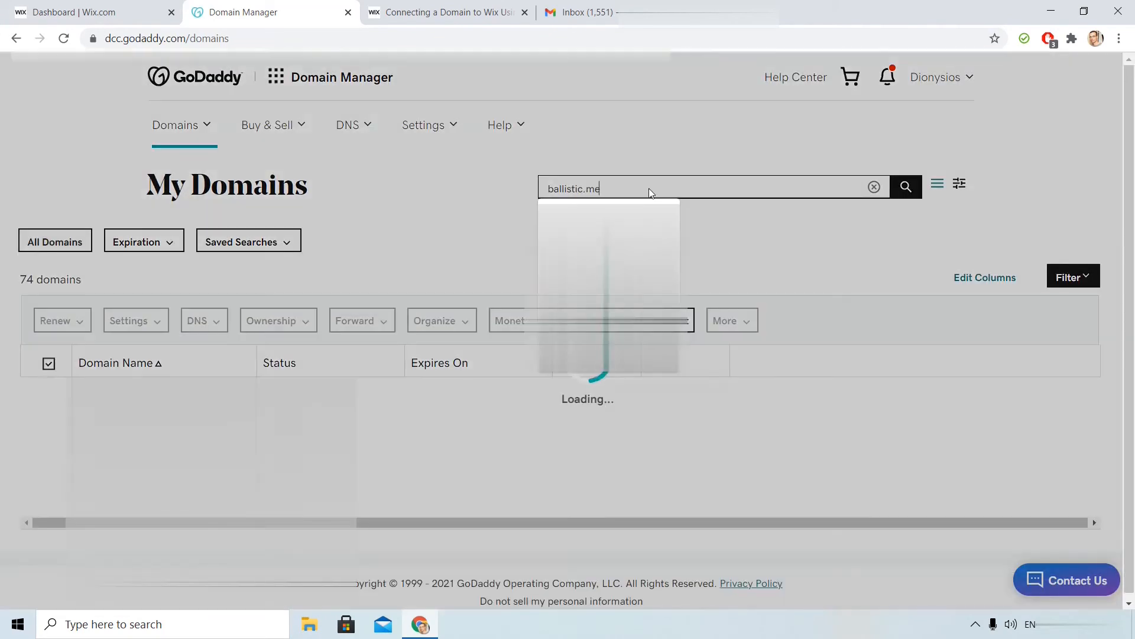
pyautogui.click(905, 187)
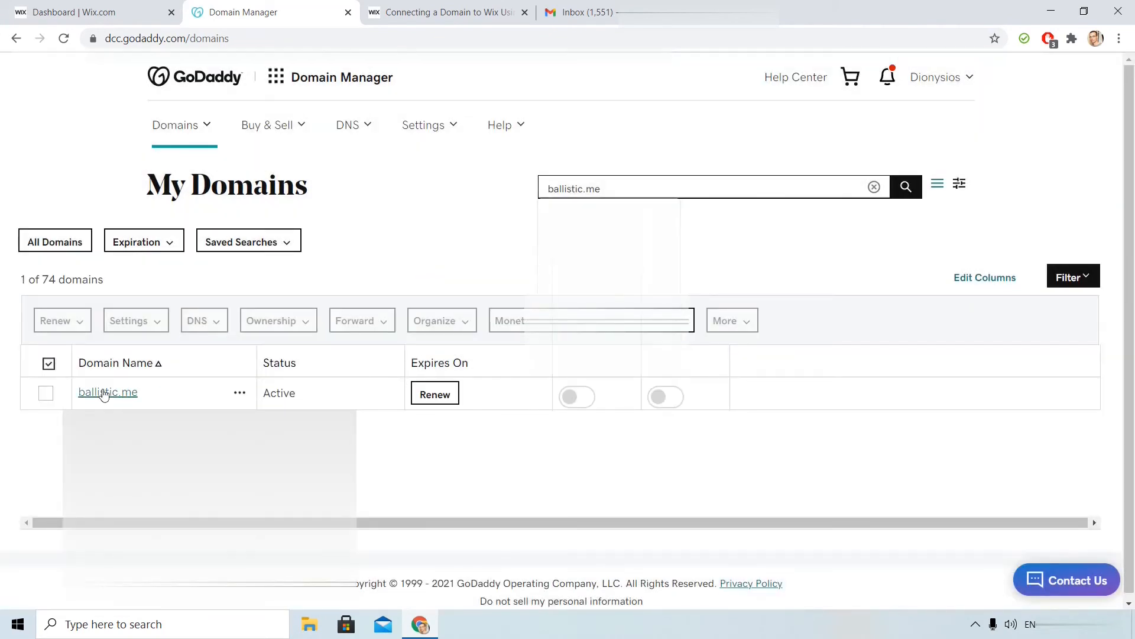
pyautogui.click(107, 391)
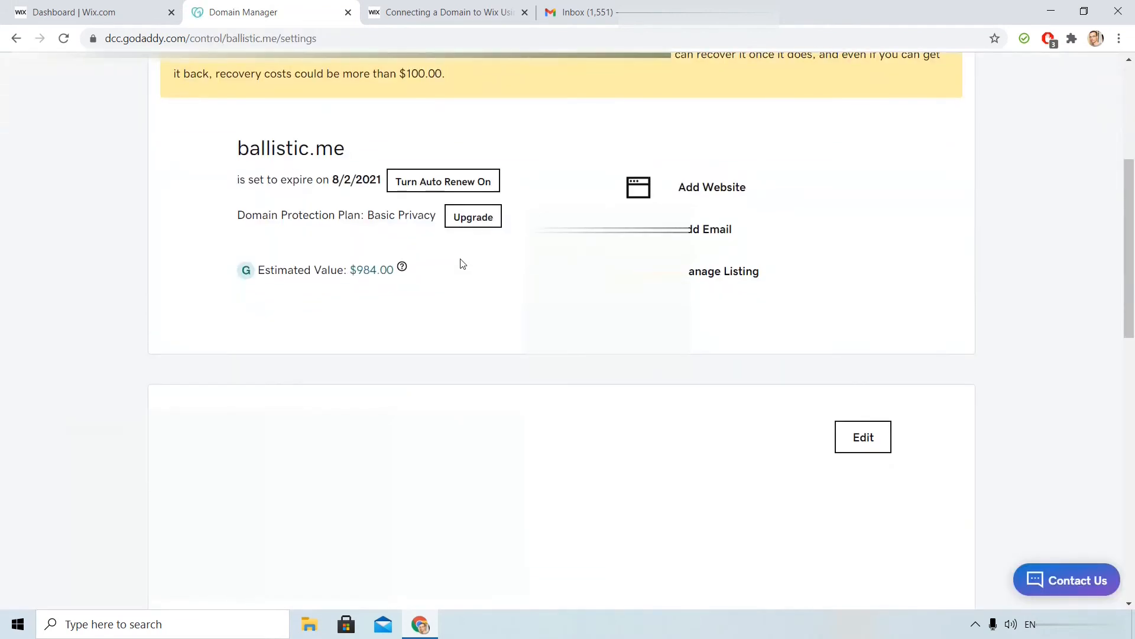
pyautogui.scroll(-3)
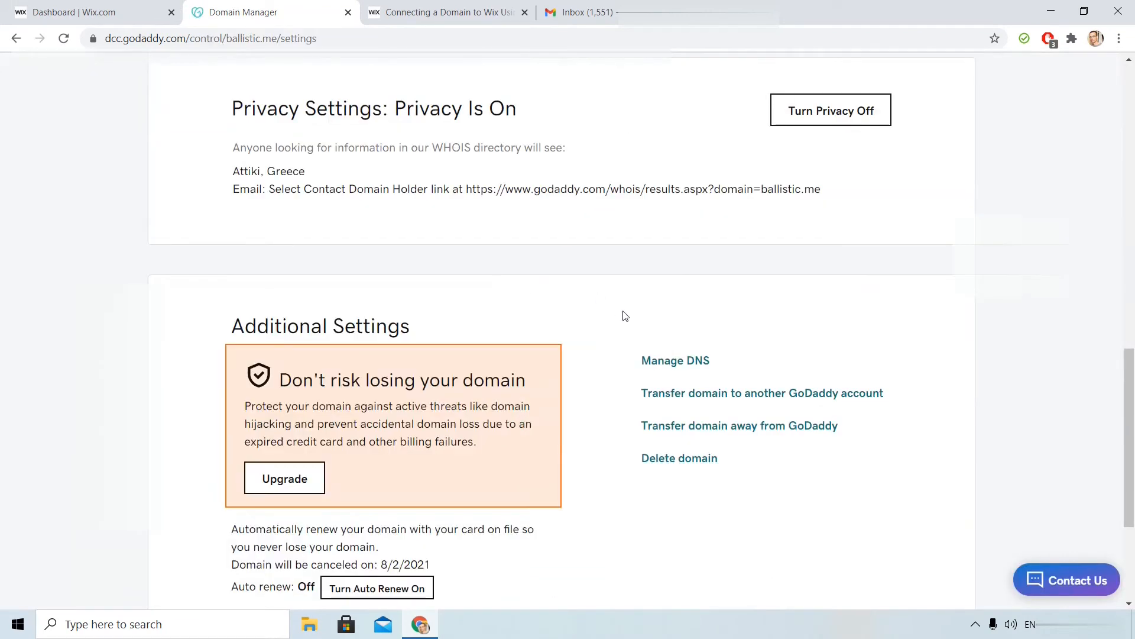
pyautogui.click(674, 360)
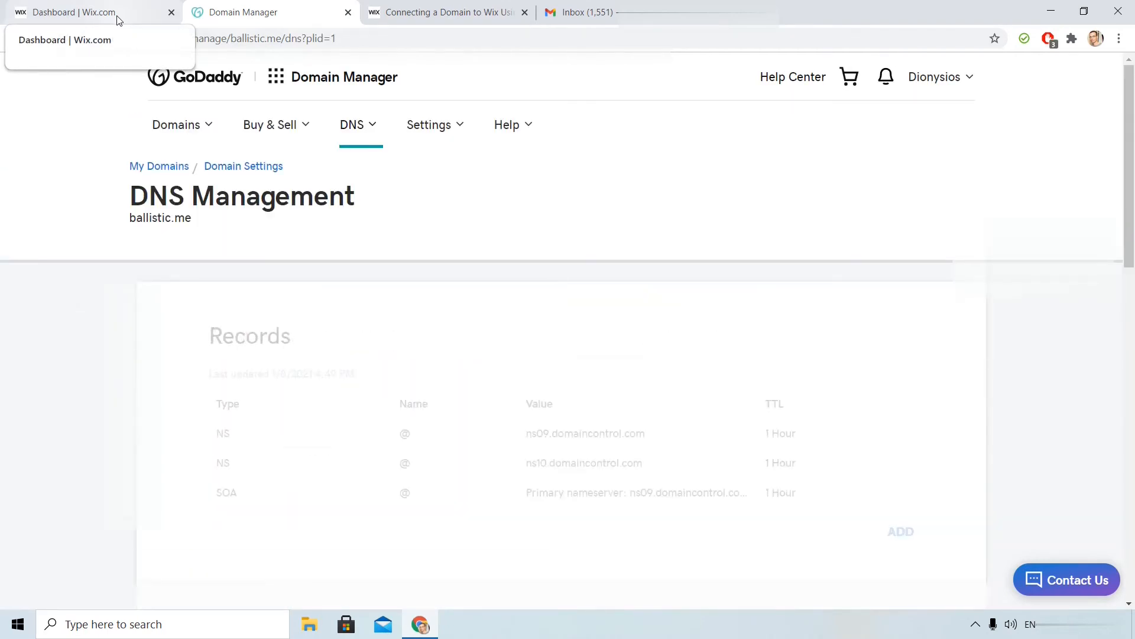
pyautogui.scroll(-3)
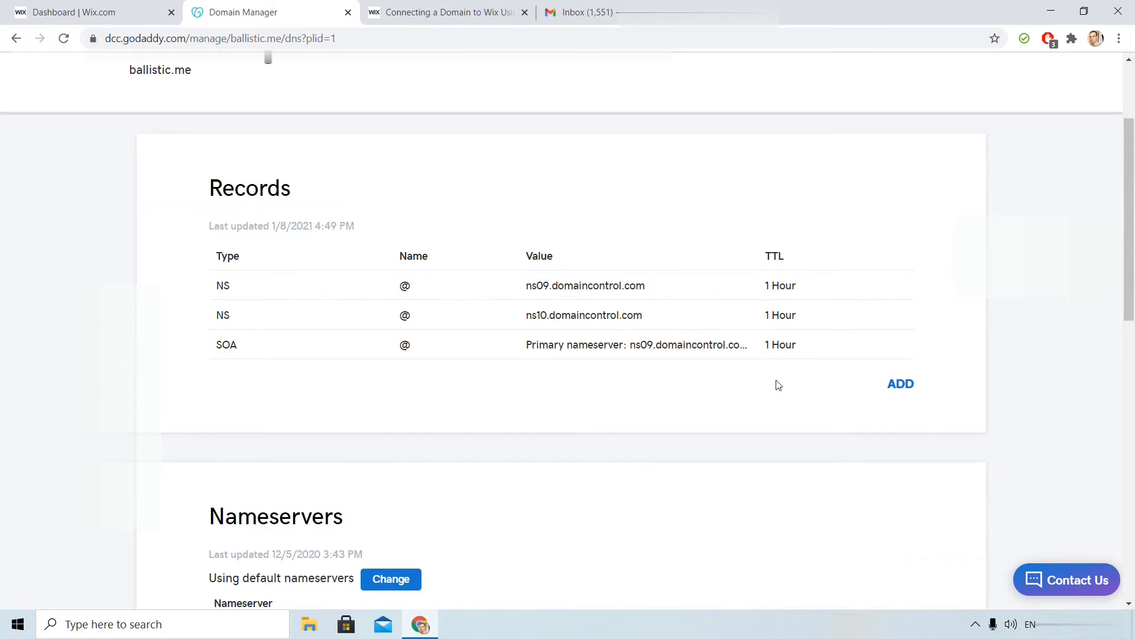
pyautogui.moveTo(862, 406)
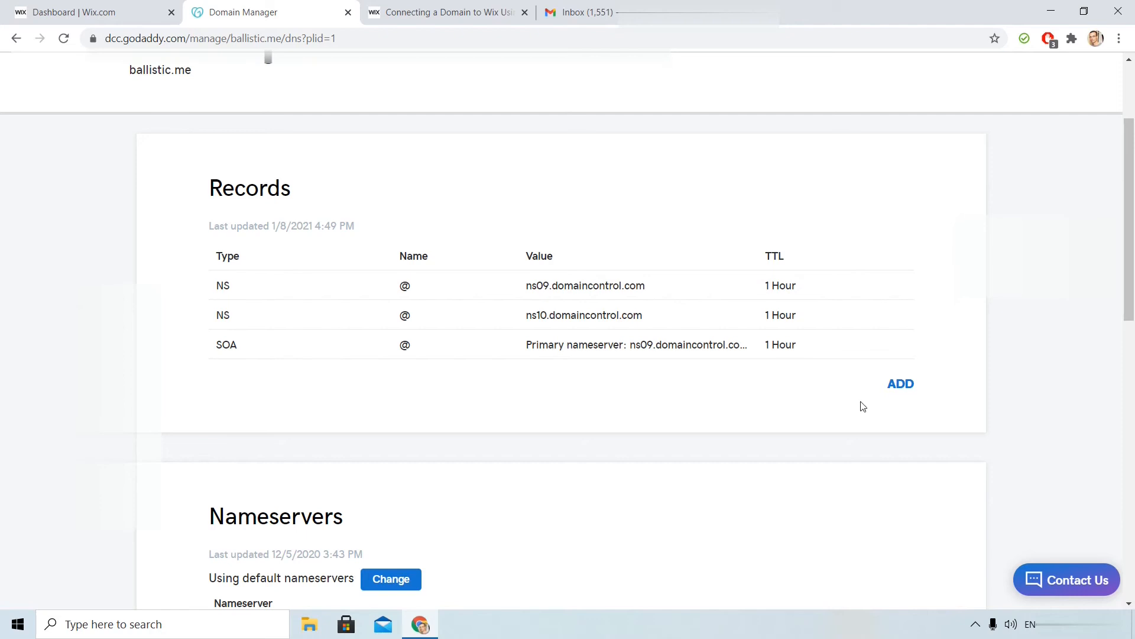
pyautogui.moveTo(838, 384)
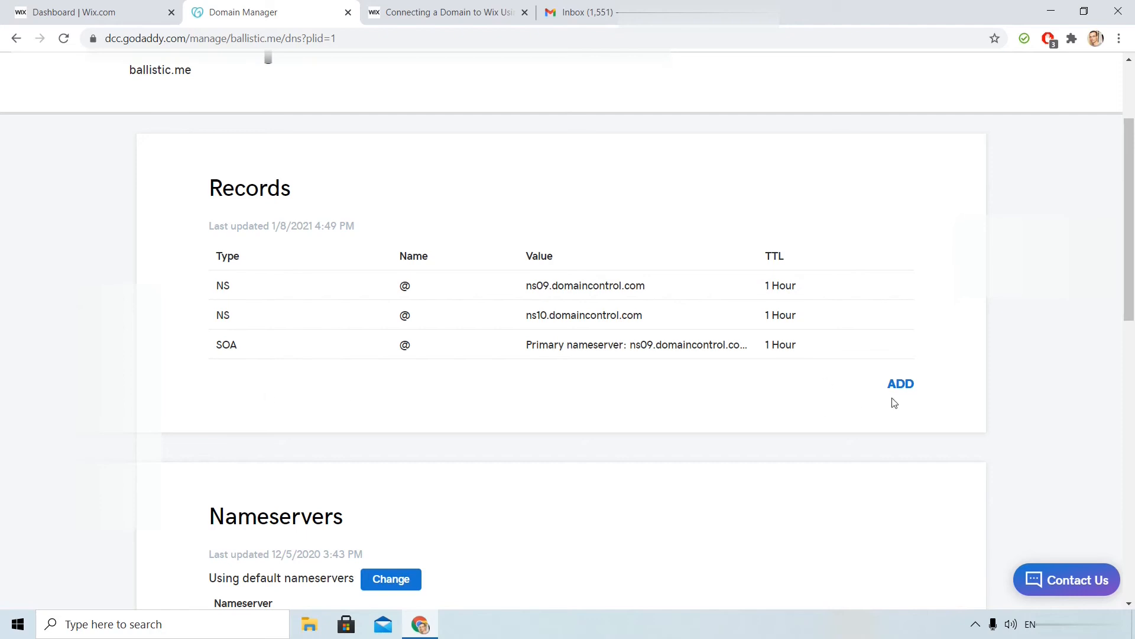
# Step: Save an A record for ballistic.me with host @ pointing to 23.236.62.147
pyautogui.click(900, 383)
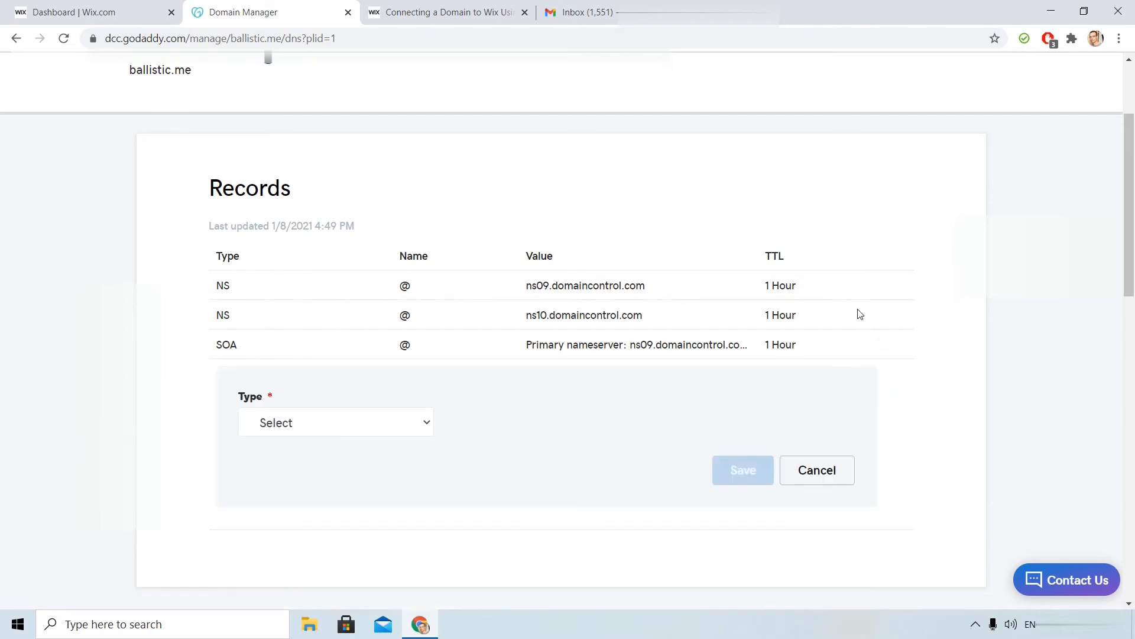
pyautogui.click(335, 422)
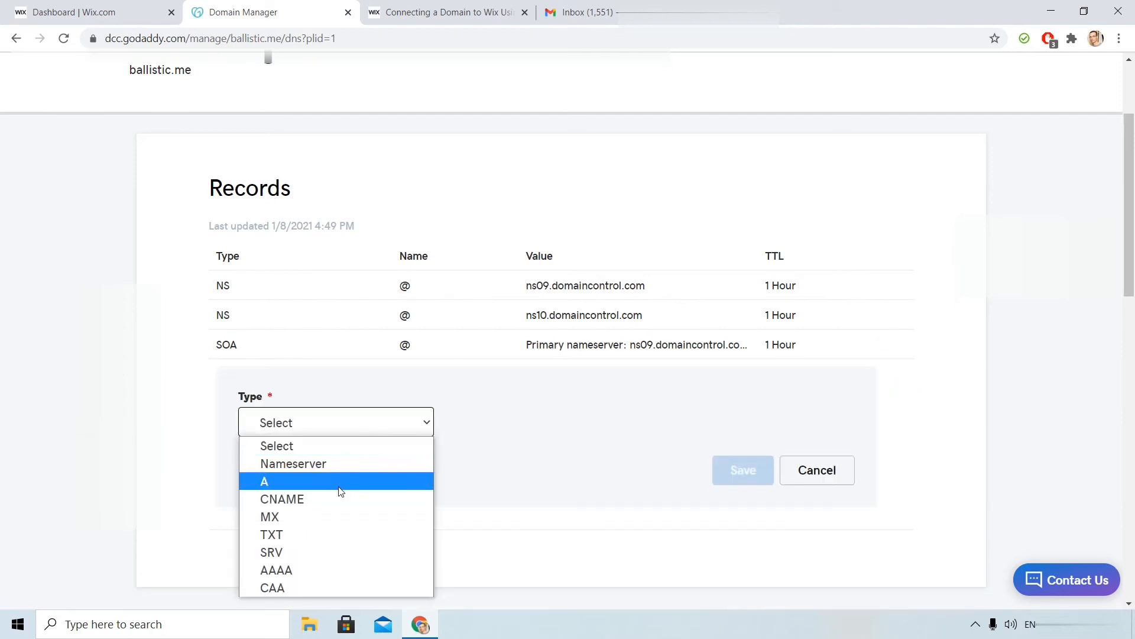
pyautogui.click(265, 481)
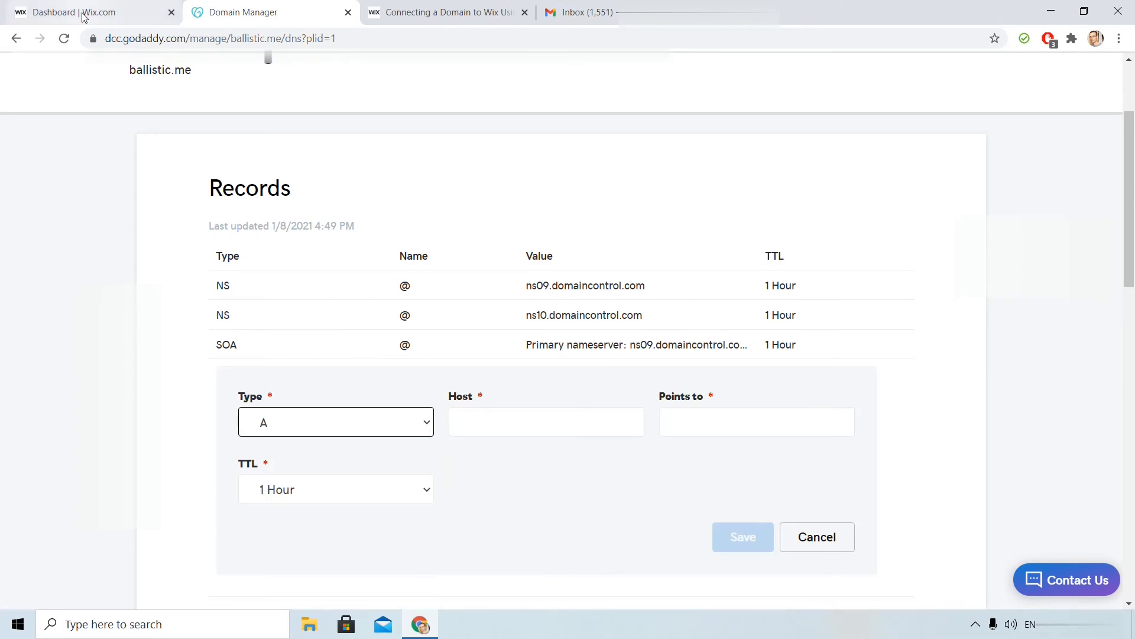
pyautogui.click(72, 12)
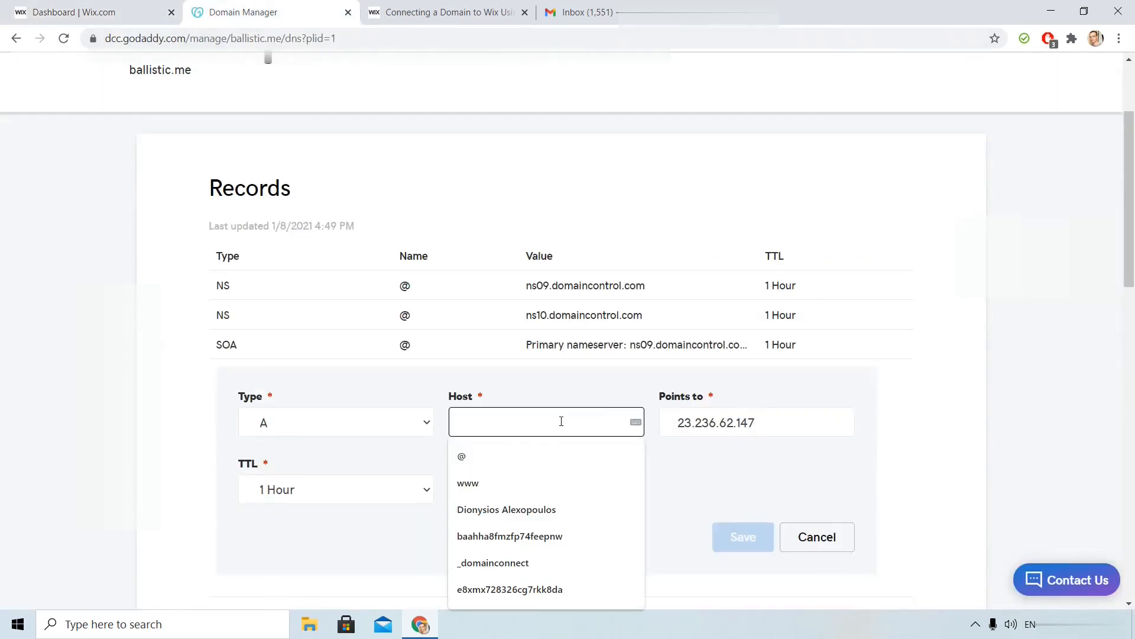
pyautogui.click(462, 455)
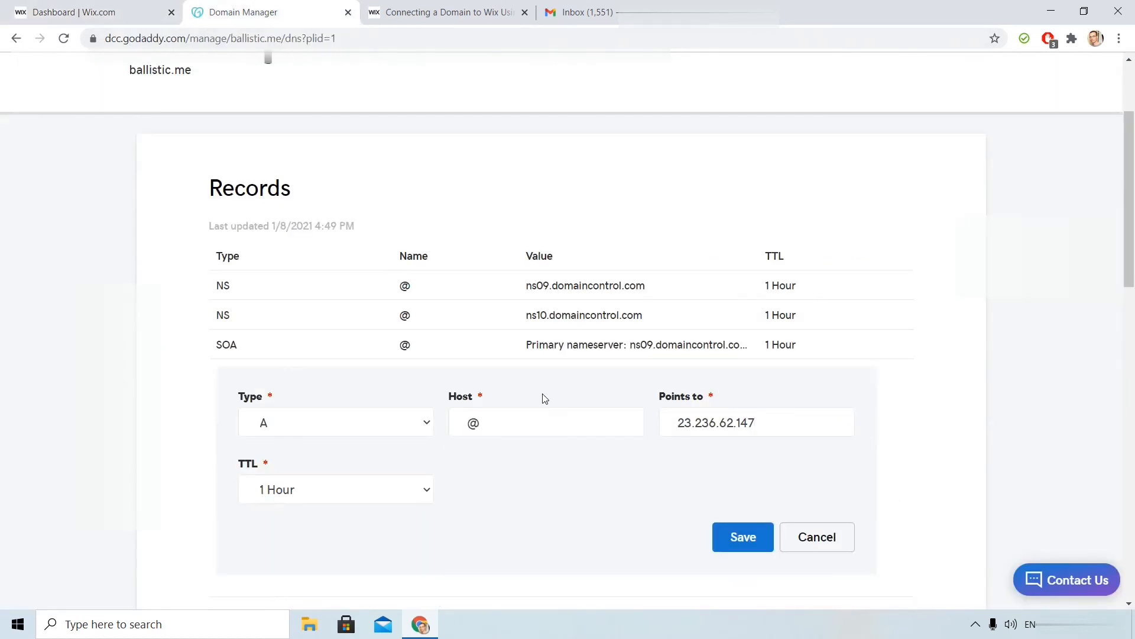
pyautogui.click(741, 536)
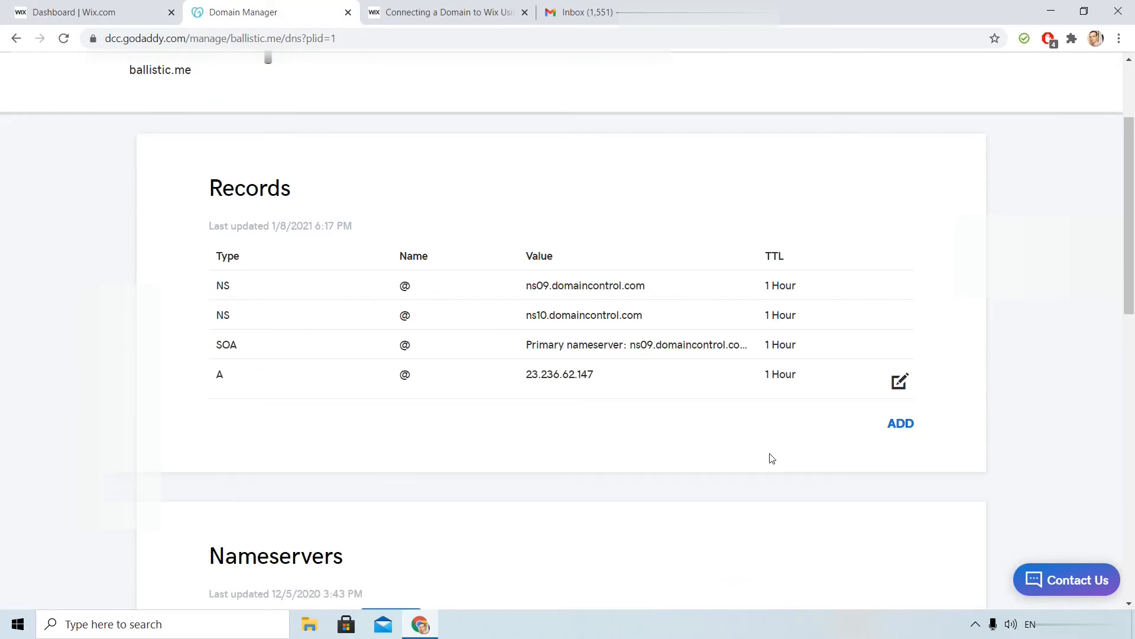
pyautogui.click(899, 381)
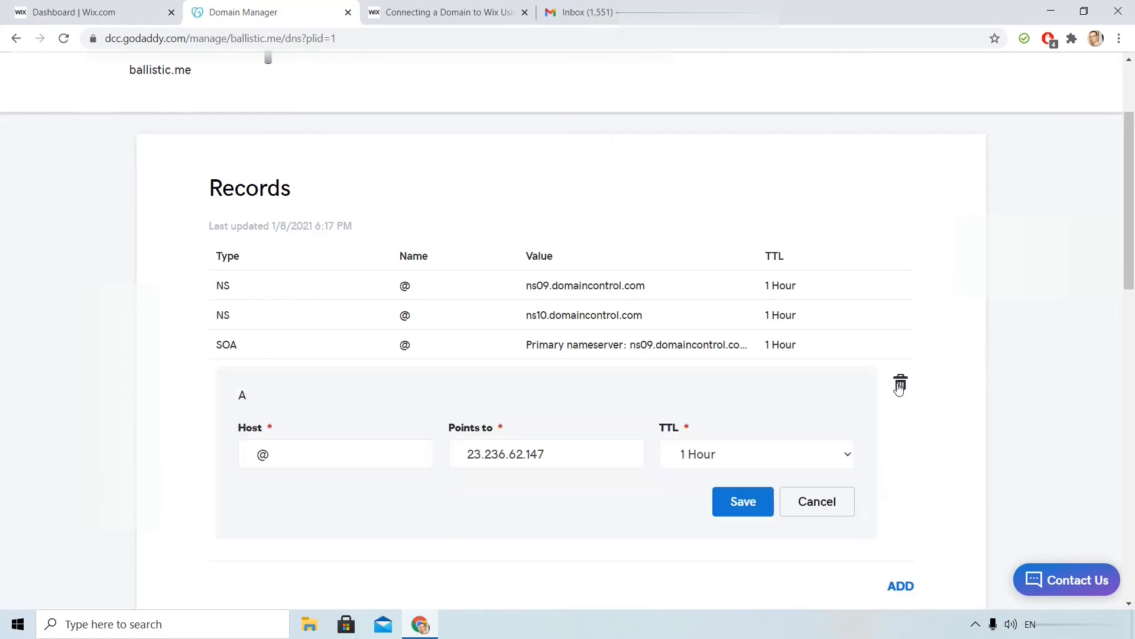
# Step: Save a CNAME record for ballistic.me with host www pointing to www38.wixdns.net
pyautogui.click(743, 501)
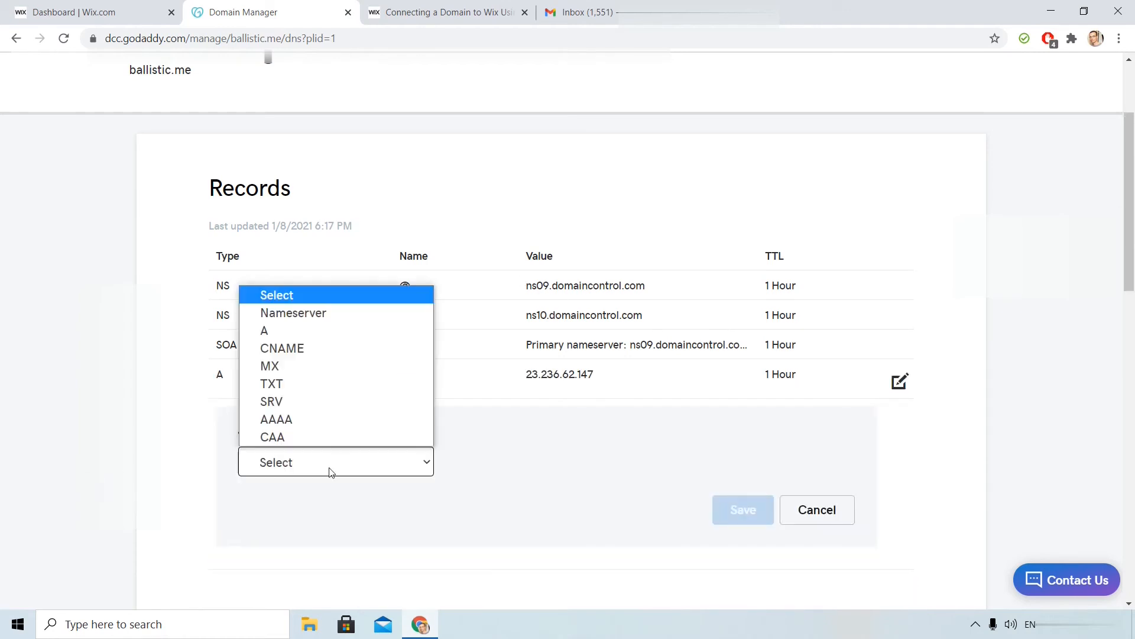
pyautogui.click(281, 348)
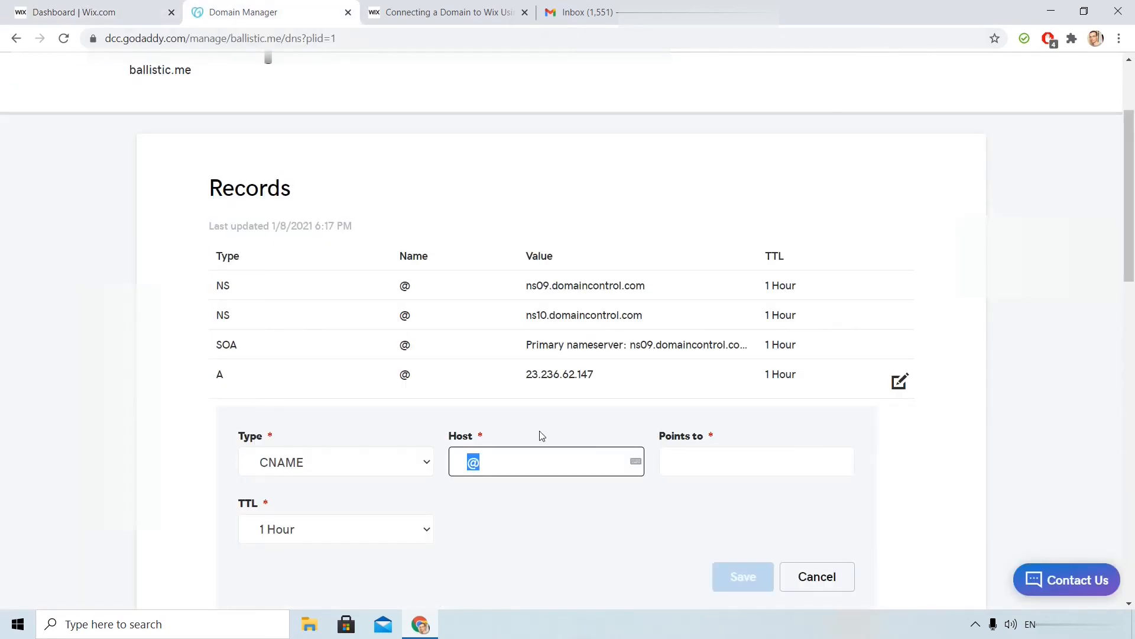
pyautogui.click(72, 13)
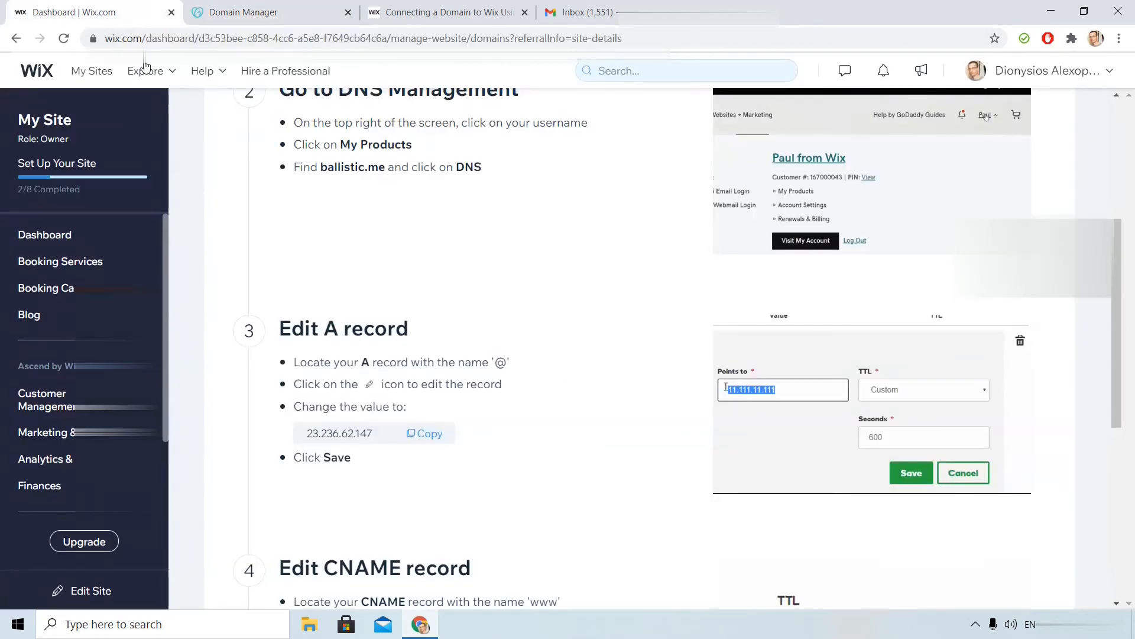
pyautogui.click(427, 525)
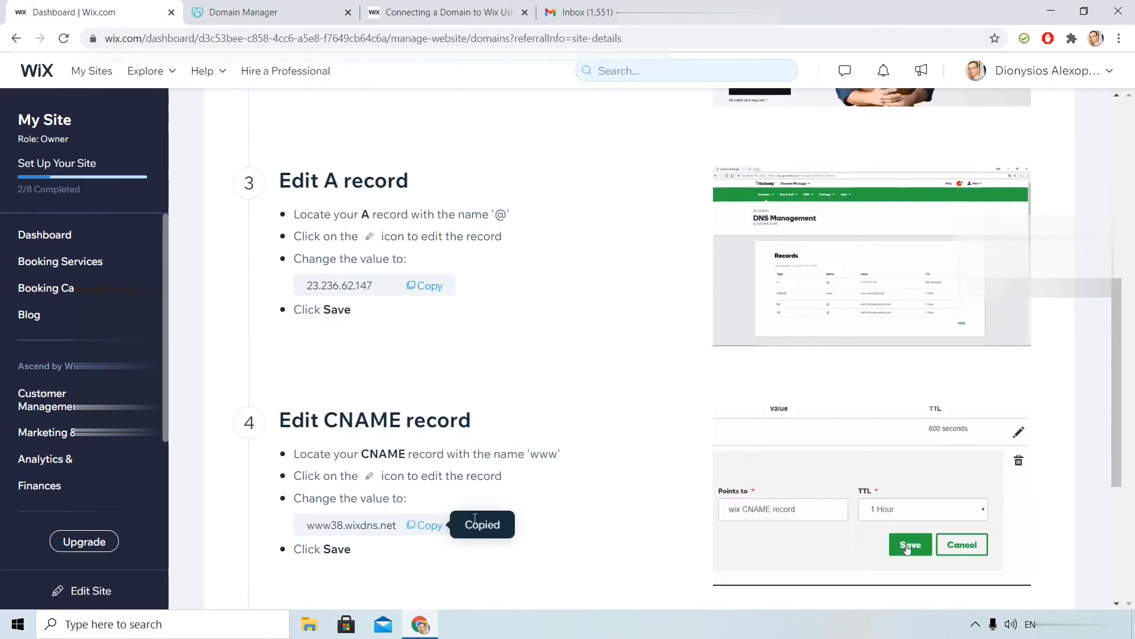
pyautogui.click(243, 13)
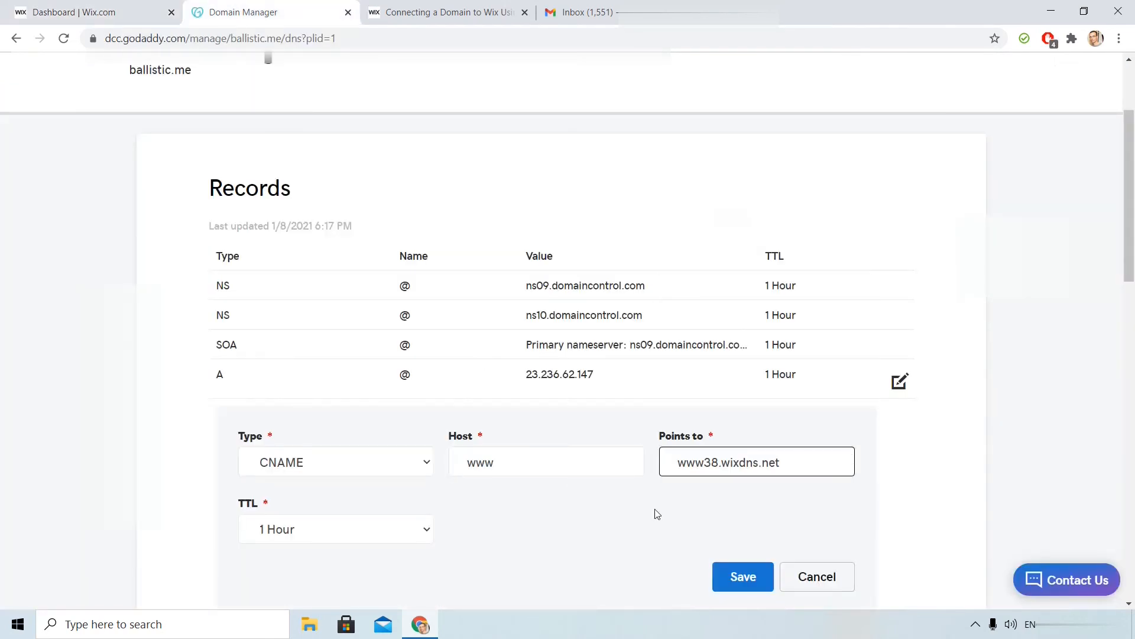
pyautogui.click(742, 576)
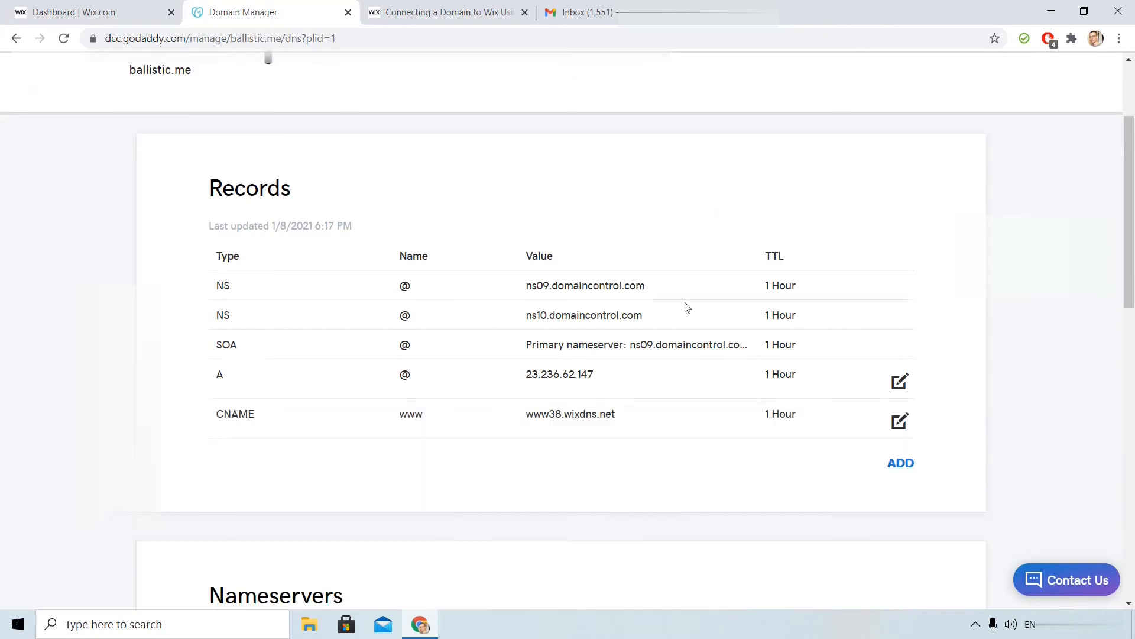
pyautogui.click(80, 13)
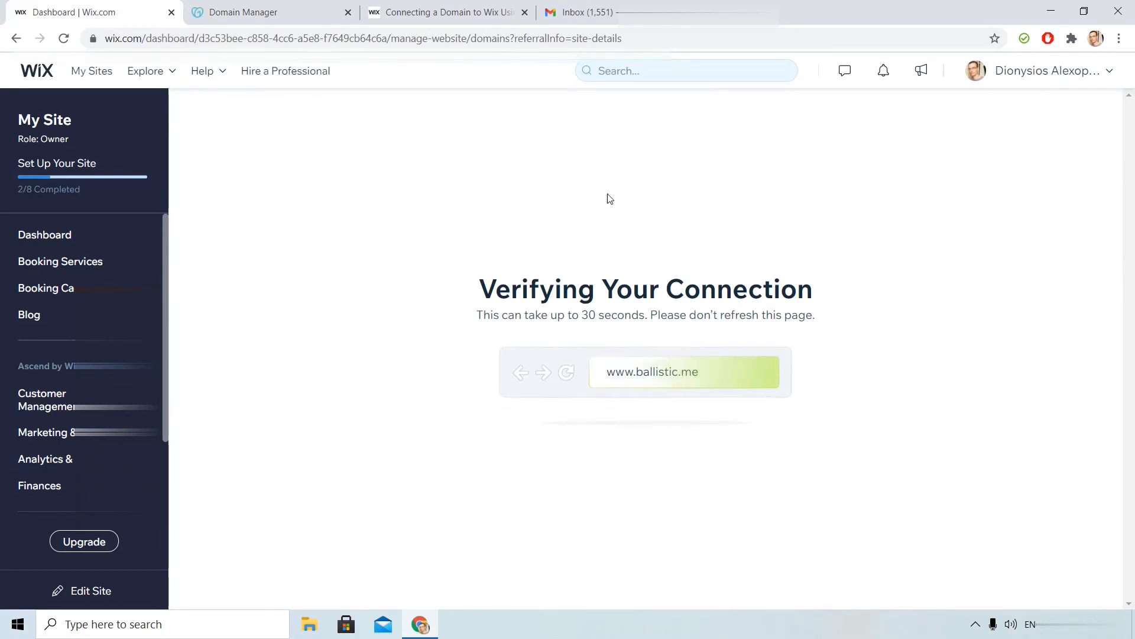
pyautogui.moveTo(722, 199)
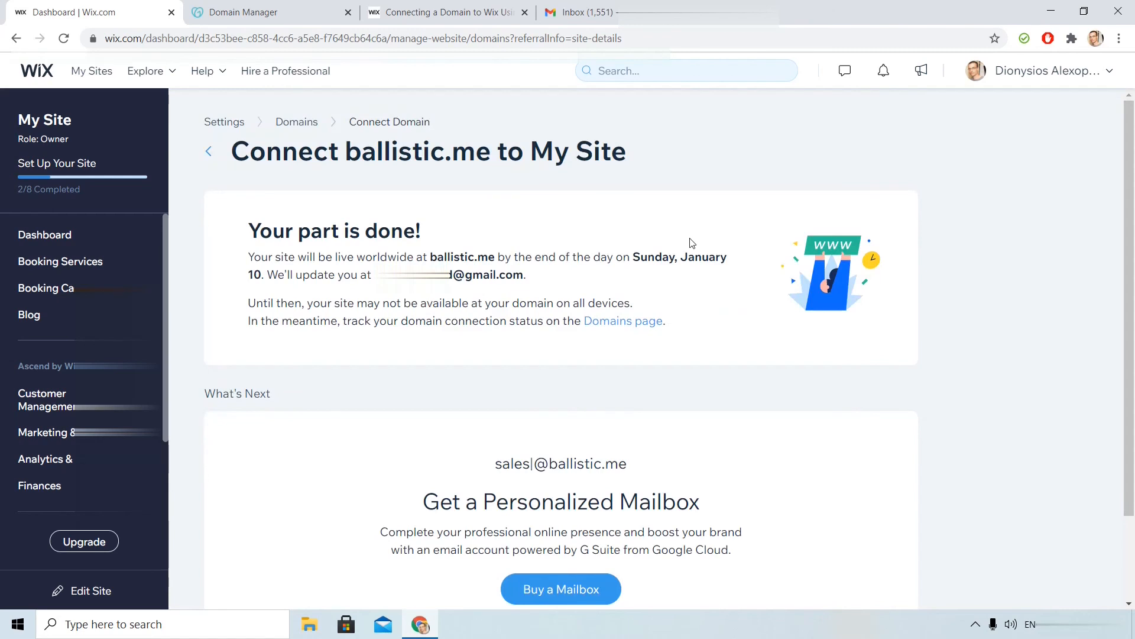
# Step: Let Wix verify ballistic.me, then follow the link to the Domains page
pyautogui.scroll(-3)
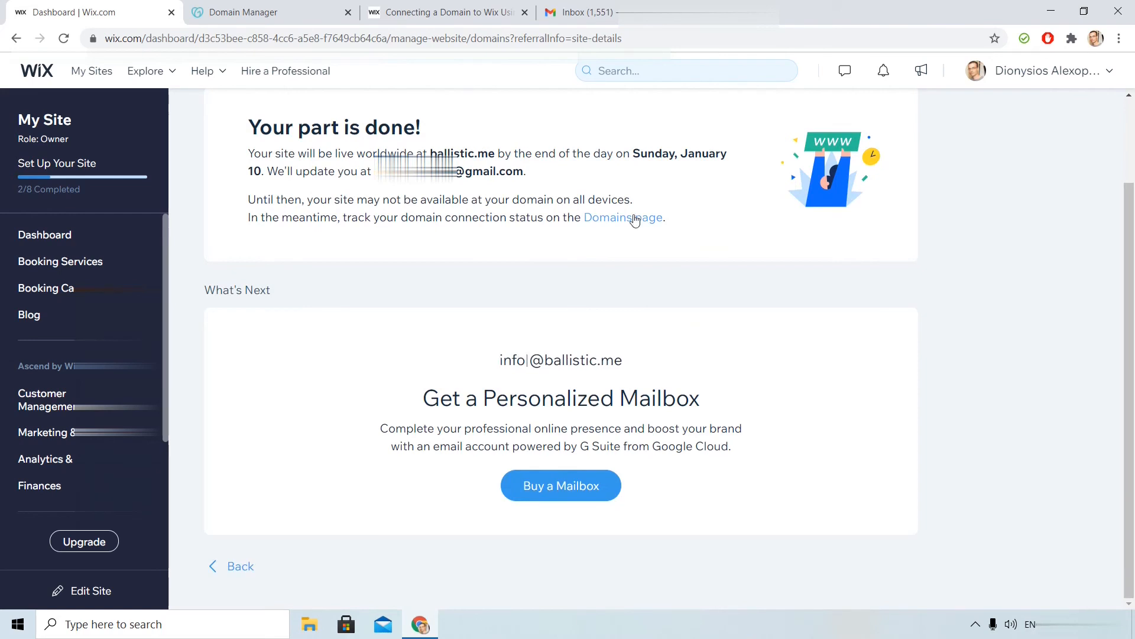
pyautogui.click(623, 217)
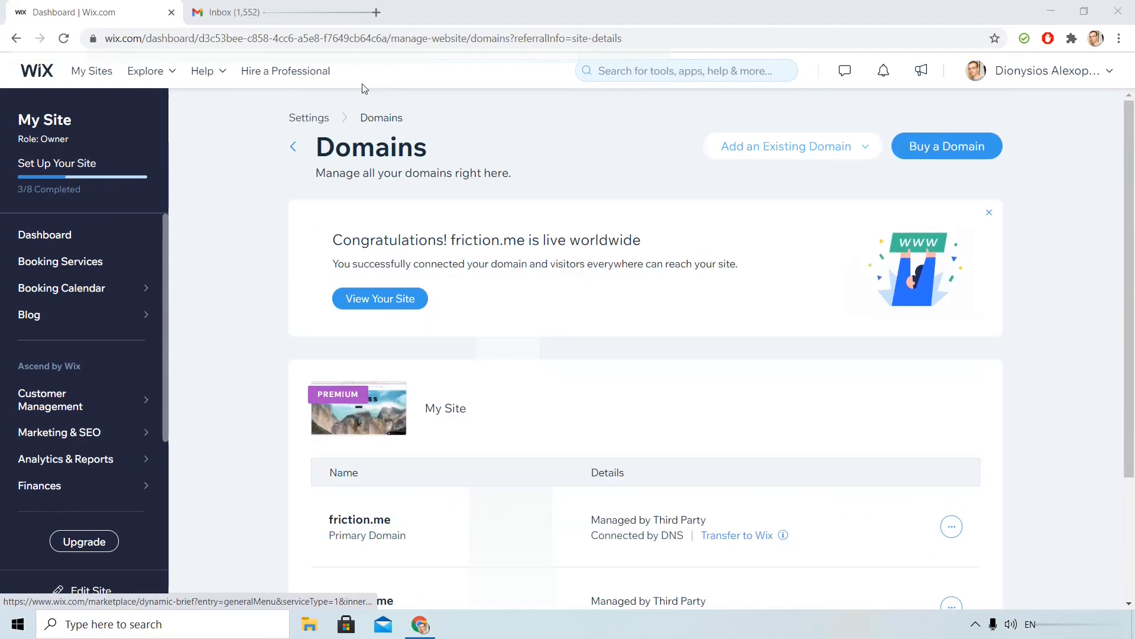
pyautogui.moveTo(538, 142)
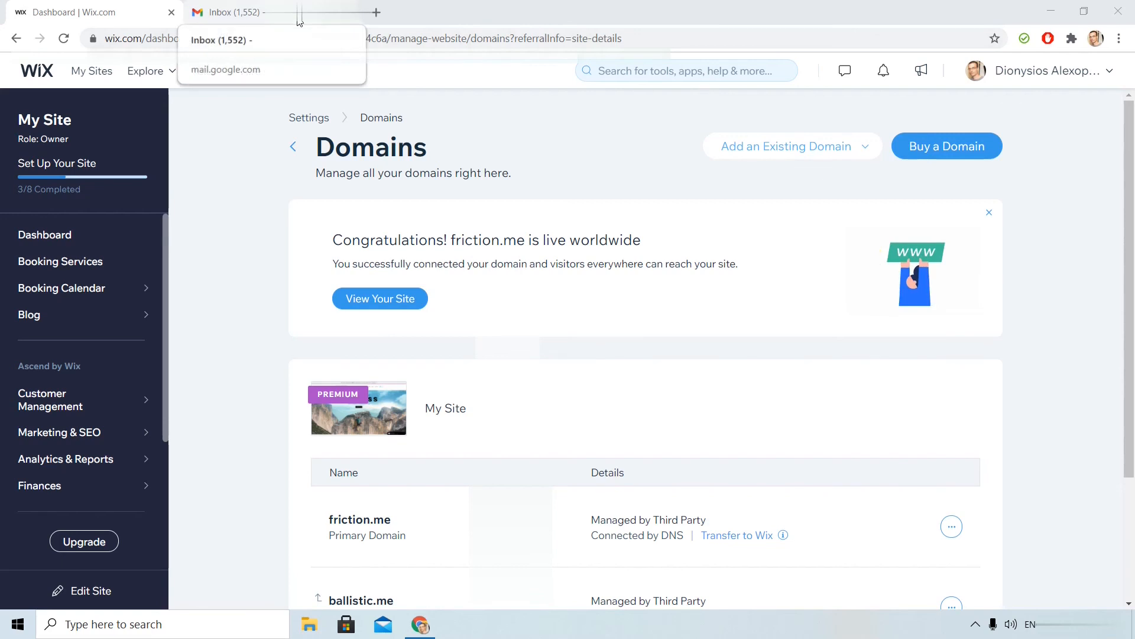
pyautogui.click(231, 13)
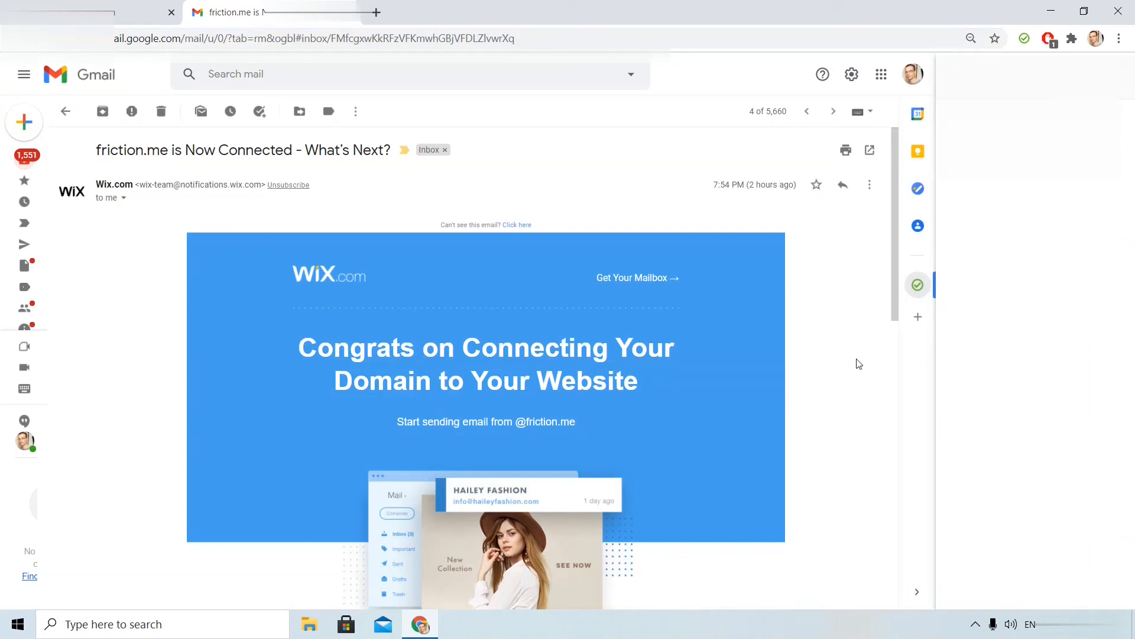
pyautogui.scroll(-3)
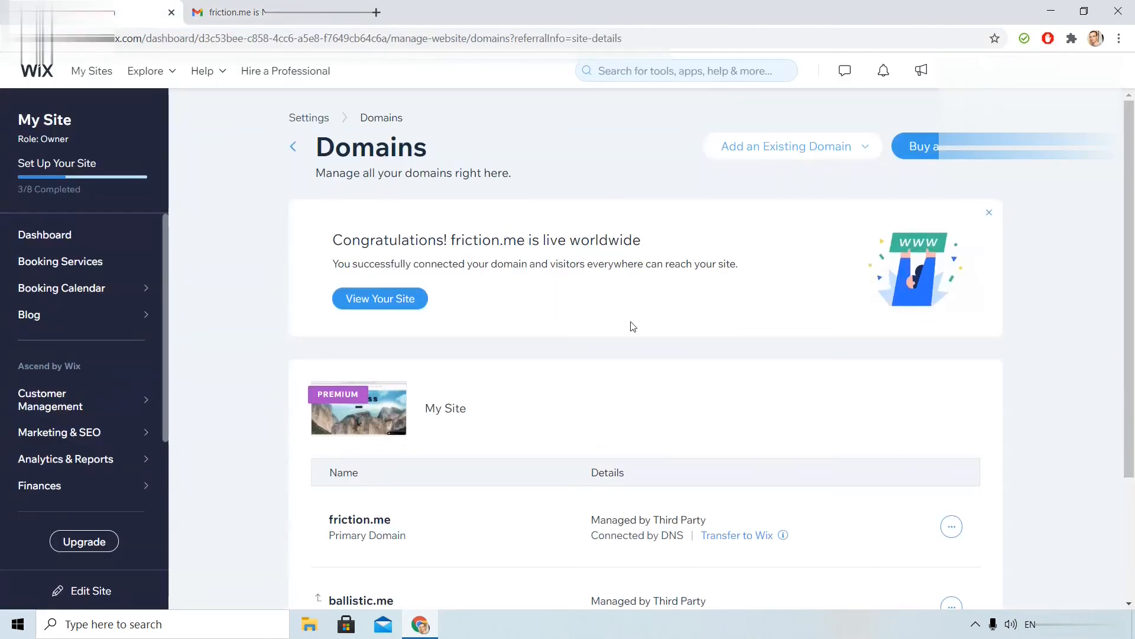
pyautogui.scroll(-3)
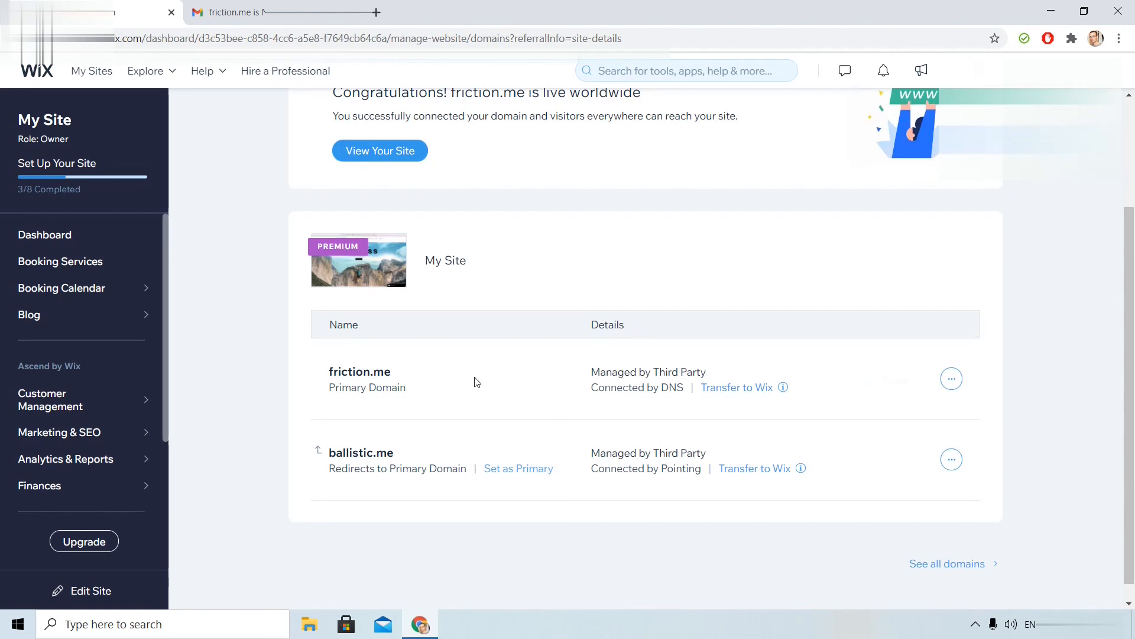
pyautogui.click(518, 468)
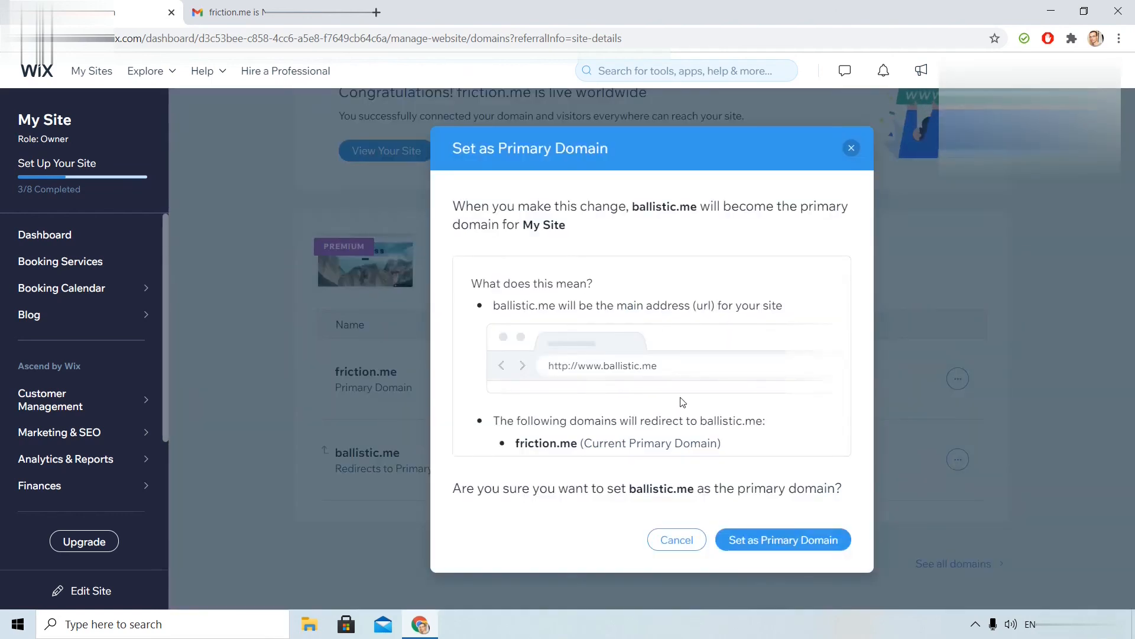
pyautogui.click(675, 539)
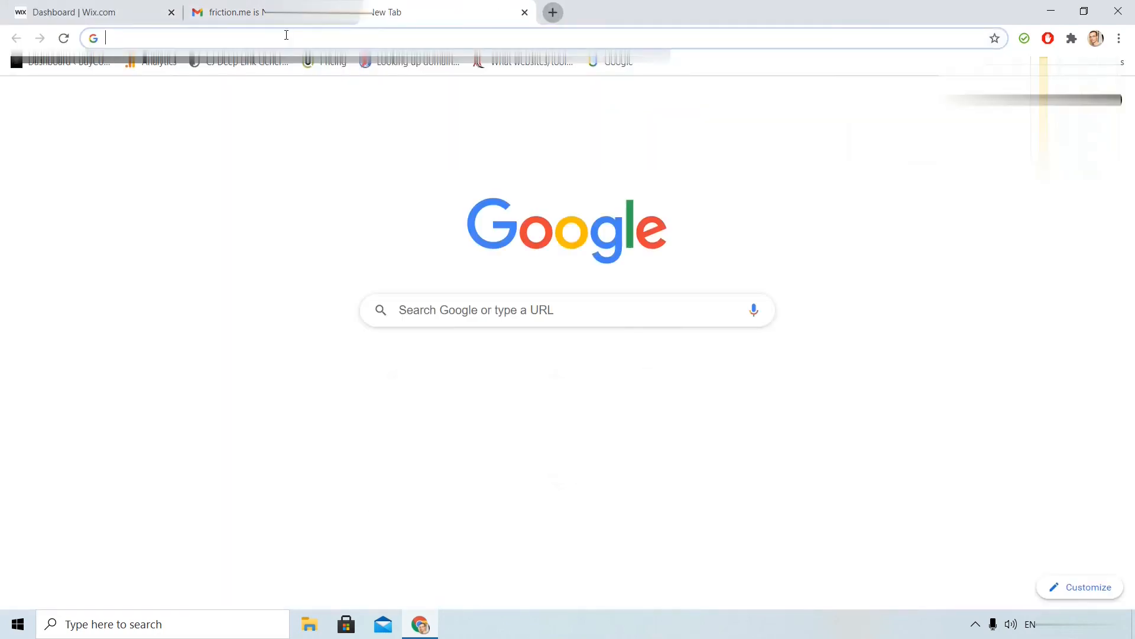
# Step: Load friction.me in a new tab to check the live coaching site, then return to Wix Domains
pyautogui.write('friction.me')
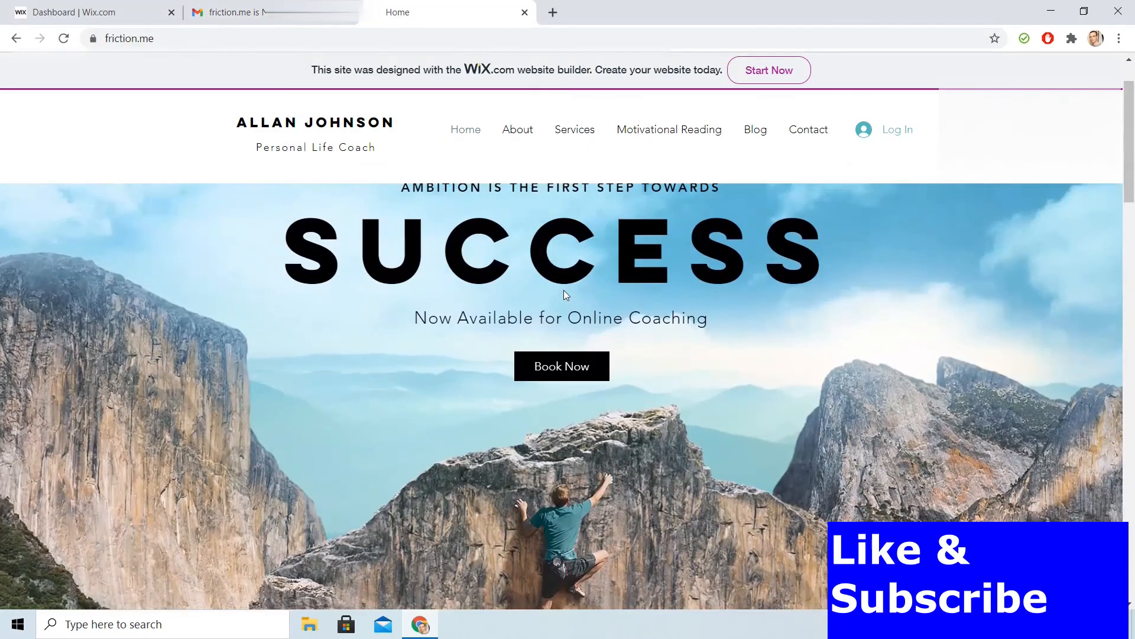
pyautogui.click(87, 12)
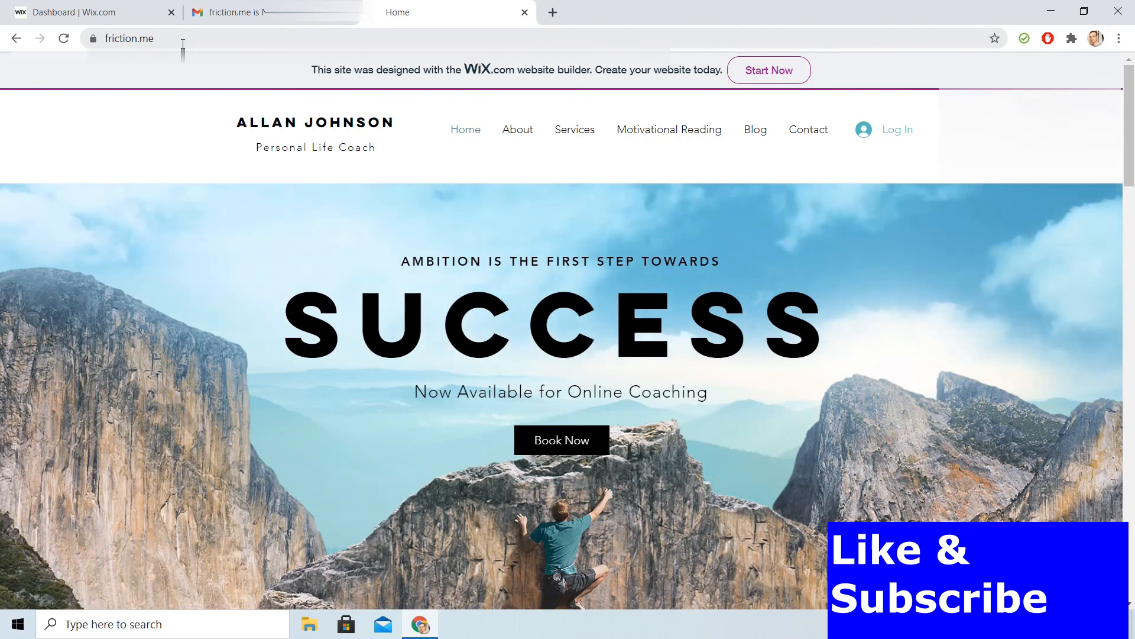
pyautogui.click(73, 13)
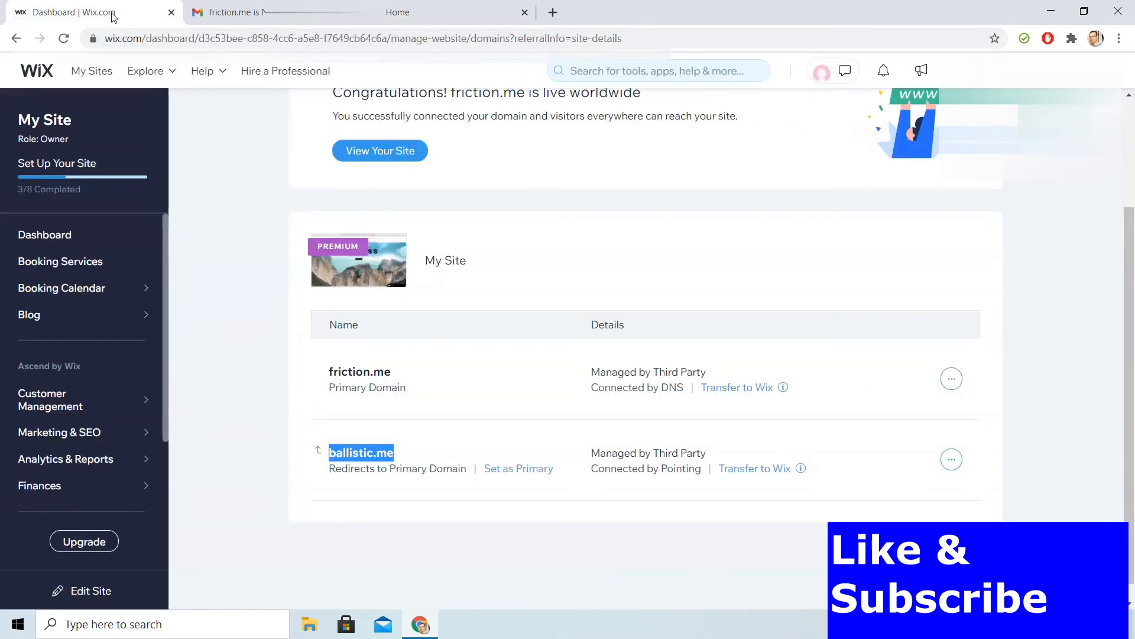
pyautogui.moveTo(597, 191)
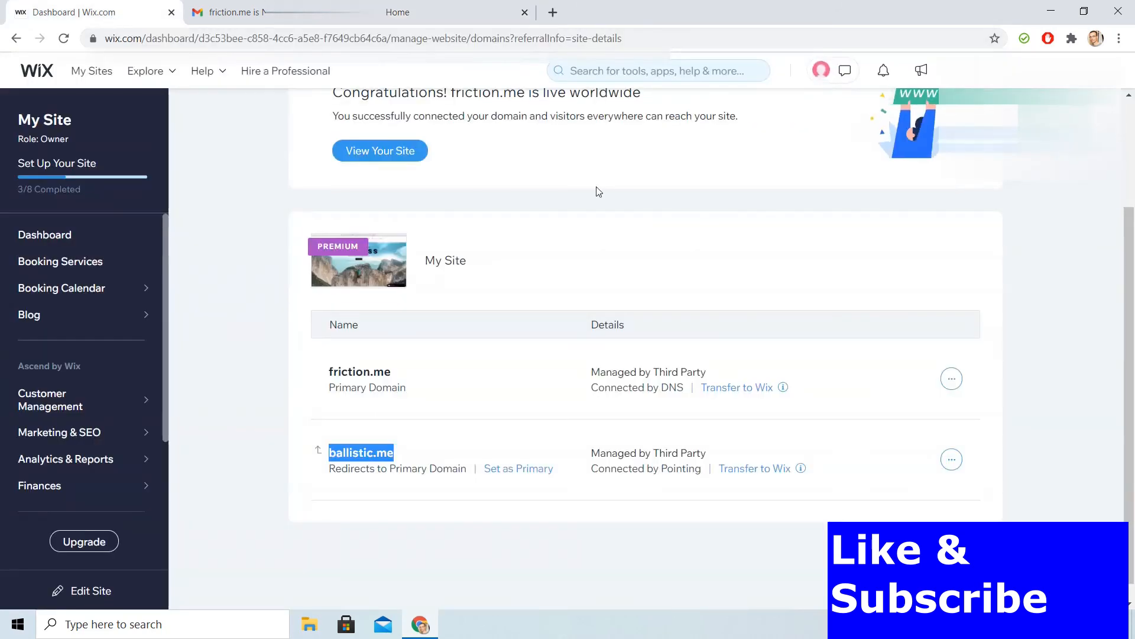